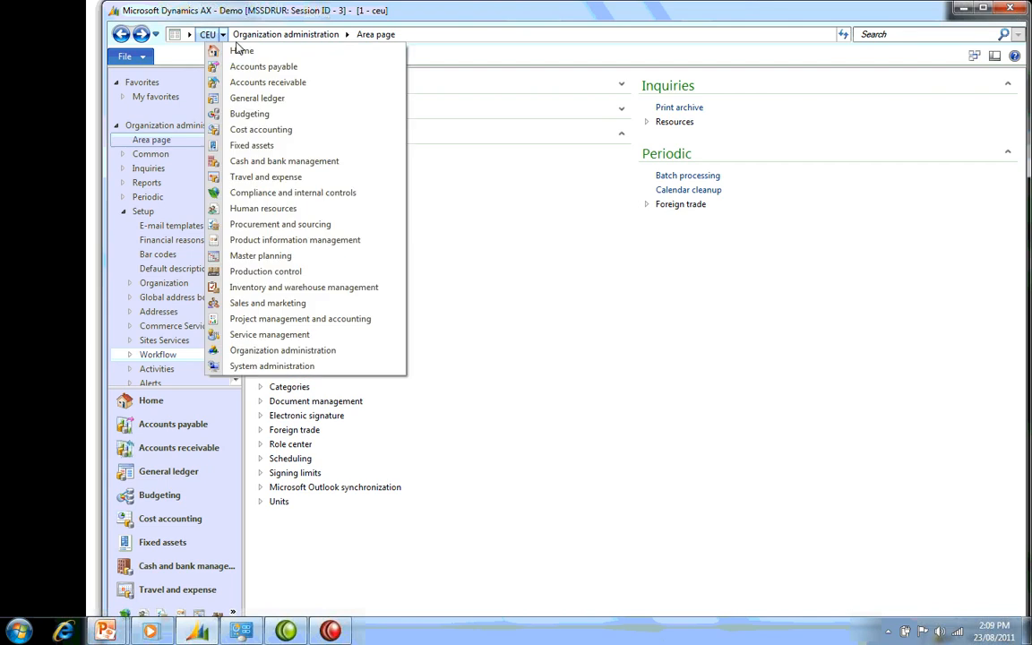
# Switch to Sales and marketing and open Knowledge articles to start a new record.
pyautogui.click(267, 303)
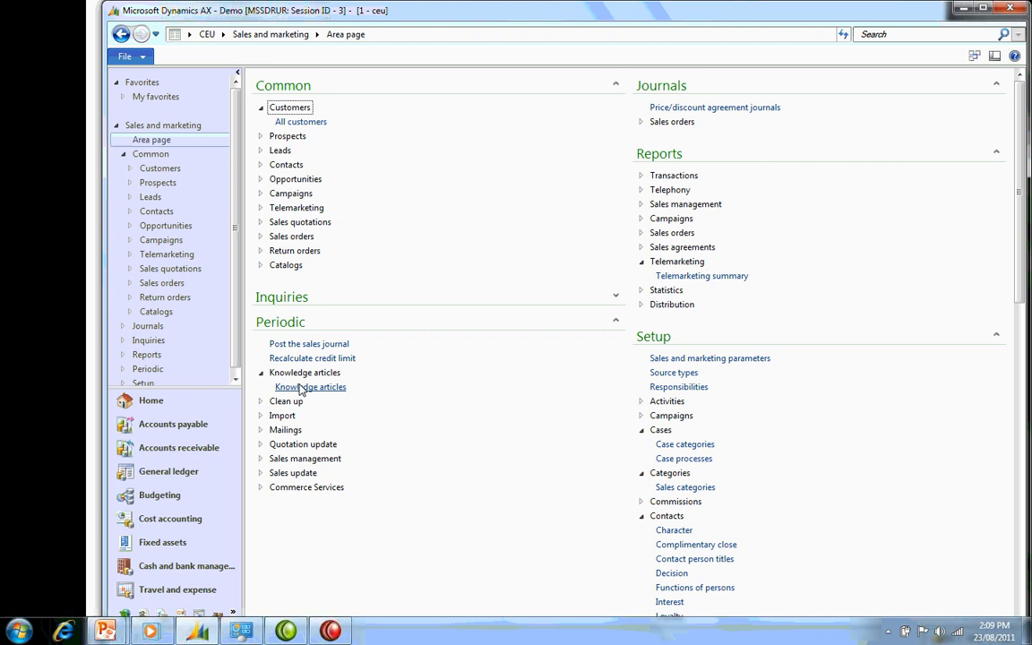
pyautogui.click(310, 386)
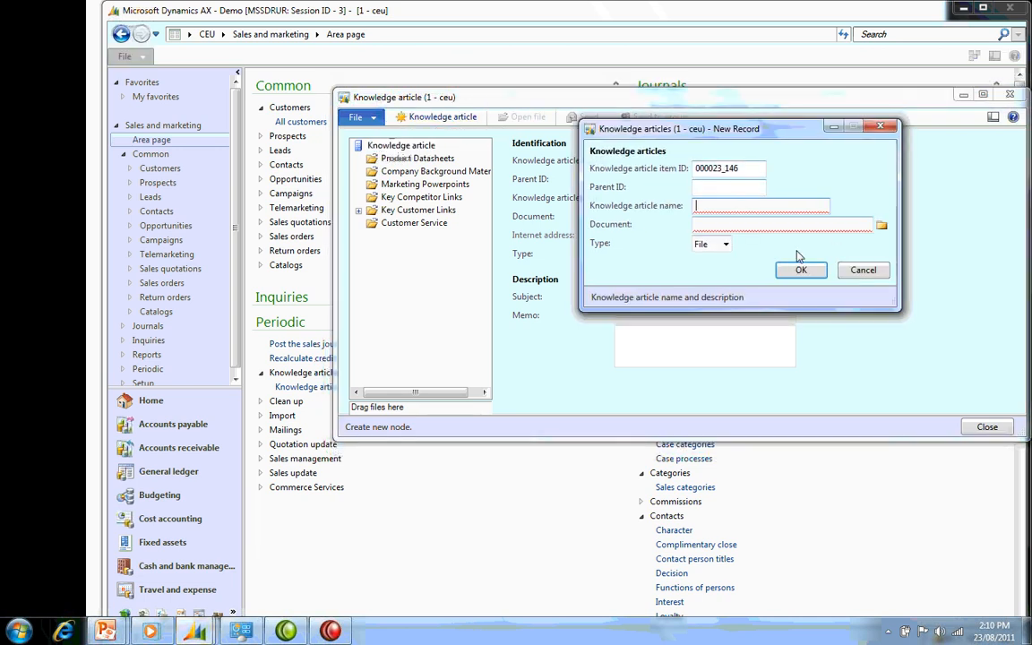
# Create a folder named 'Returns Management' (item 000023_146) and select it in the tree.
pyautogui.click(708, 244)
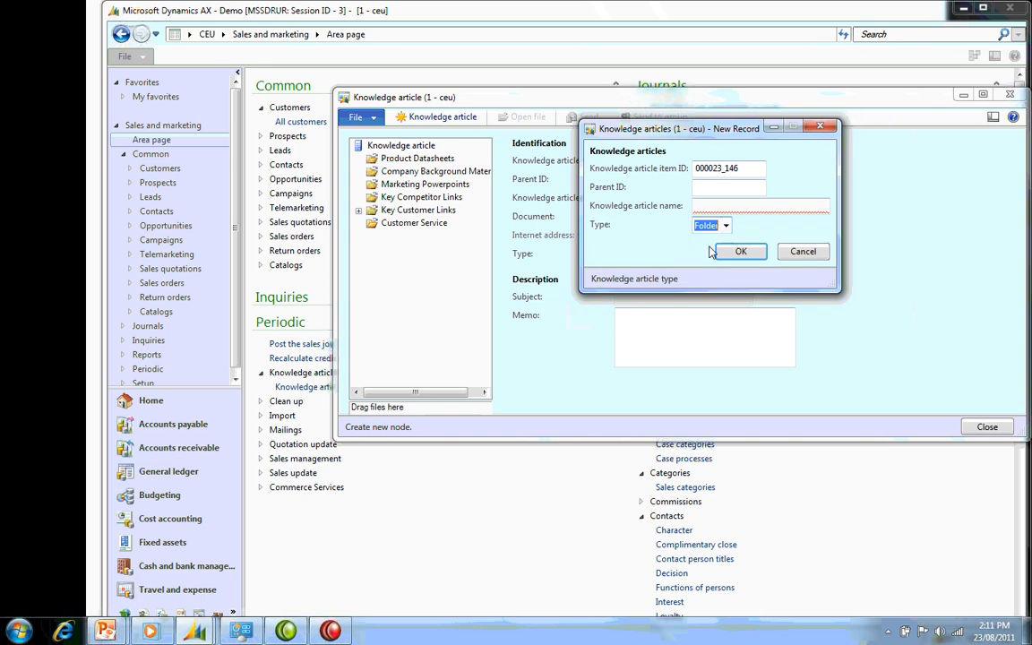
pyautogui.write('Return s')
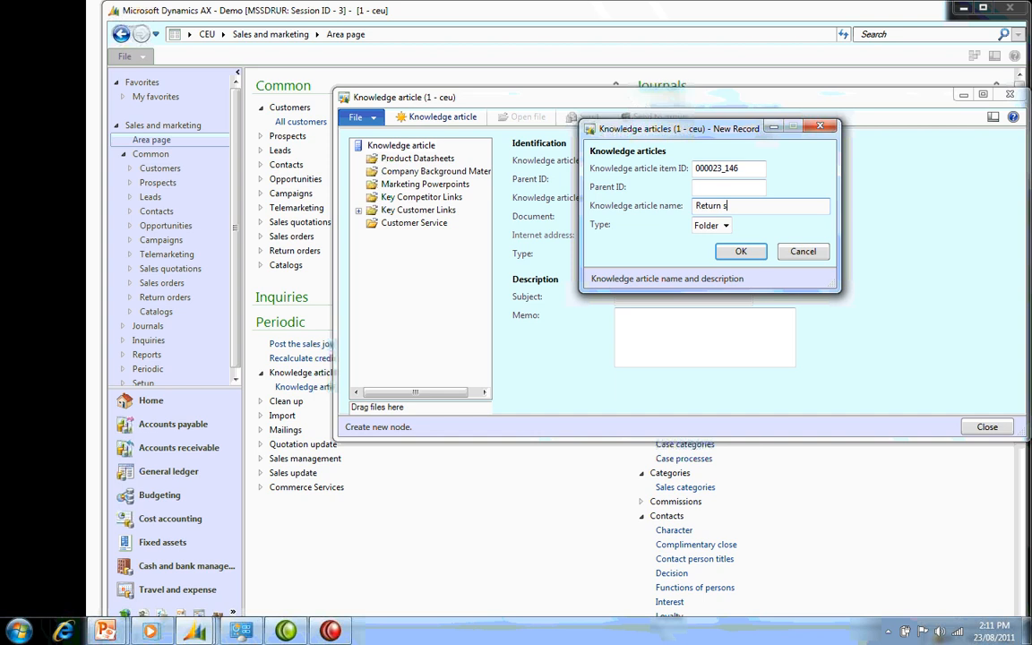
pyautogui.write('Returns')
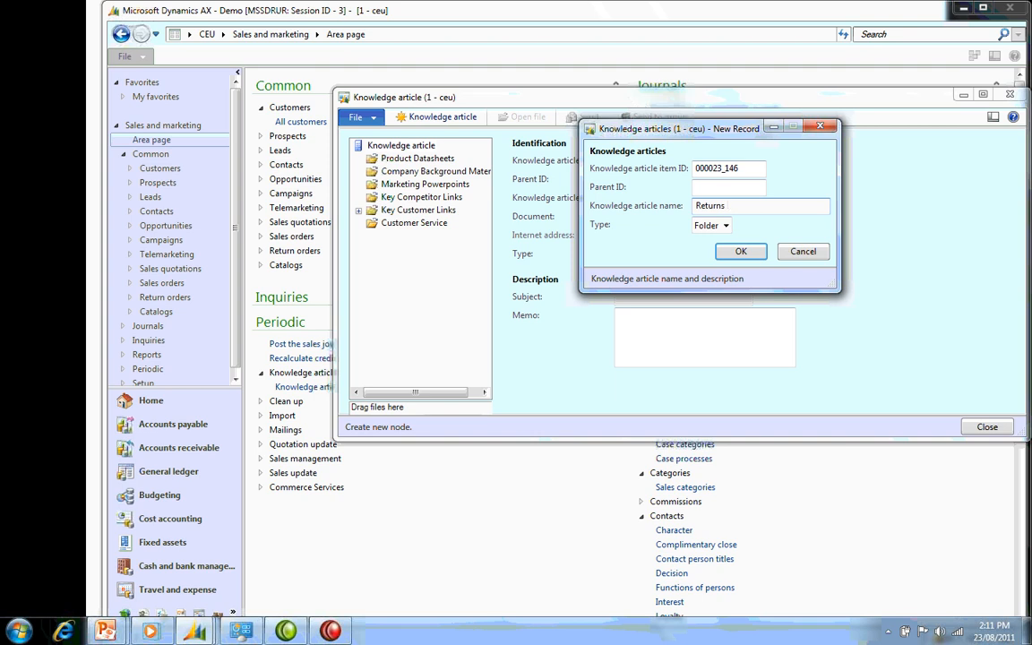
pyautogui.write('Management')
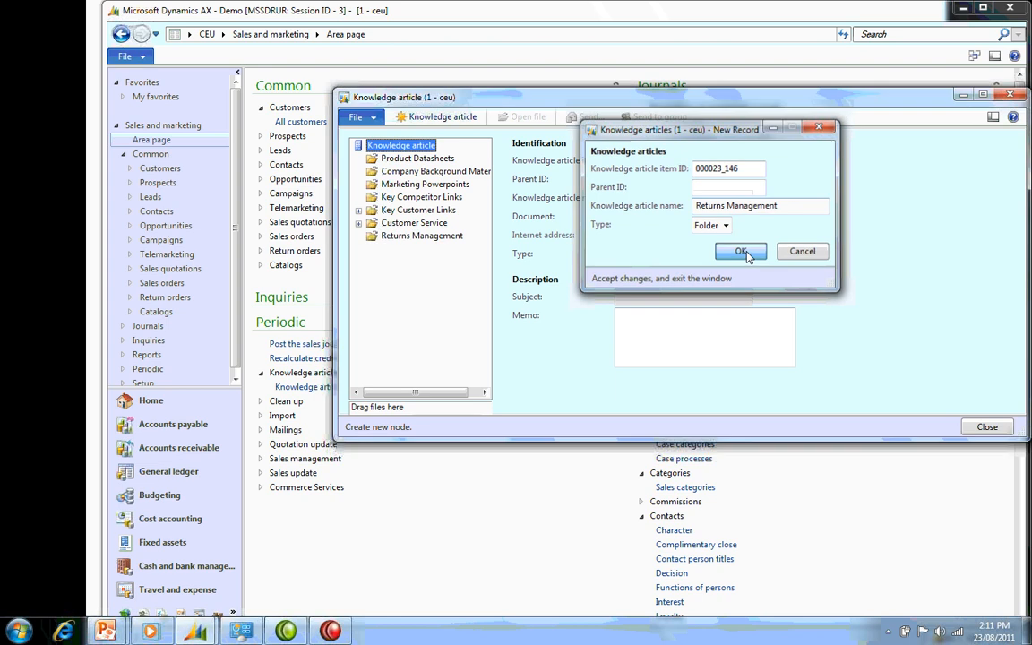
pyautogui.click(739, 251)
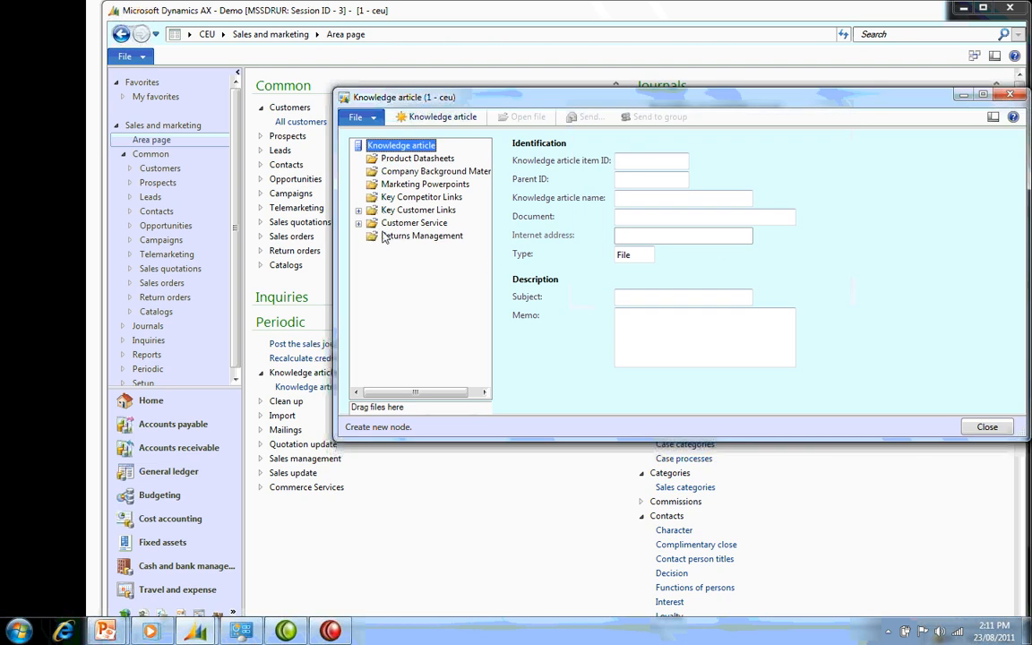
pyautogui.click(421, 235)
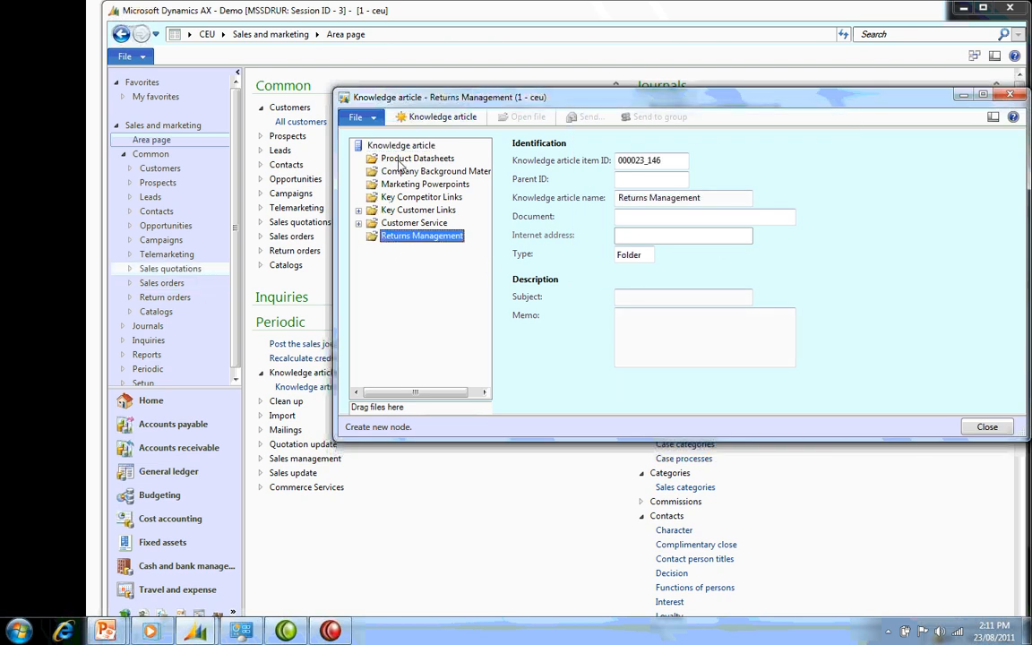
pyautogui.moveTo(442, 116)
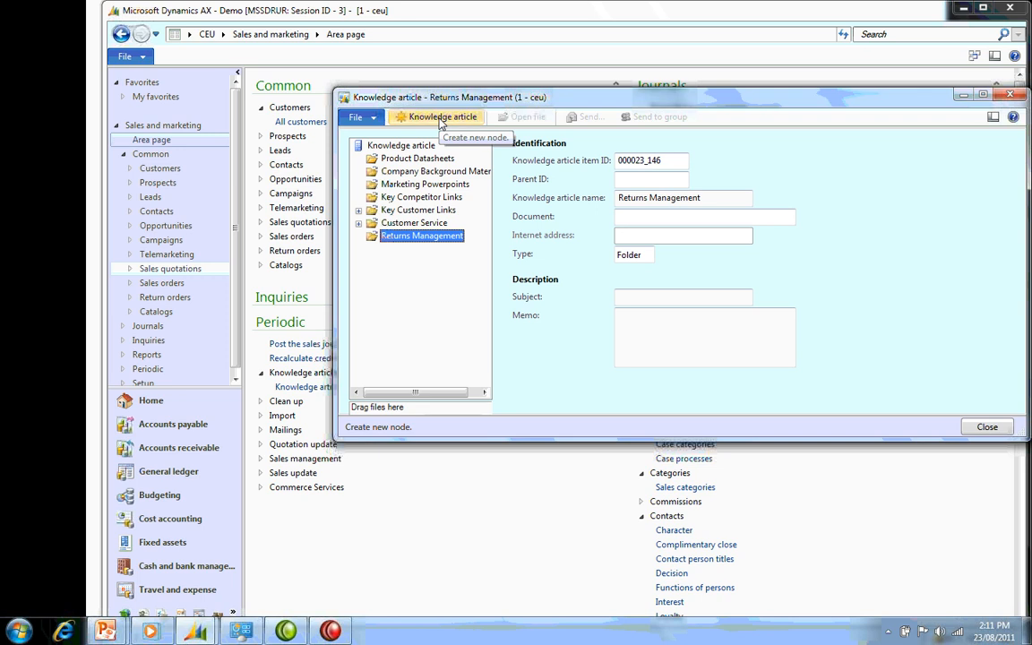
# Attach the Return Policy Damaged Goods and Exchange Goods documents as articles, then collapse the folder.
pyautogui.click(441, 116)
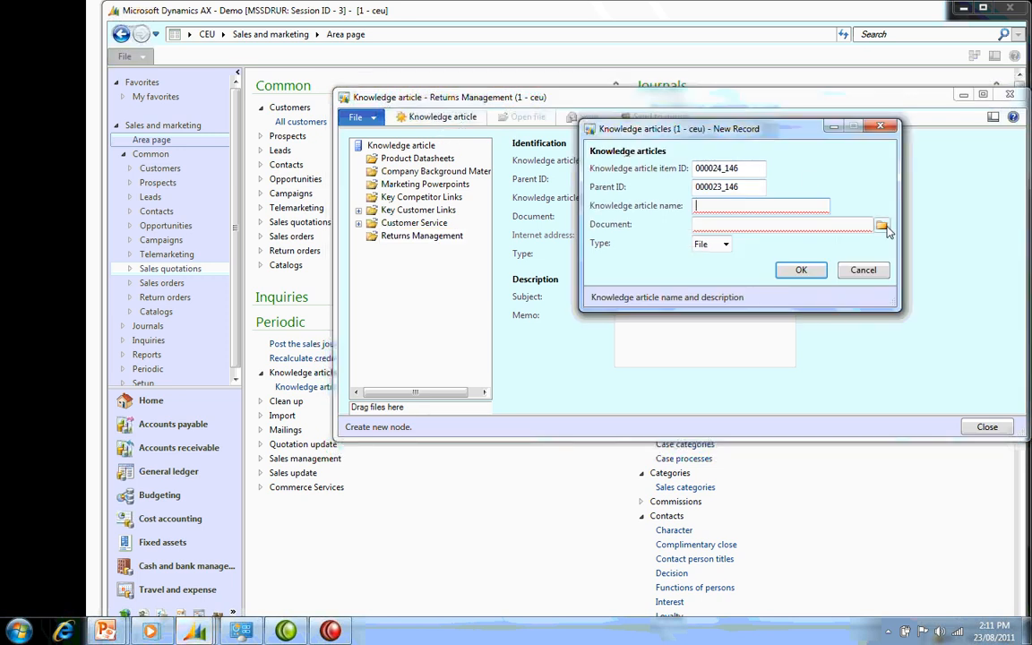
pyautogui.click(882, 225)
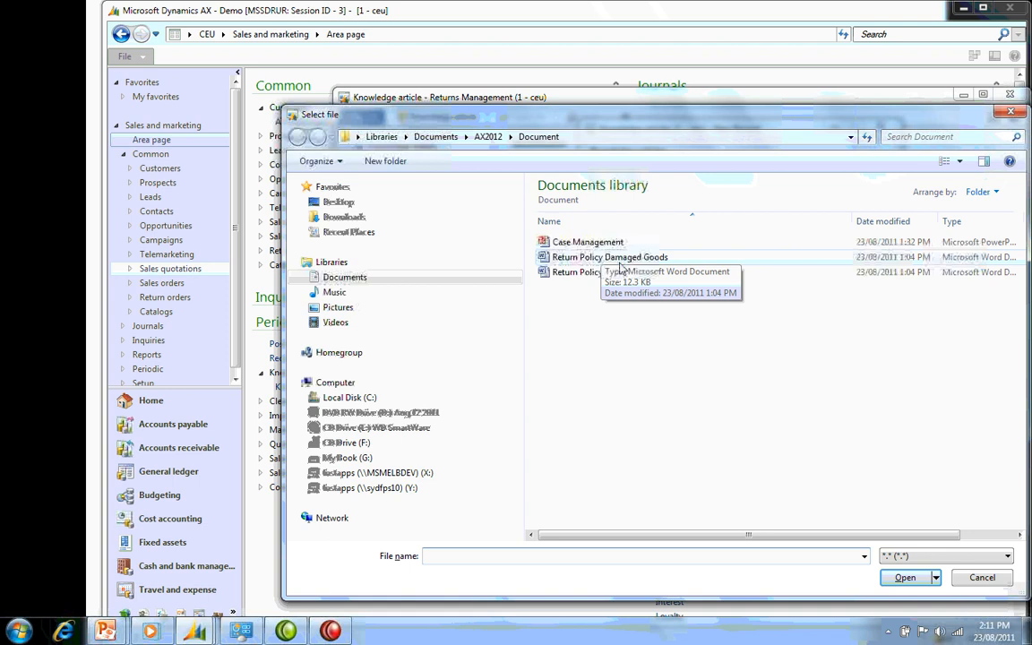
pyautogui.click(609, 257)
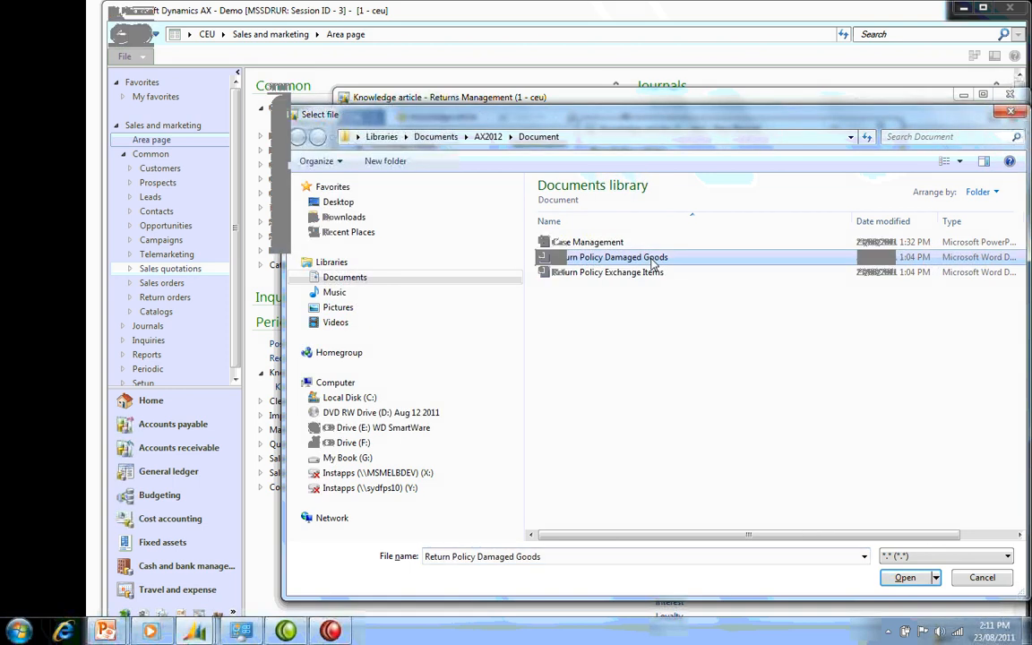
pyautogui.click(905, 577)
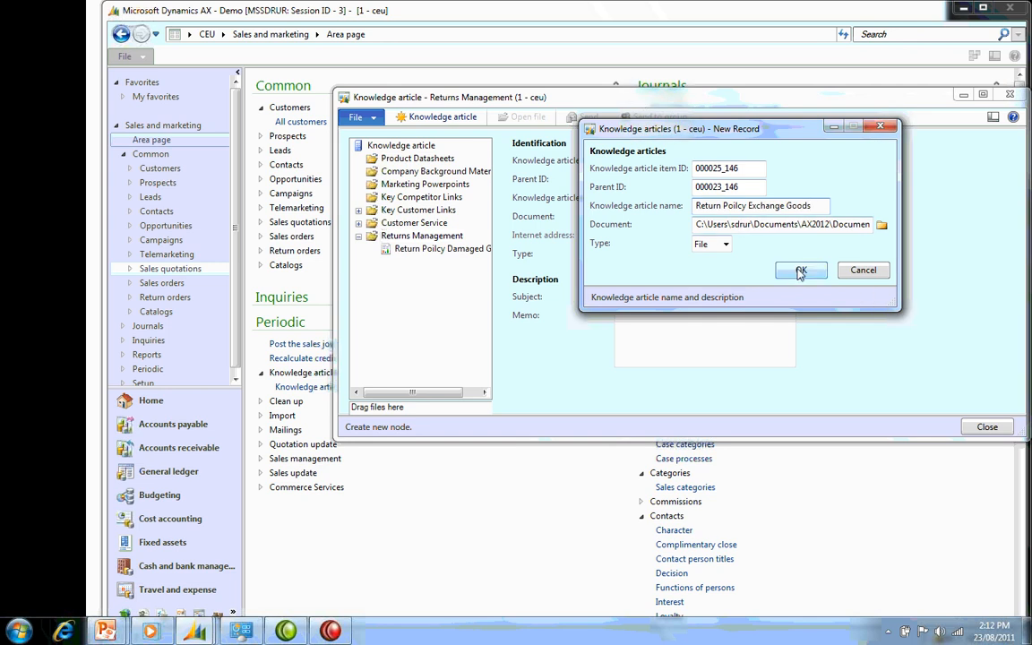
pyautogui.click(800, 270)
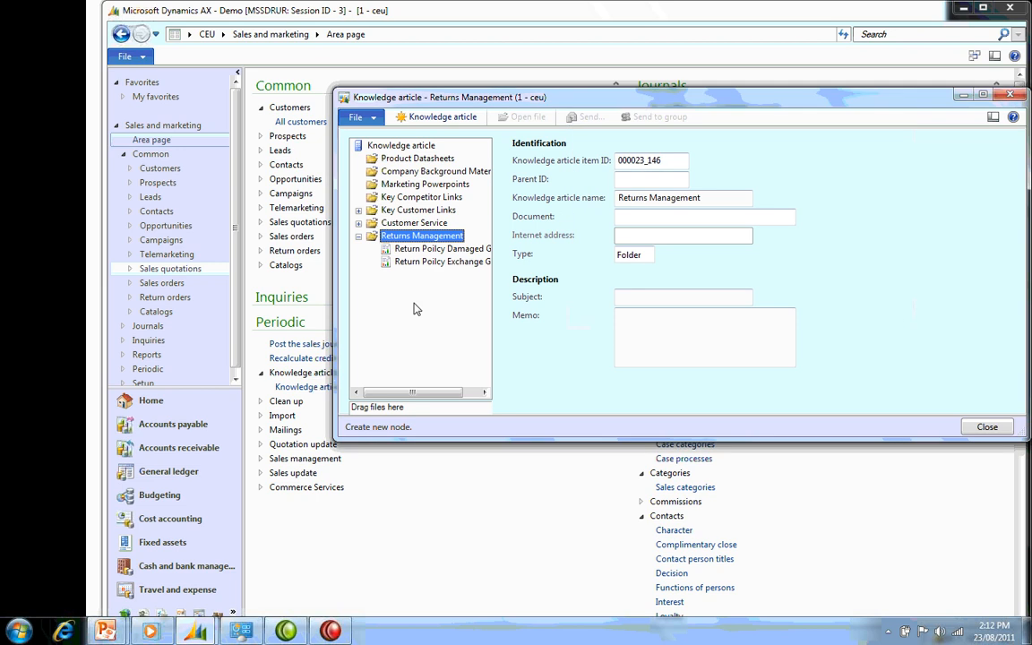
pyautogui.moveTo(443, 260)
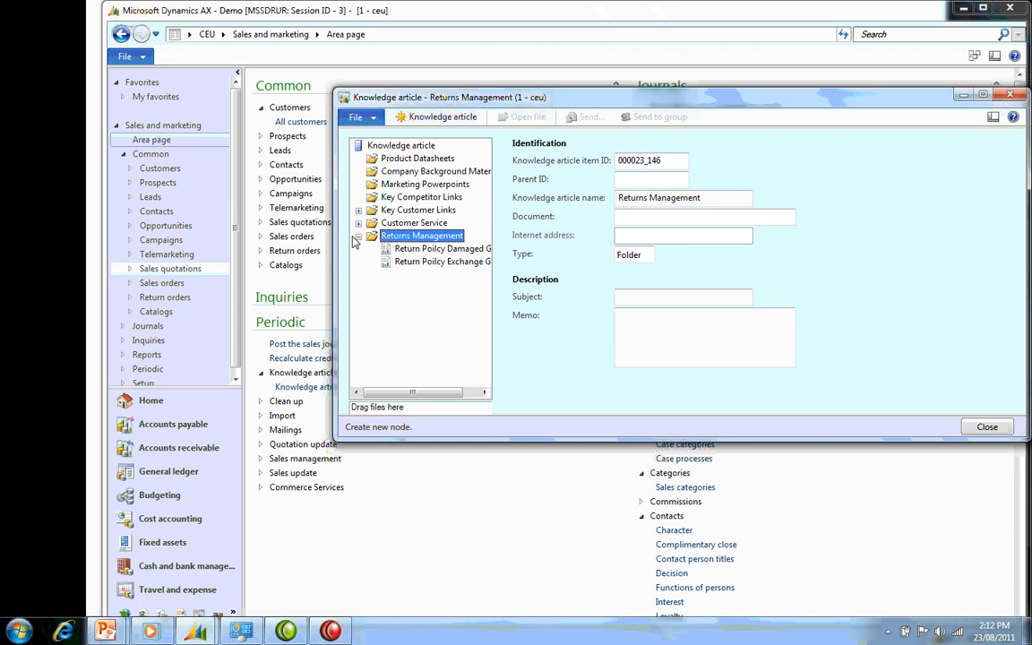
pyautogui.click(987, 426)
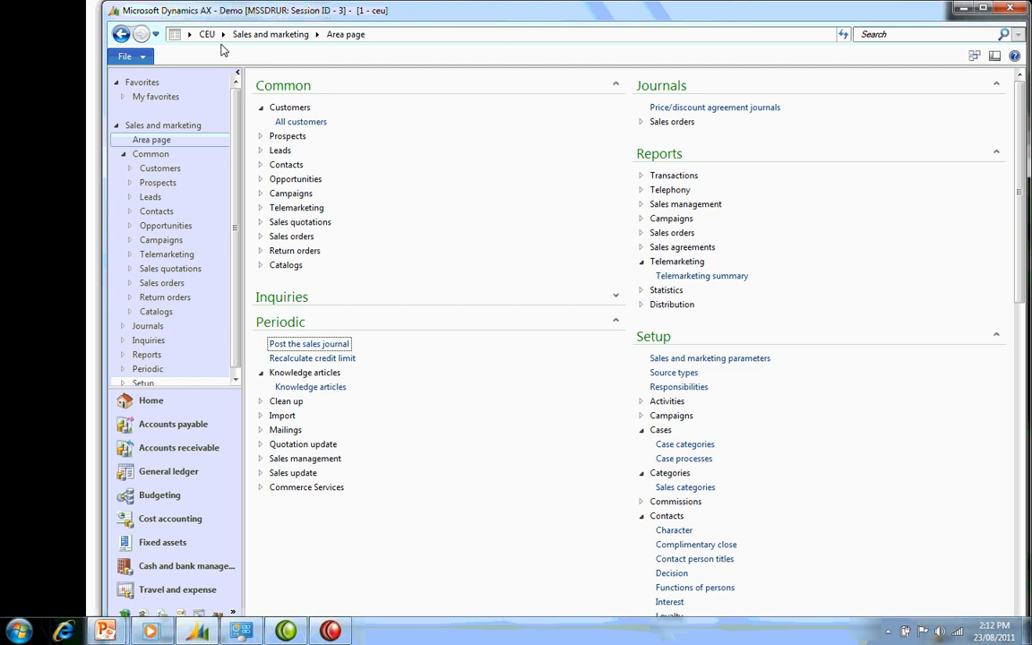
# Create the ReturnsManagement process of type Case process and edit Stage 1's purpose.
pyautogui.click(303, 358)
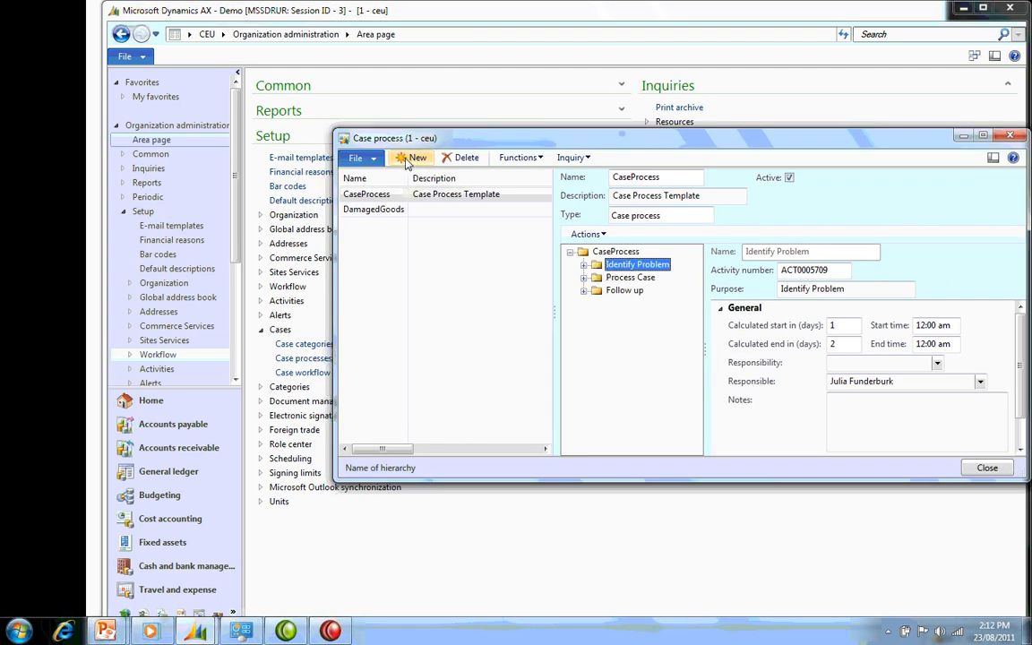
pyautogui.click(411, 158)
pyautogui.write('ReturnsManage')
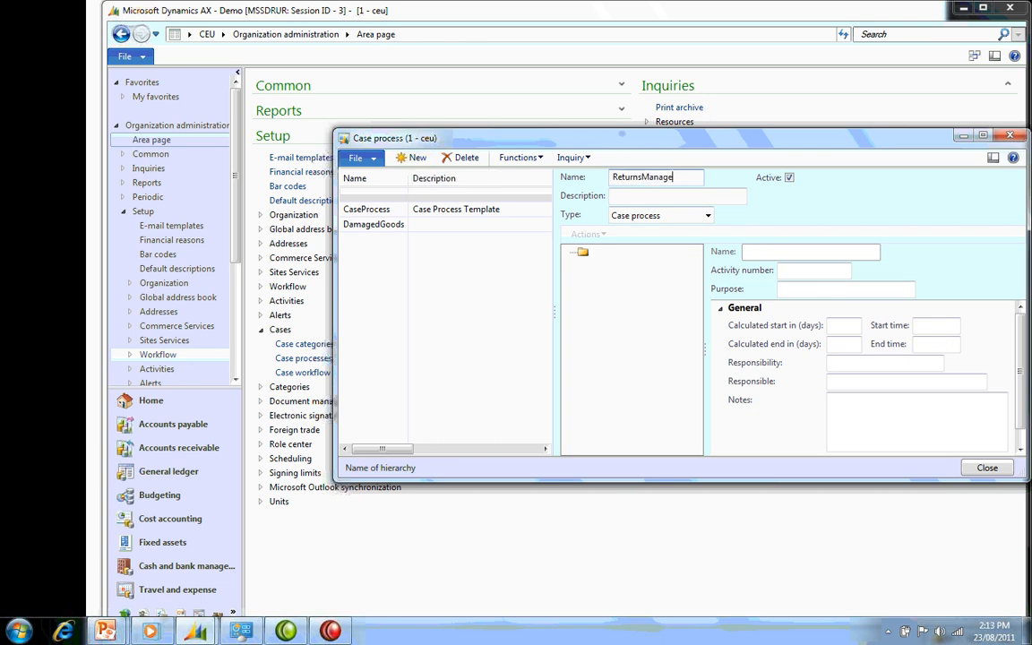
pyautogui.click(708, 215)
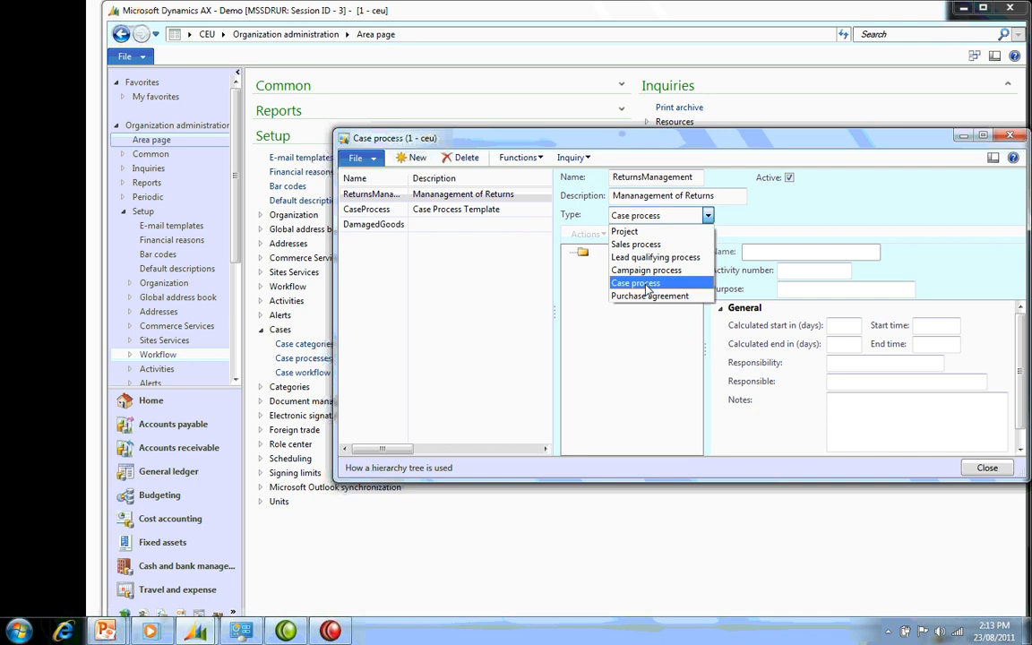
pyautogui.moveTo(629, 287)
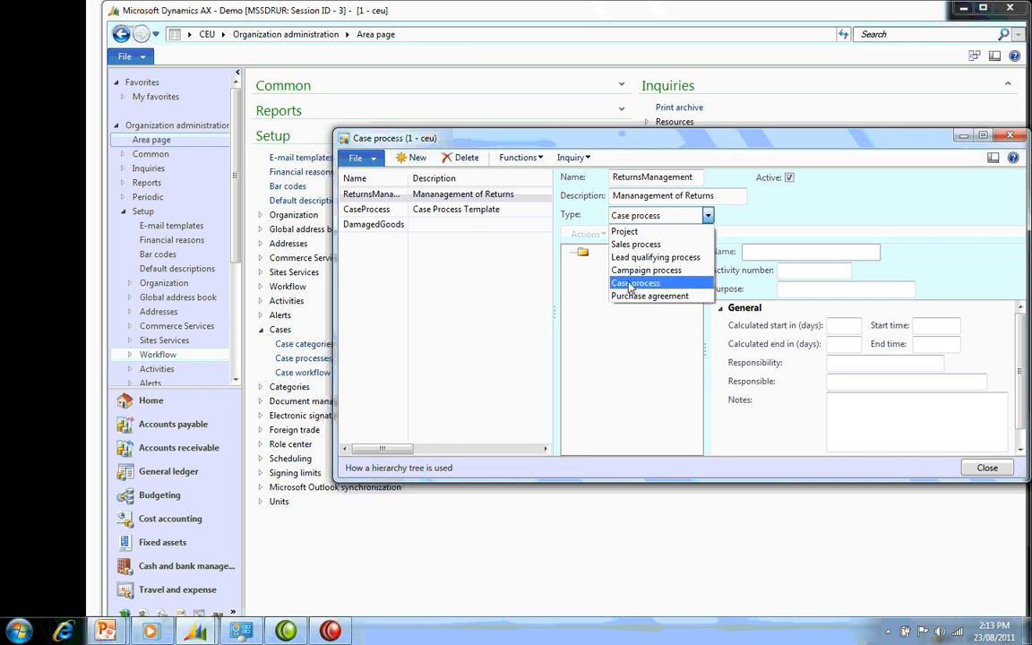
pyautogui.click(635, 282)
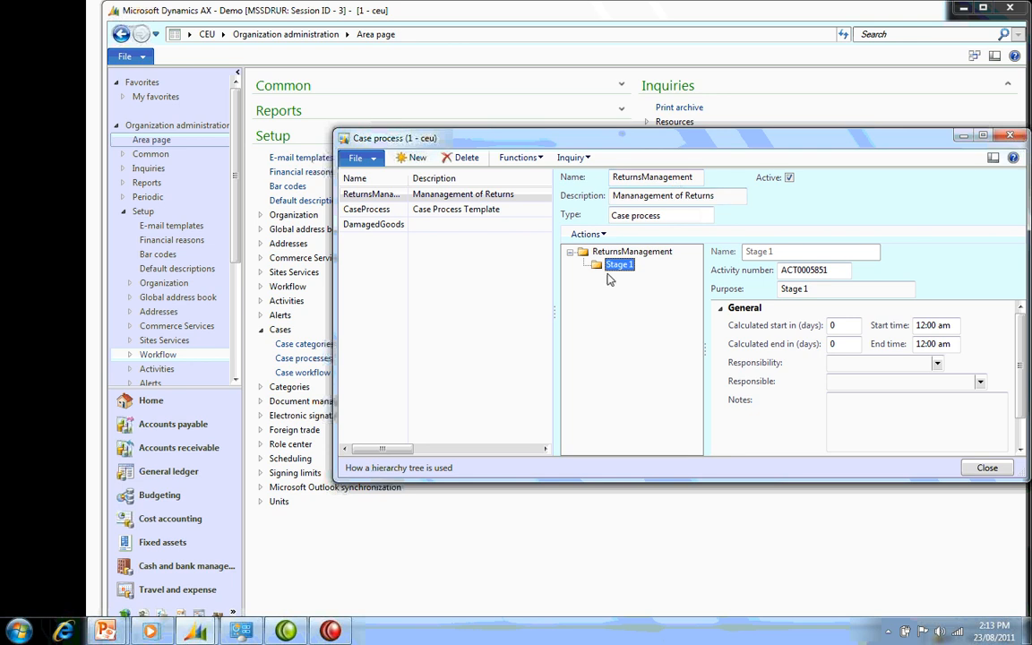
pyautogui.moveTo(654, 259)
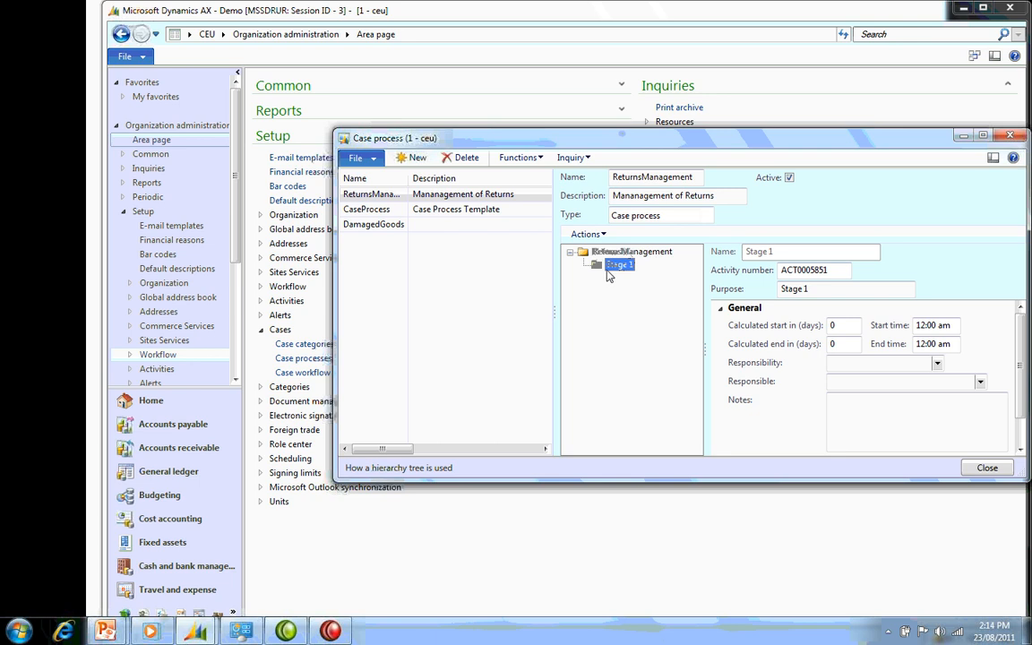
pyautogui.moveTo(592, 267)
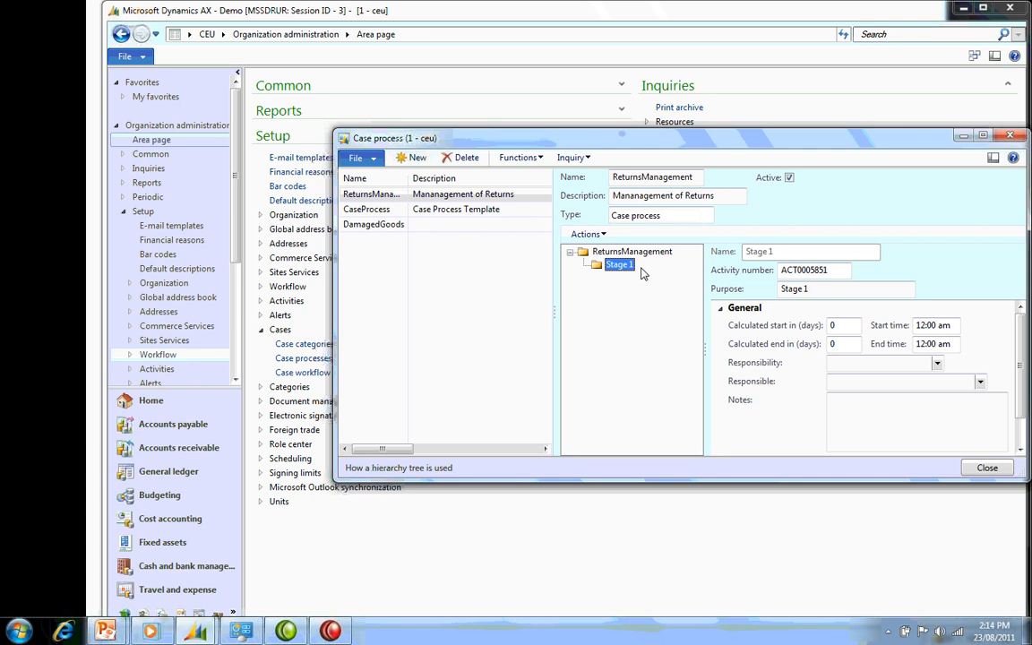
pyautogui.click(845, 288)
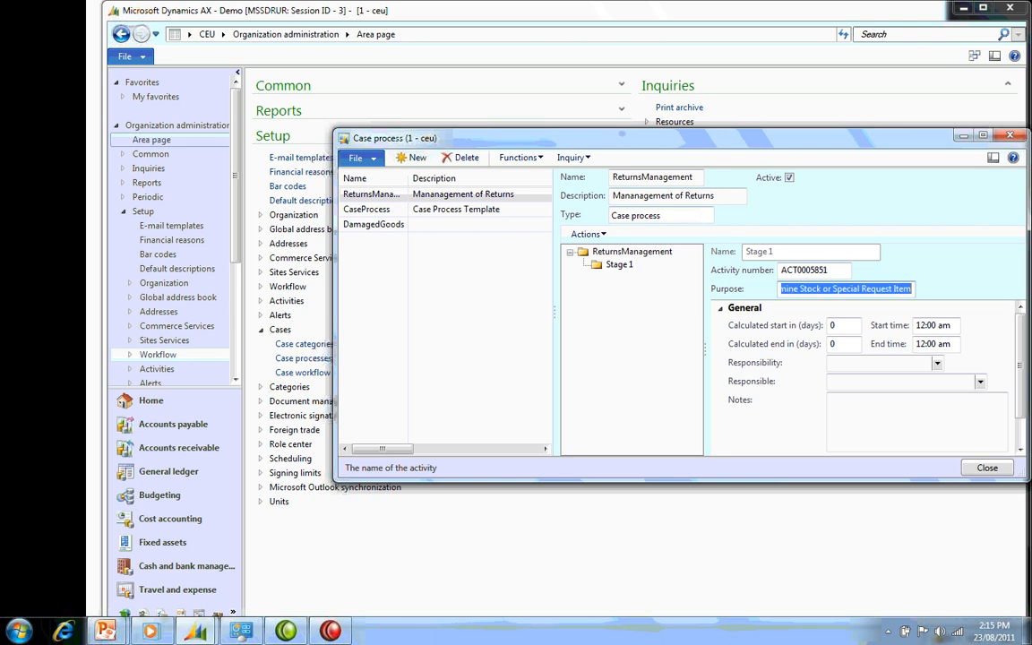
# Add a 'Get Picture' level under the ReturnsManagement root.
pyautogui.rightClick(632, 251)
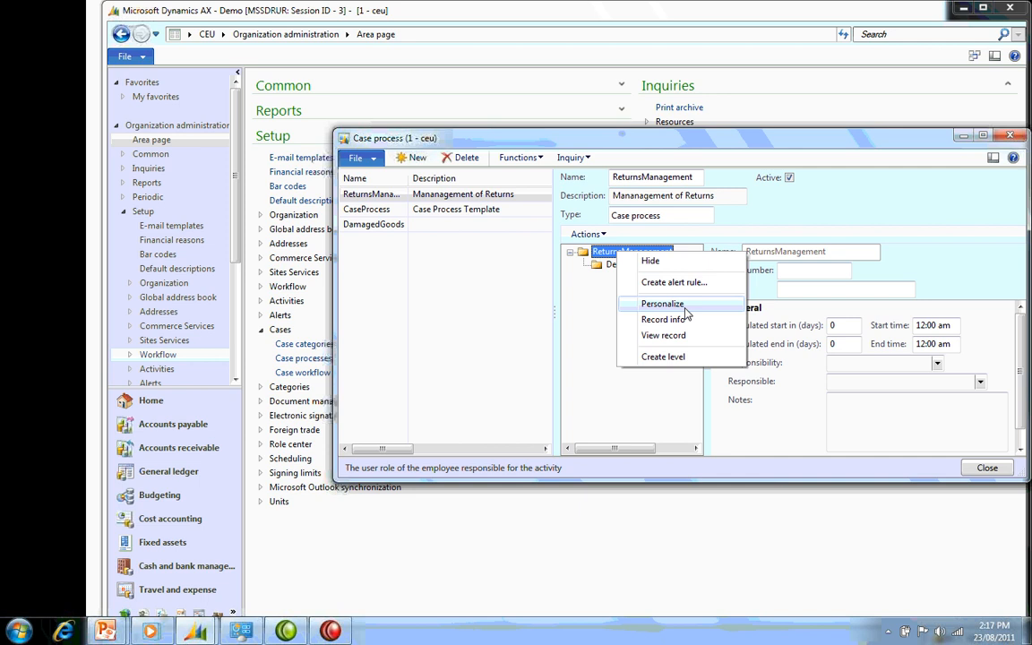
pyautogui.click(663, 357)
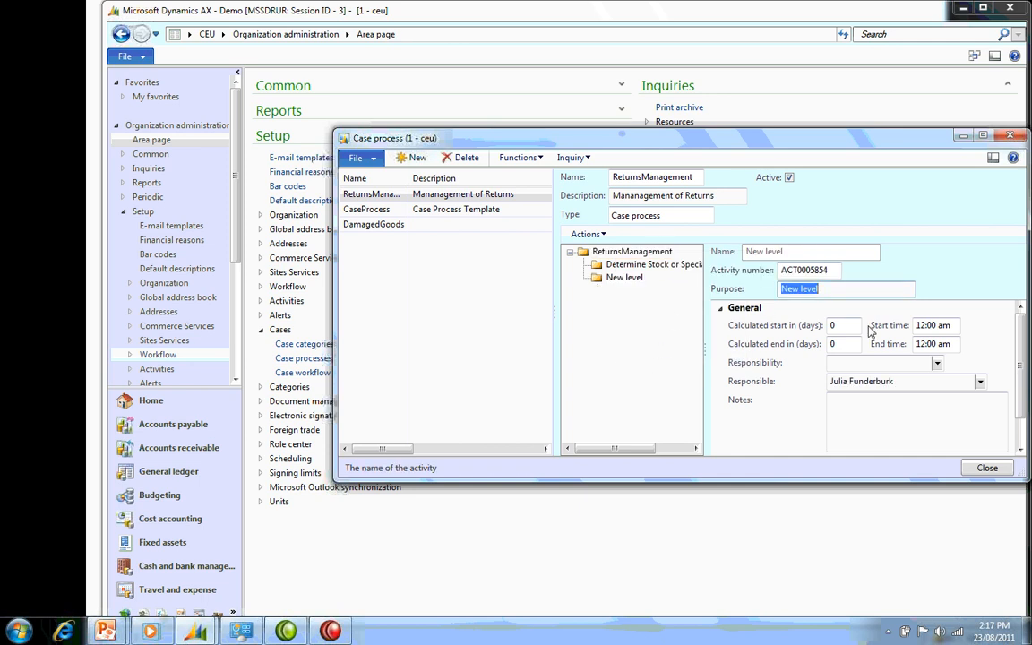
pyautogui.write('Get Picture of Damage')
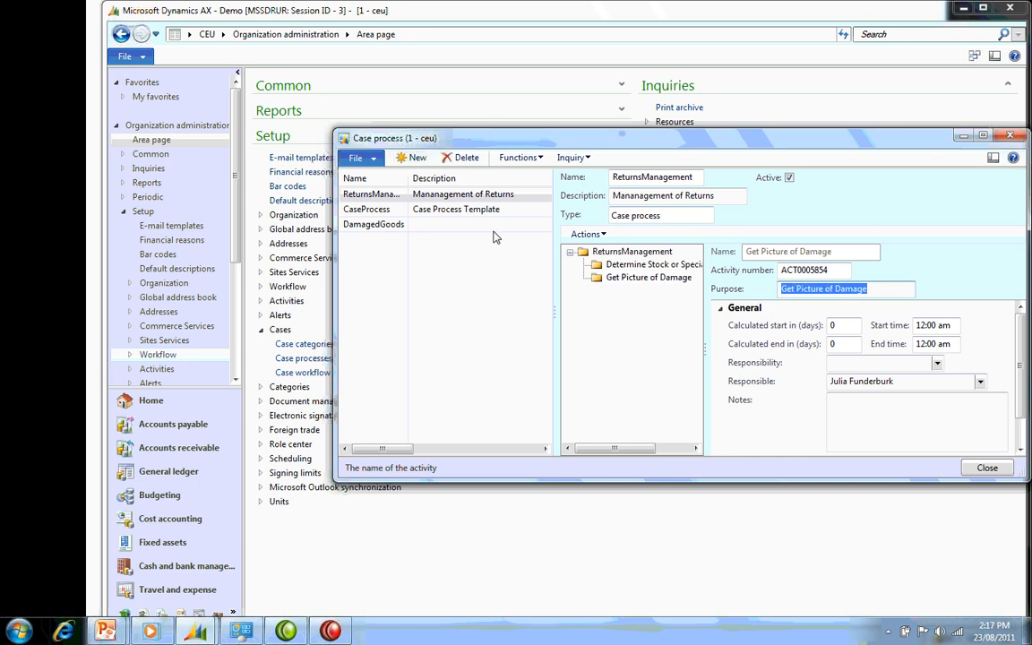
# Add a 'Get Approval' level under ReturnsManagement and confirm it.
pyautogui.rightClick(631, 251)
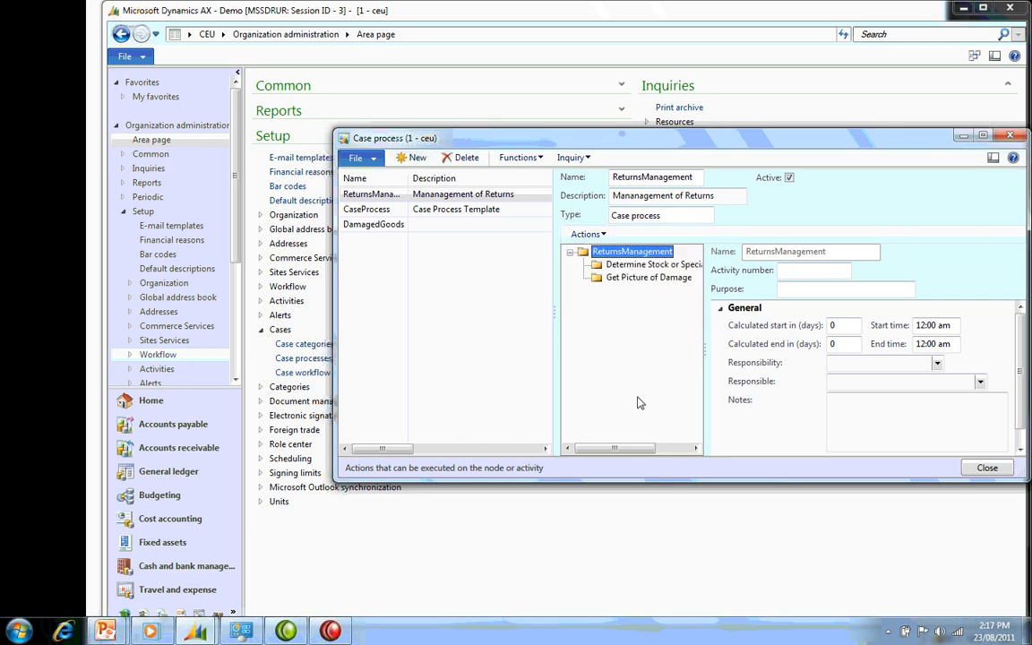
pyautogui.rightClick(632, 251)
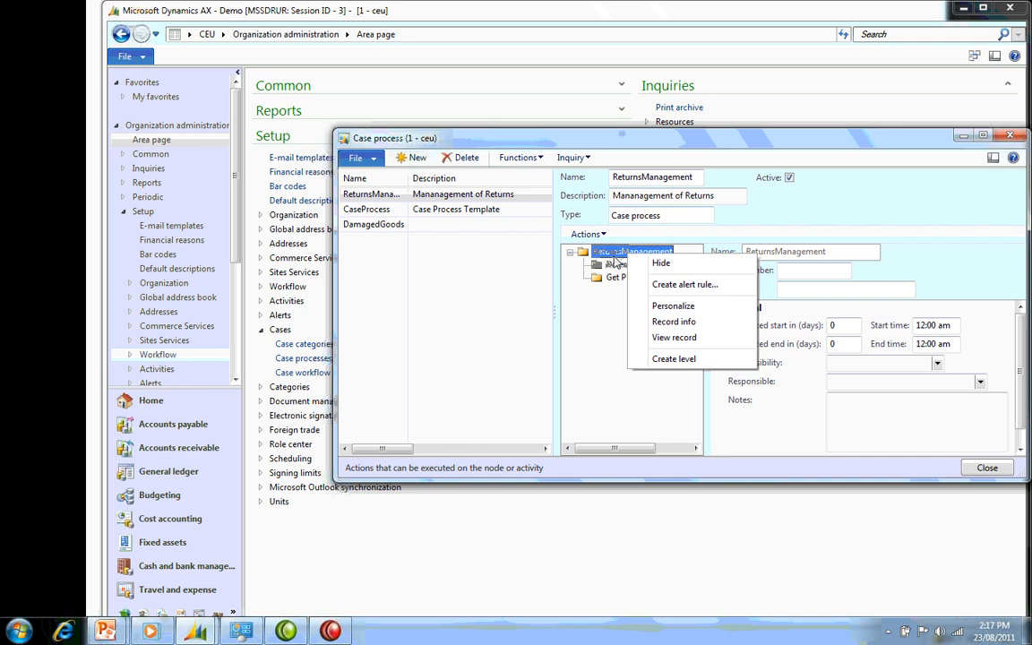
pyautogui.moveTo(673, 358)
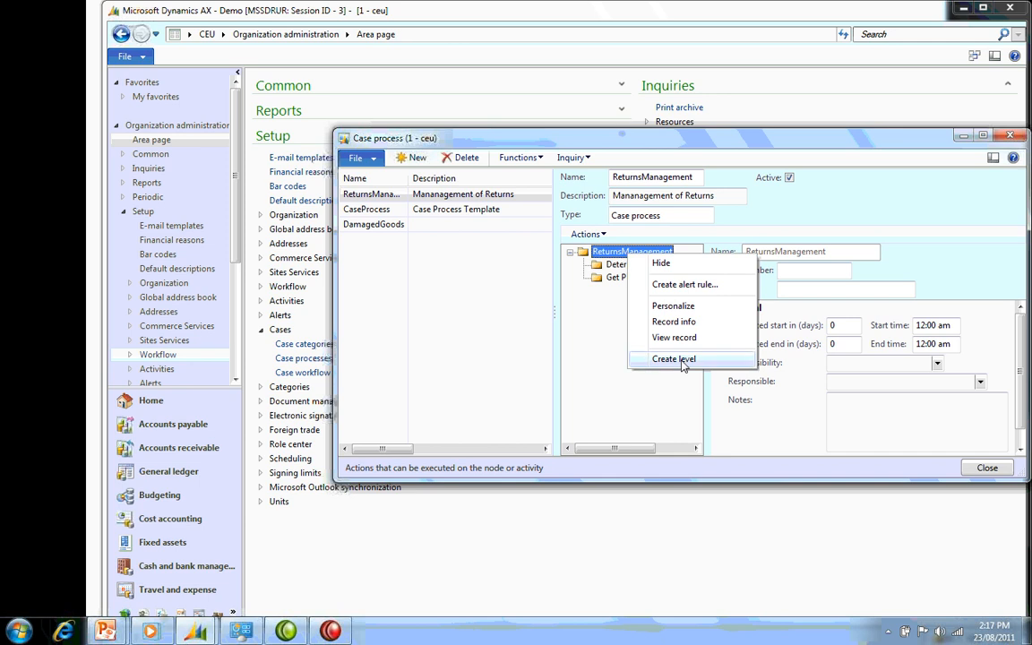
pyautogui.click(673, 359)
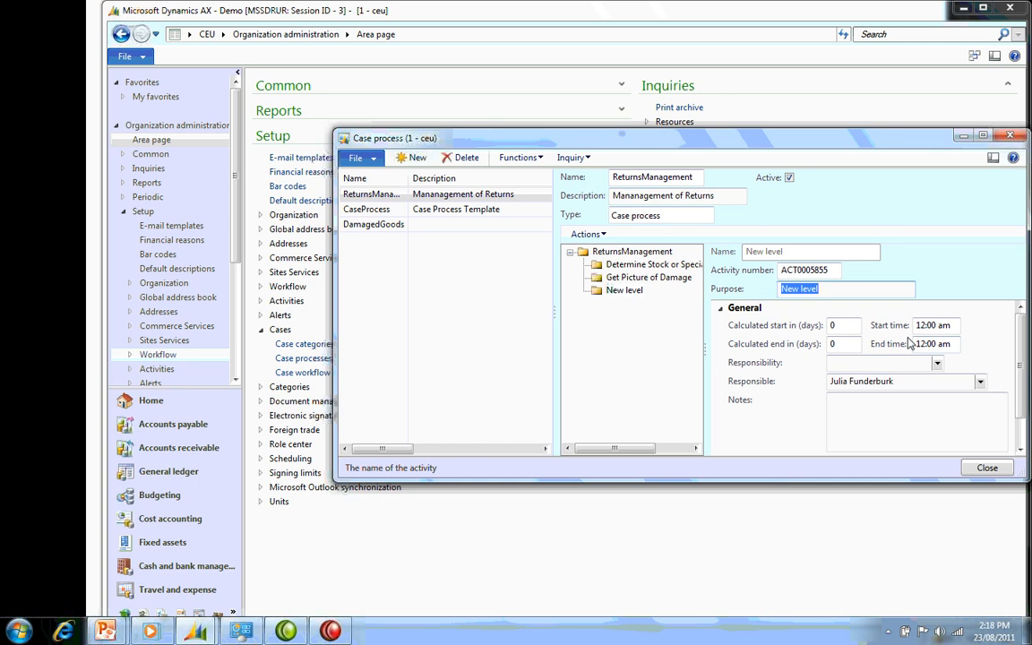
pyautogui.write('Get Approval')
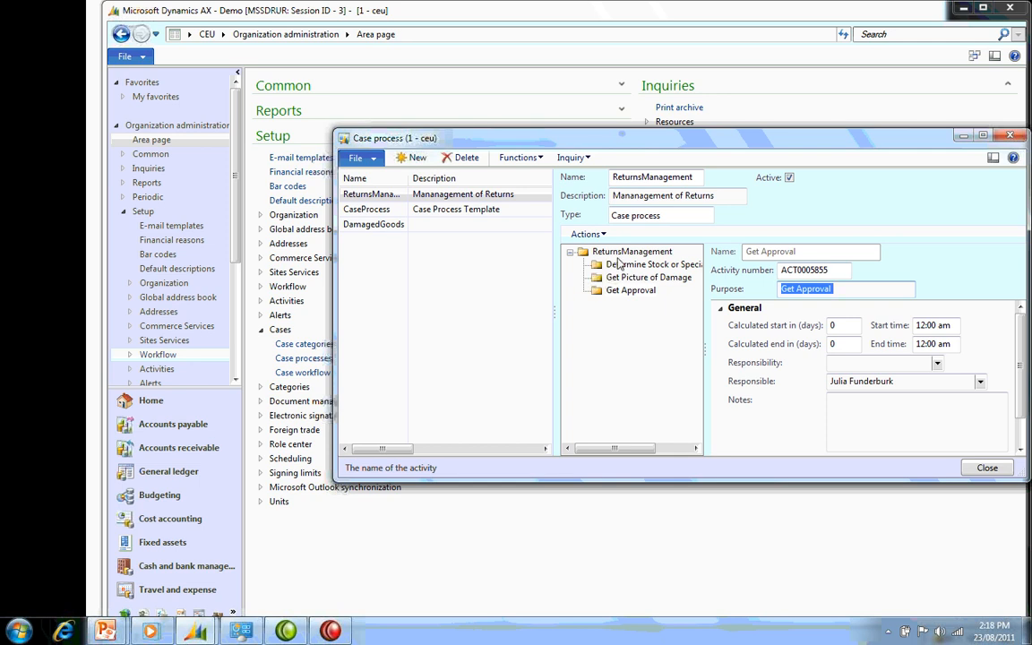
pyautogui.click(631, 290)
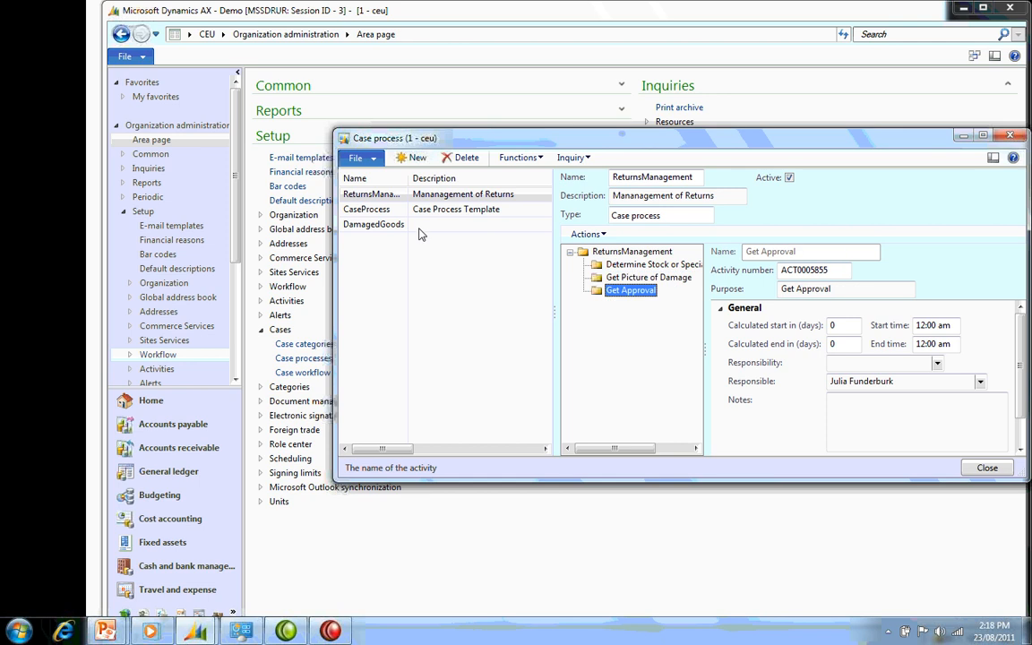
# Open the Case Process Template and review its activities, from Identify cause through Update customer.
pyautogui.click(367, 209)
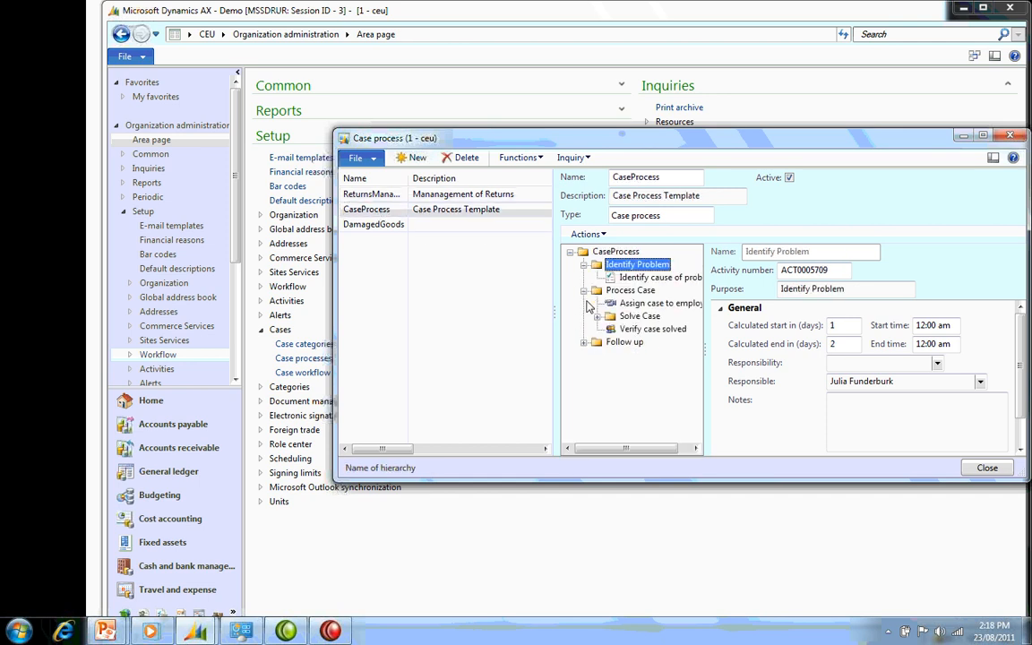
pyautogui.click(659, 277)
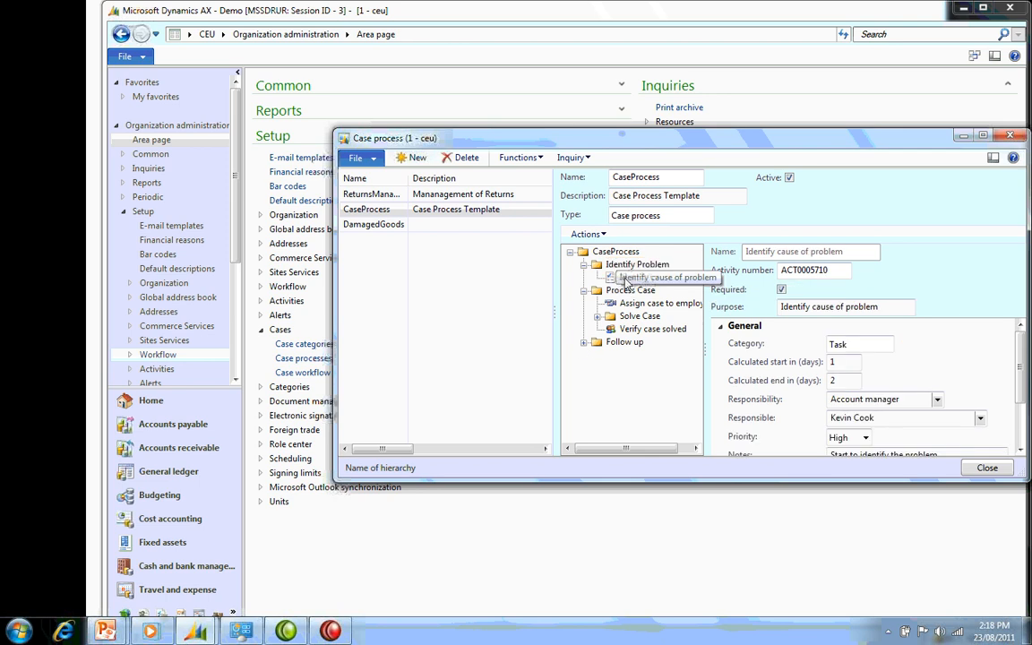
pyautogui.click(661, 303)
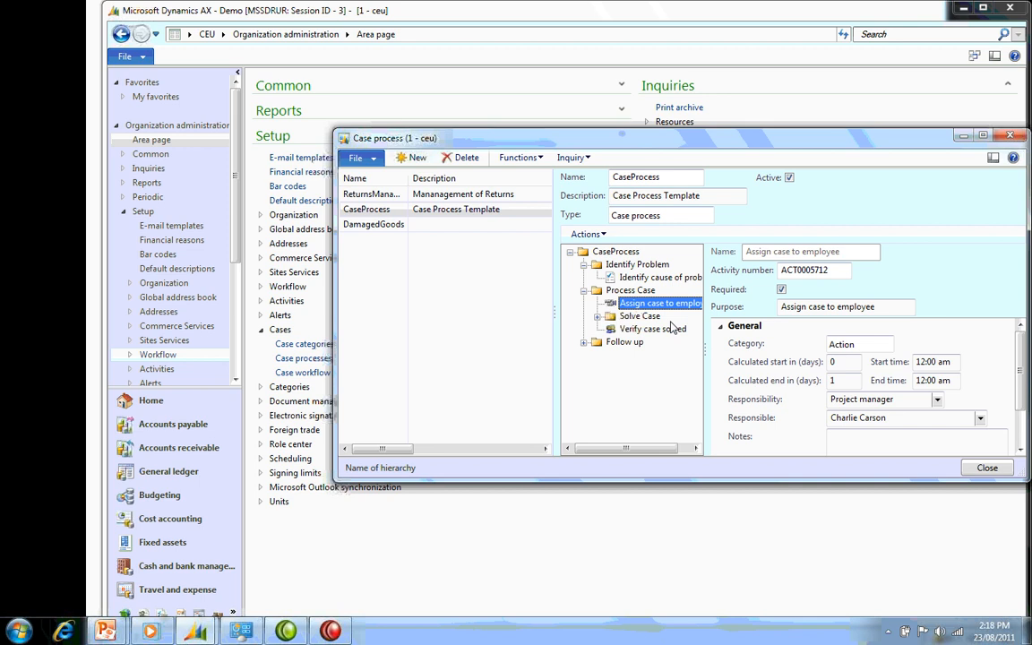
pyautogui.click(652, 329)
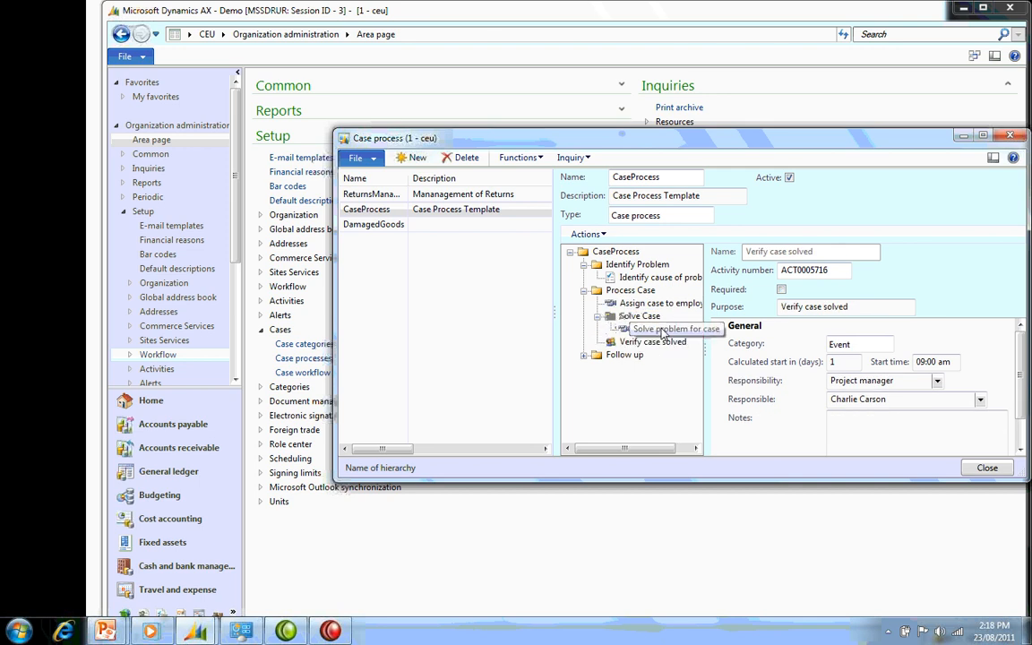
pyautogui.click(666, 329)
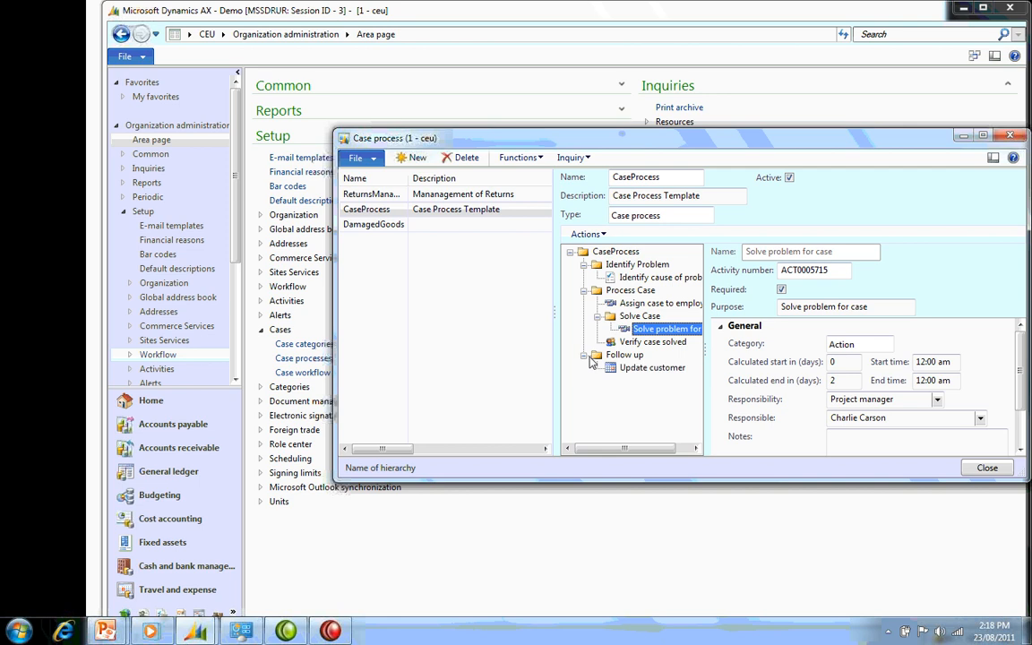
pyautogui.click(652, 367)
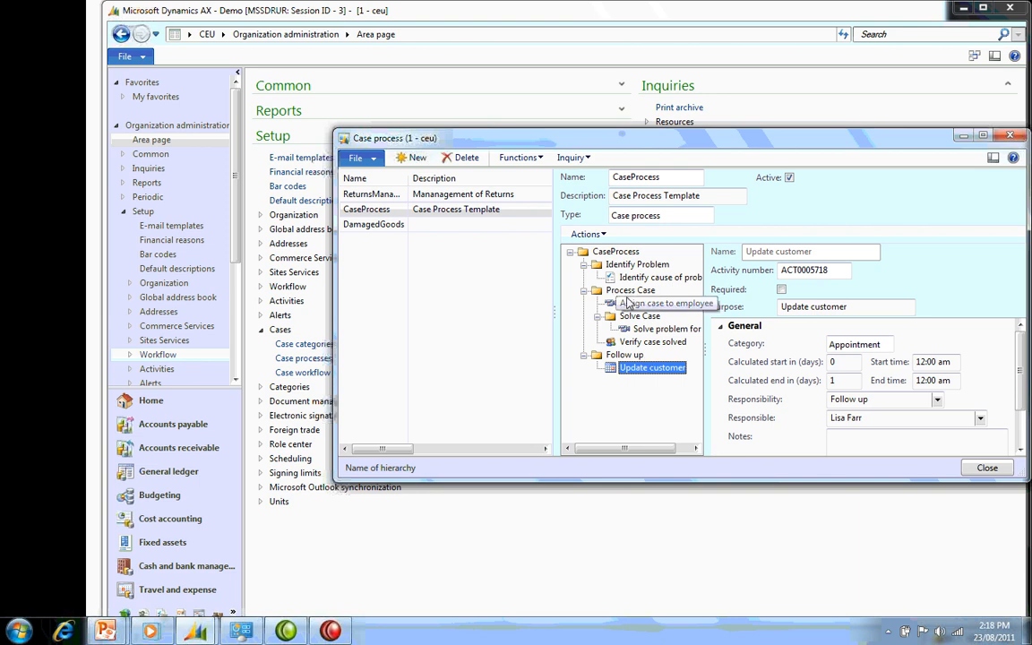
pyautogui.moveTo(585, 336)
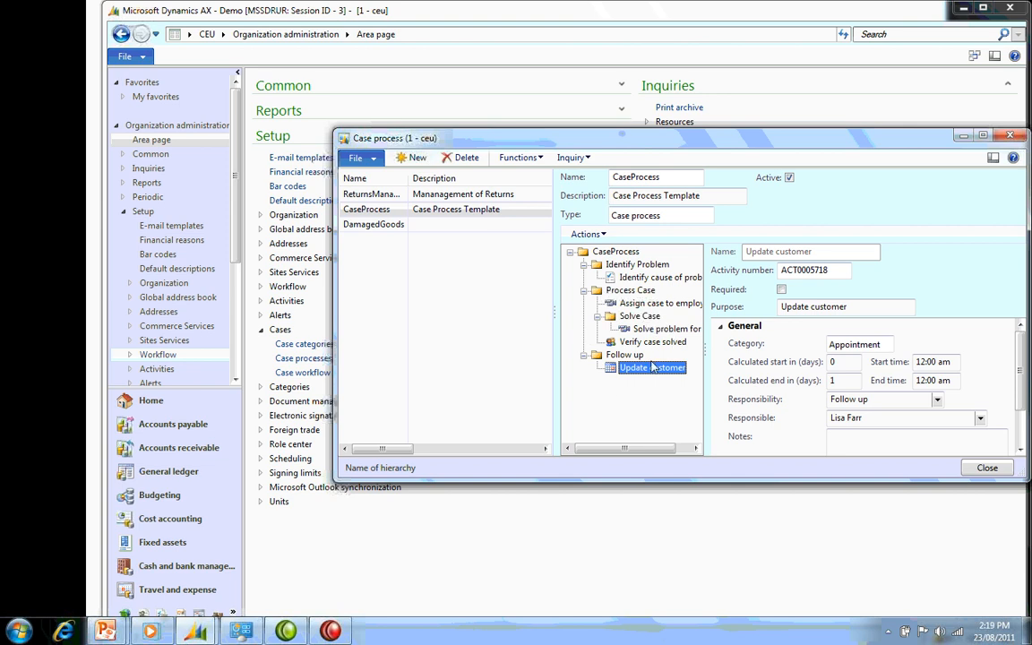
# Review ReturnsManagement's Get Picture of Damage and Get Approval levels, then close case processes.
pyautogui.click(372, 194)
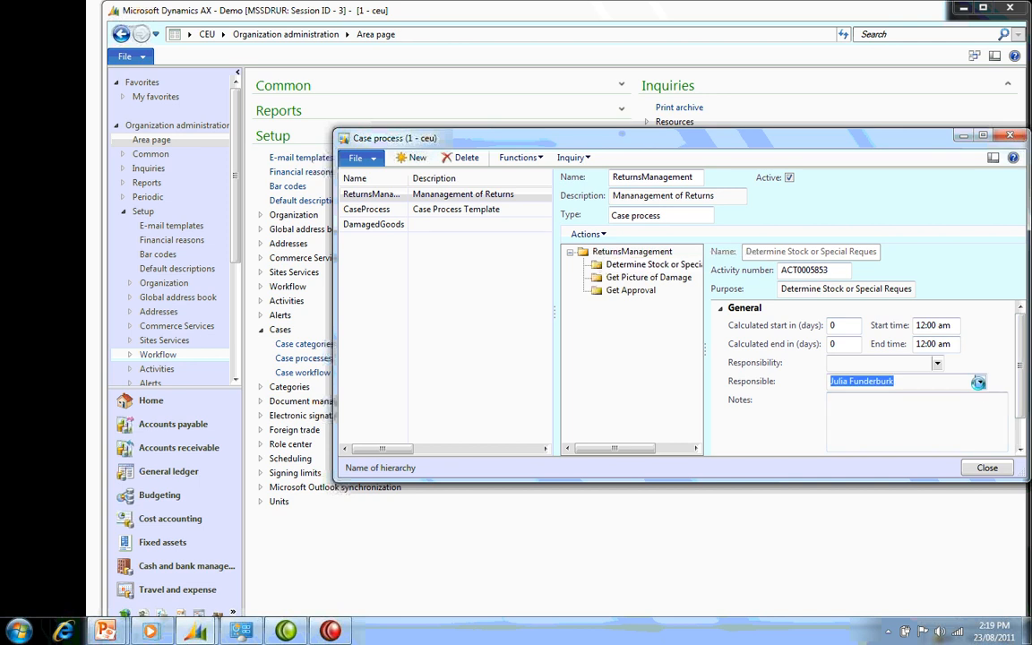
pyautogui.click(979, 381)
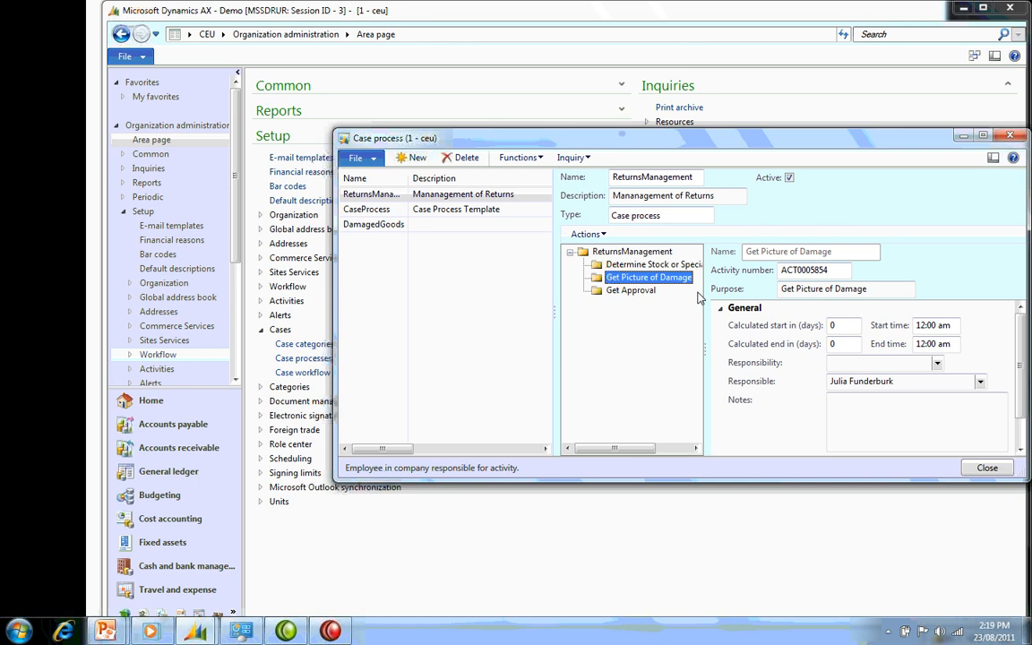
pyautogui.click(631, 290)
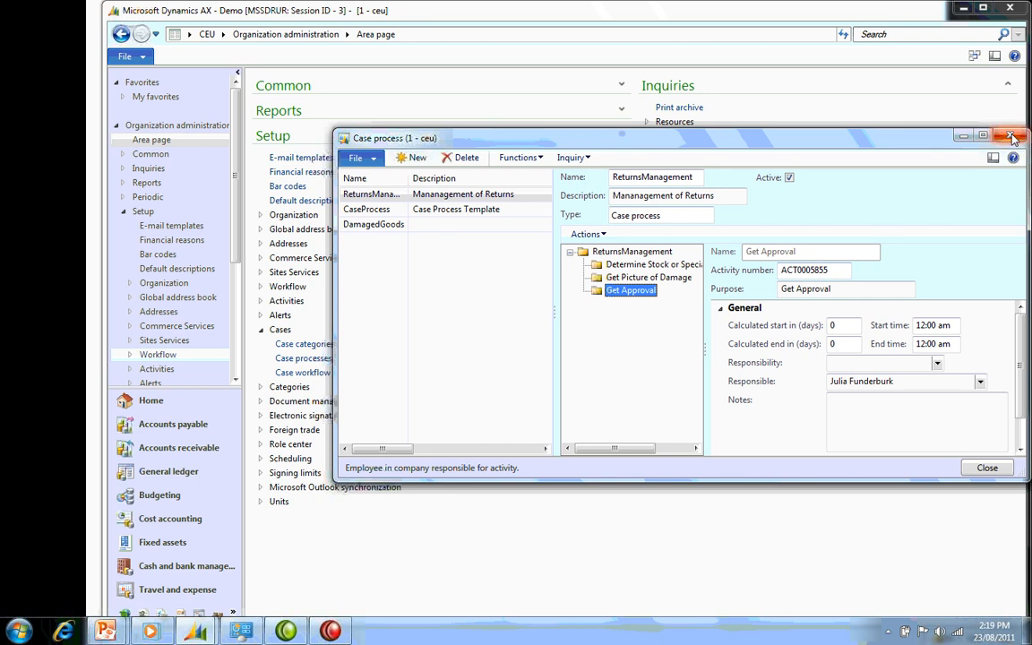
pyautogui.click(1011, 137)
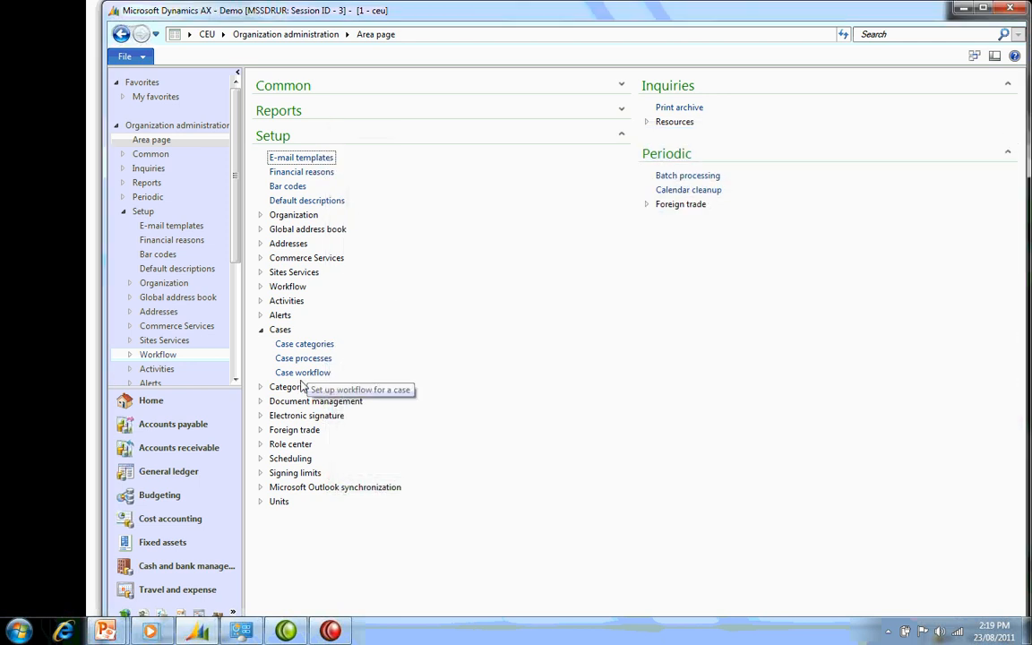
# Under Sales, create case category RetMang described 'Returns Management'.
pyautogui.click(303, 343)
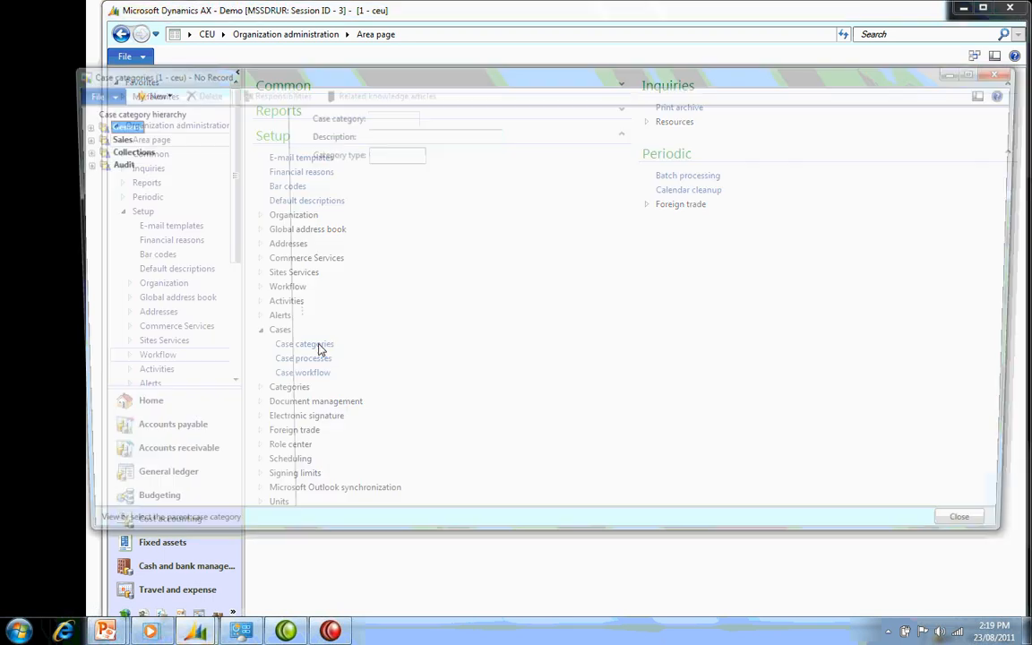
pyautogui.click(304, 343)
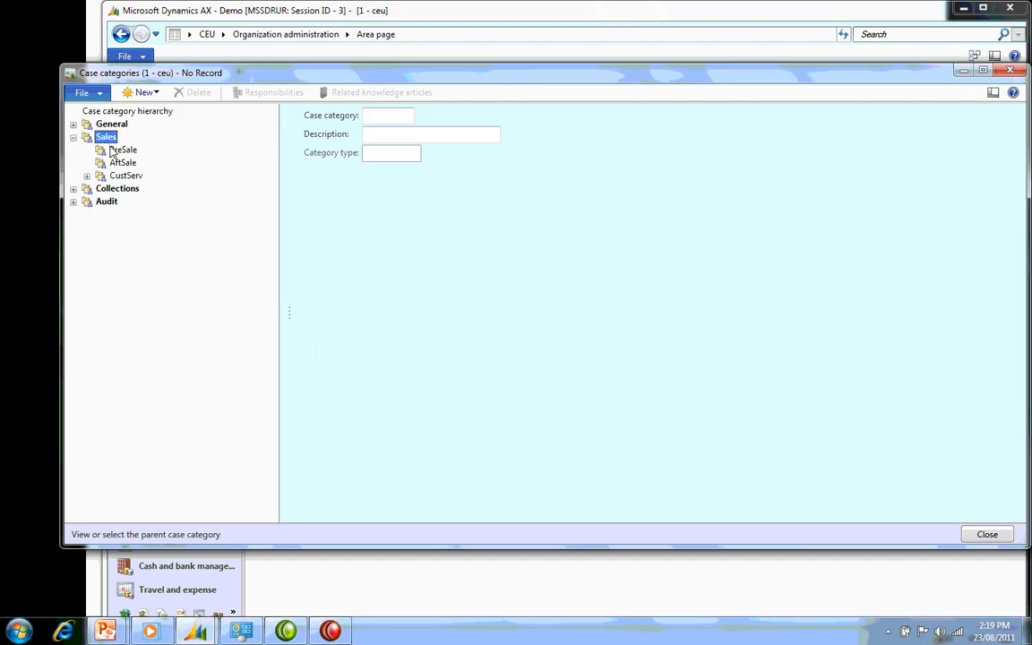
pyautogui.click(140, 92)
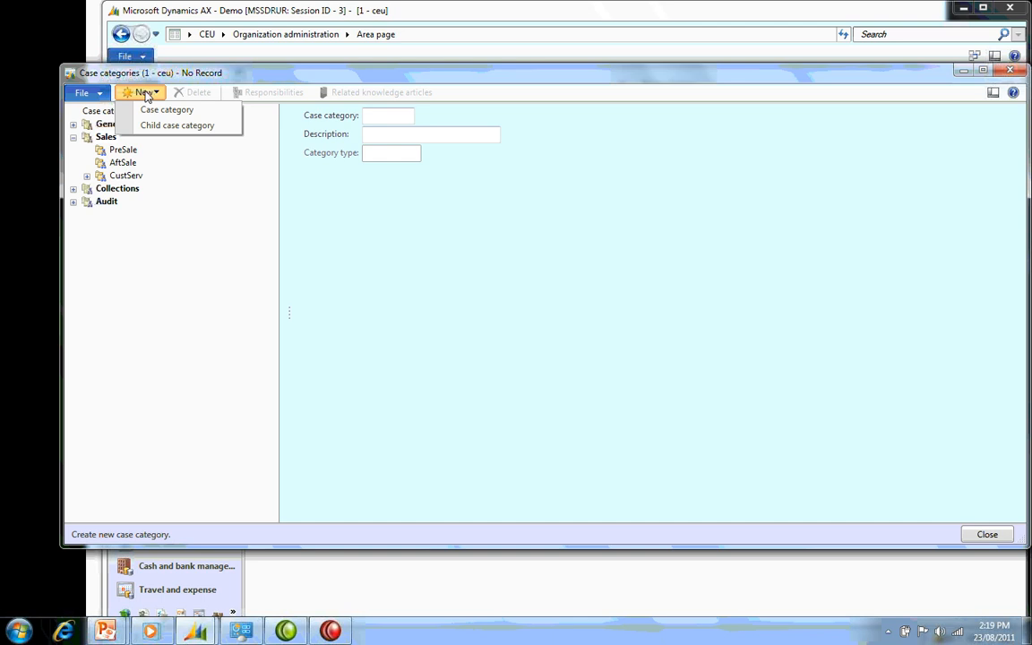
pyautogui.moveTo(166, 110)
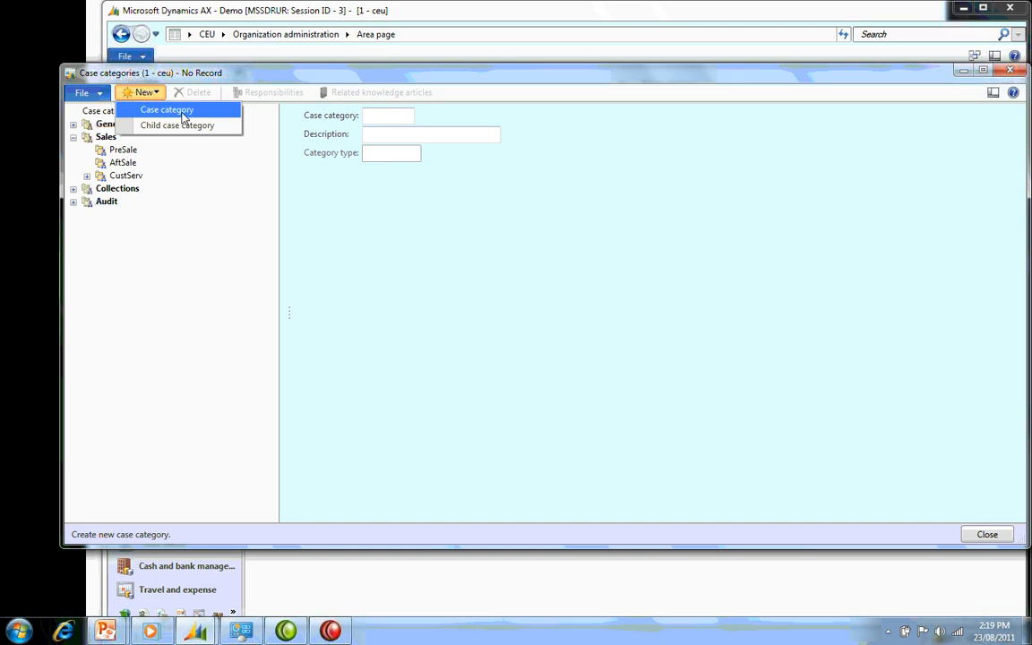
pyautogui.moveTo(177, 125)
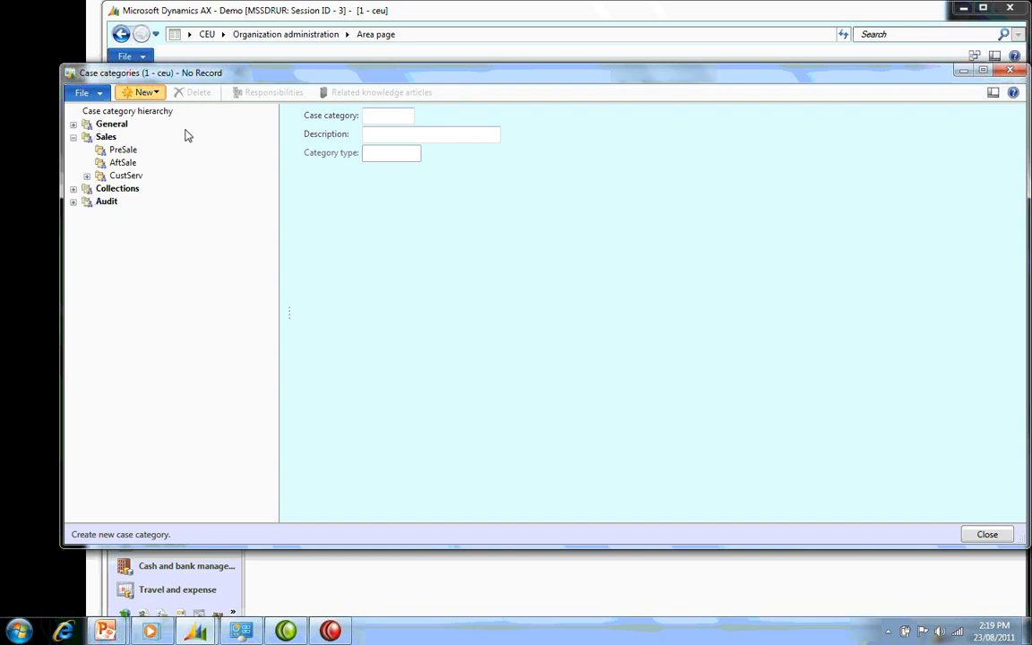
pyautogui.click(141, 93)
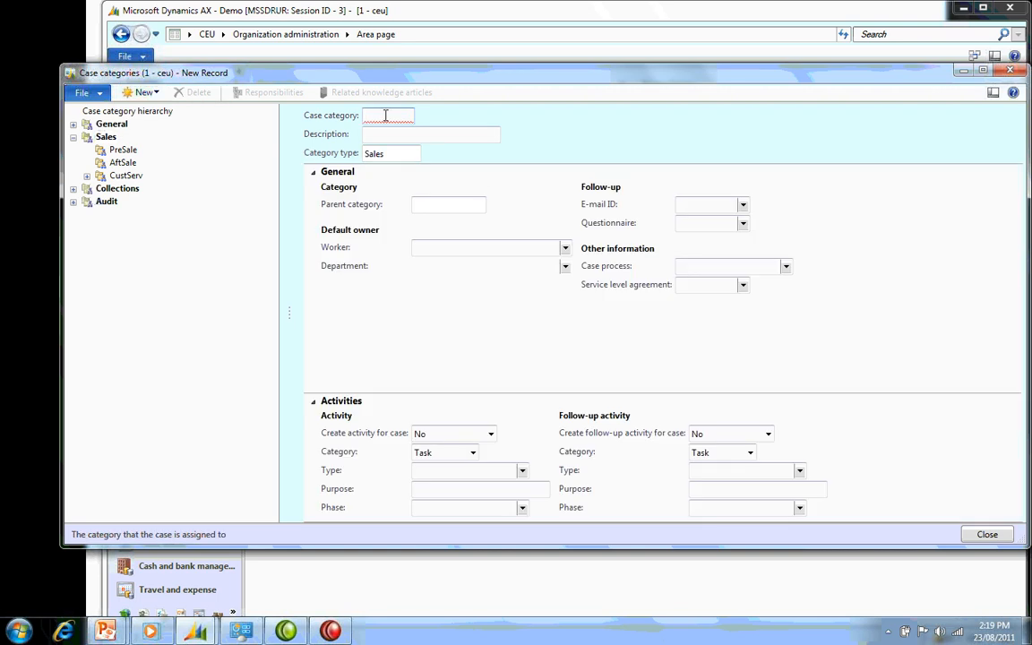
pyautogui.write('Ret')
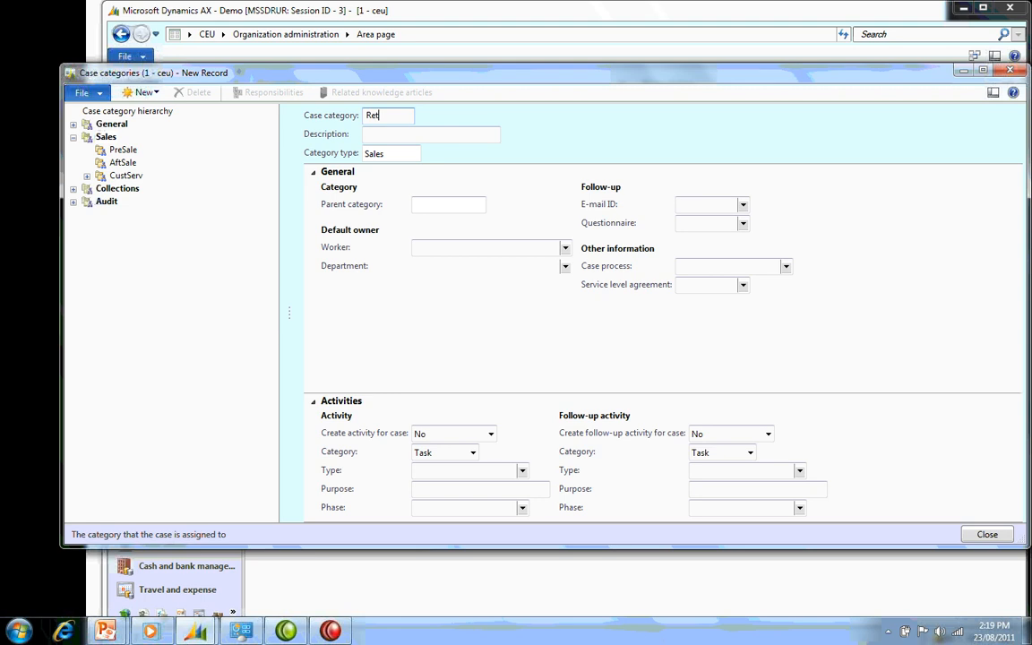
pyautogui.write('Man')
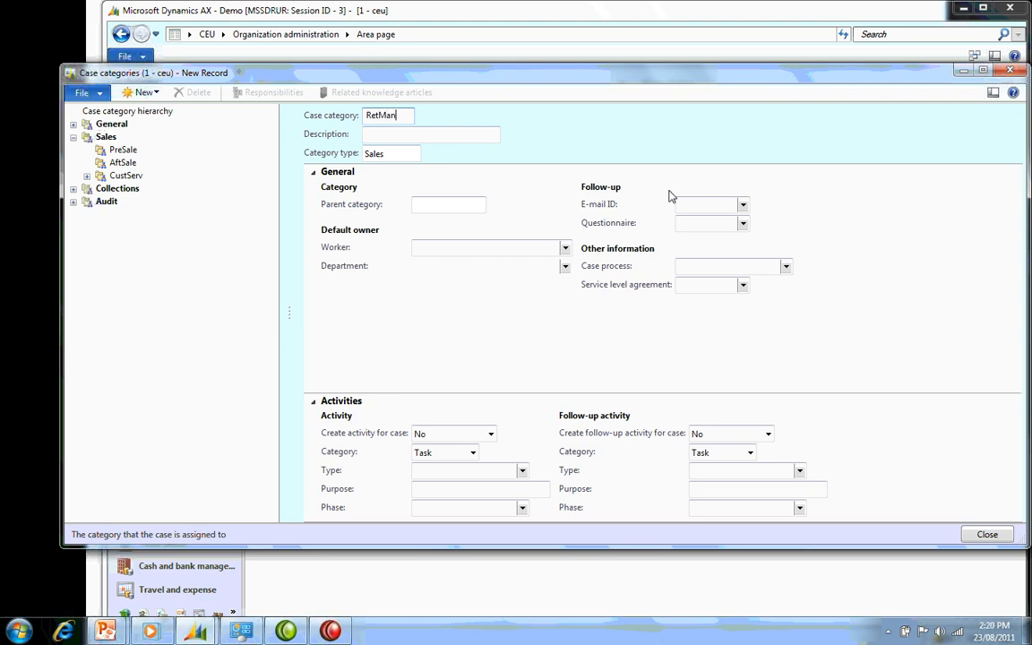
pyautogui.write('Returns Management')
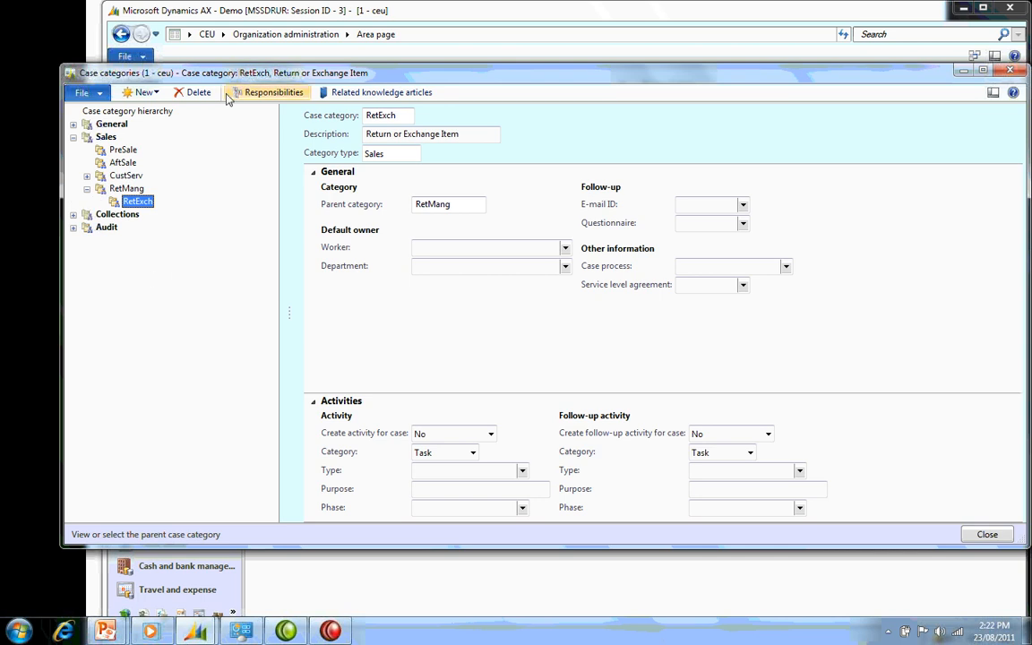
# Add child categories ReturnItem and ExchItem under RetExch.
pyautogui.click(141, 92)
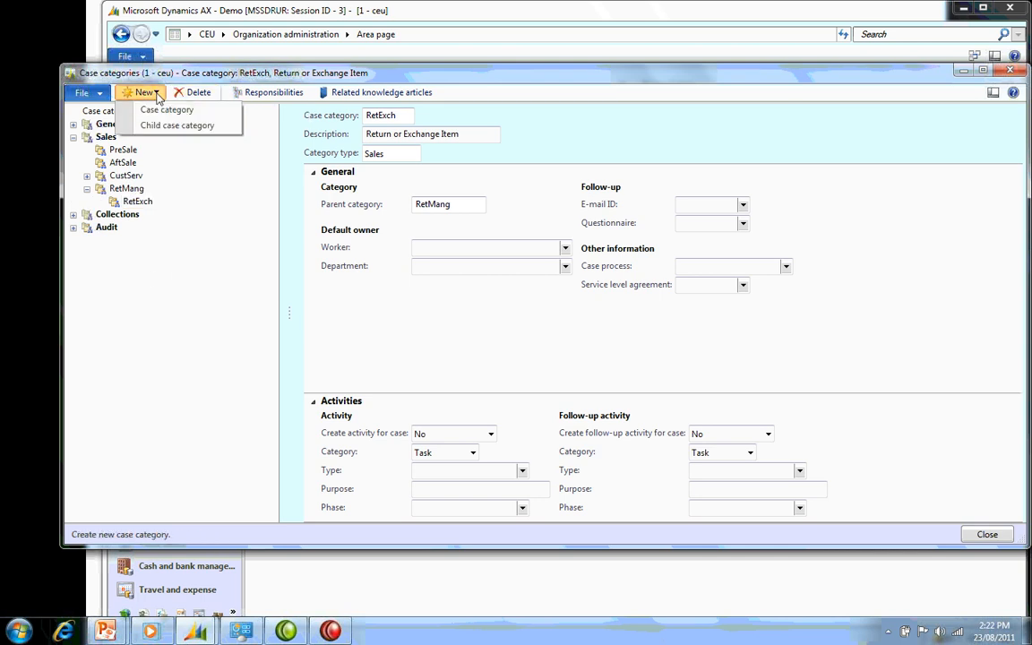
pyautogui.click(167, 110)
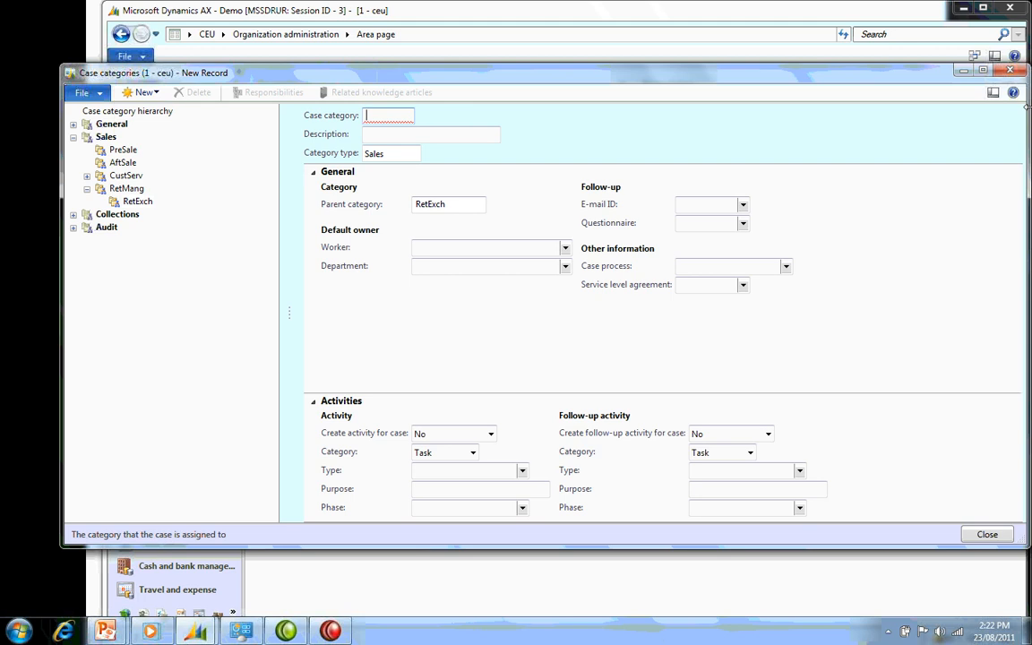
pyautogui.write('ReturnIte')
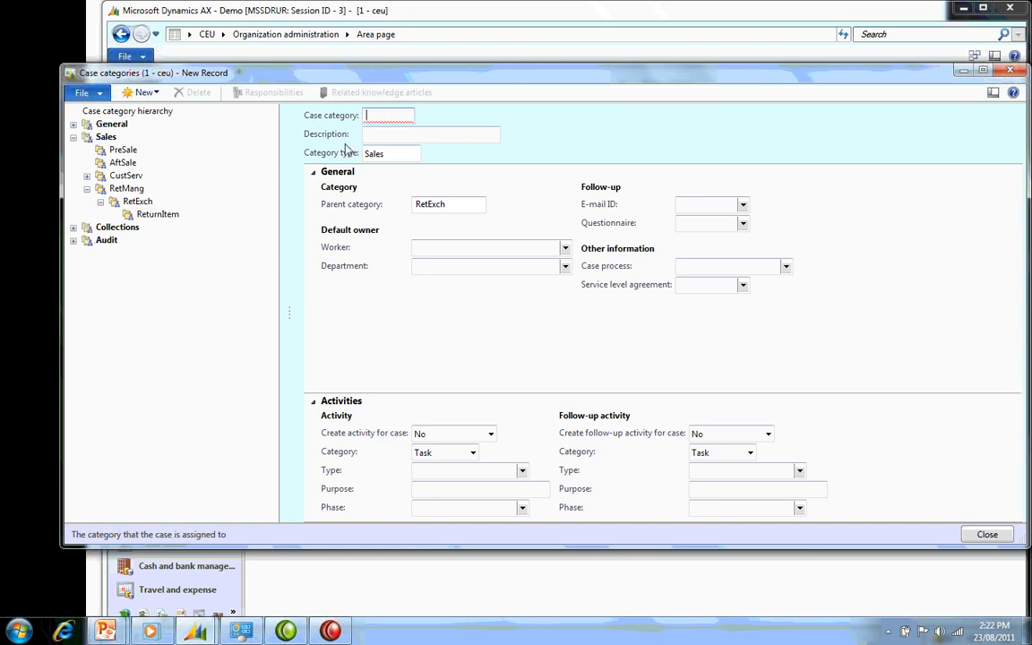
pyautogui.write('ExchIte')
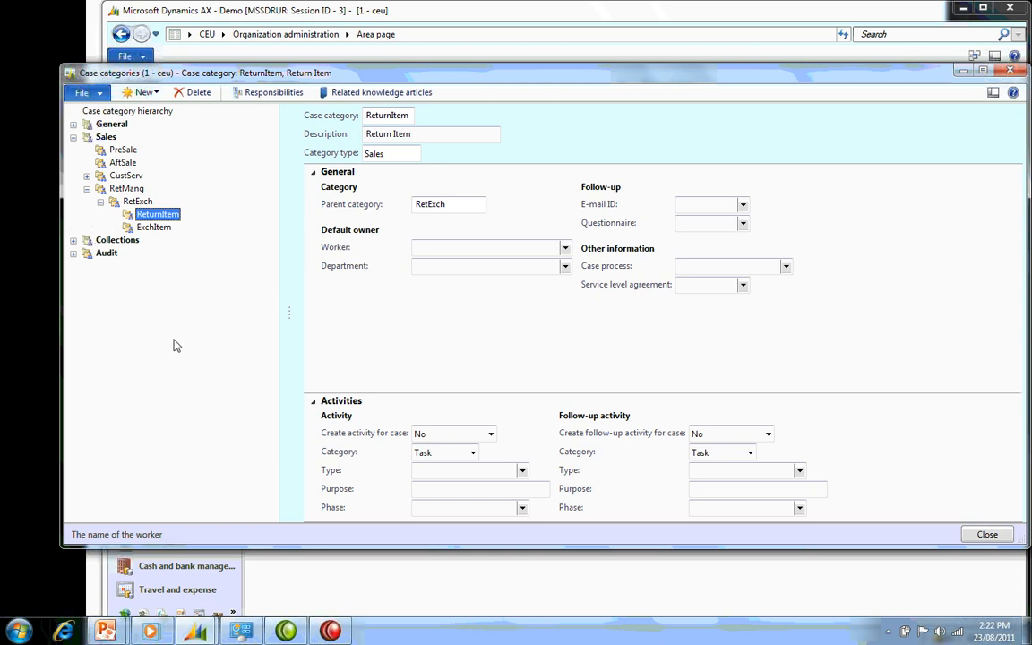
pyautogui.moveTo(200, 336)
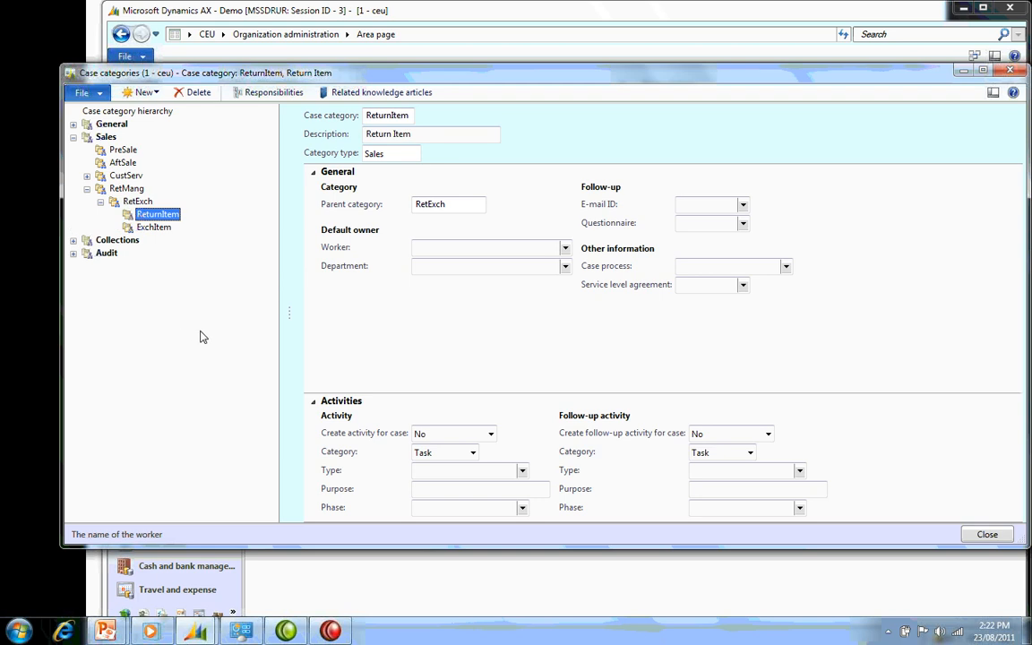
# Set ReturnItem's case process to ReturnsManagement.
pyautogui.click(784, 265)
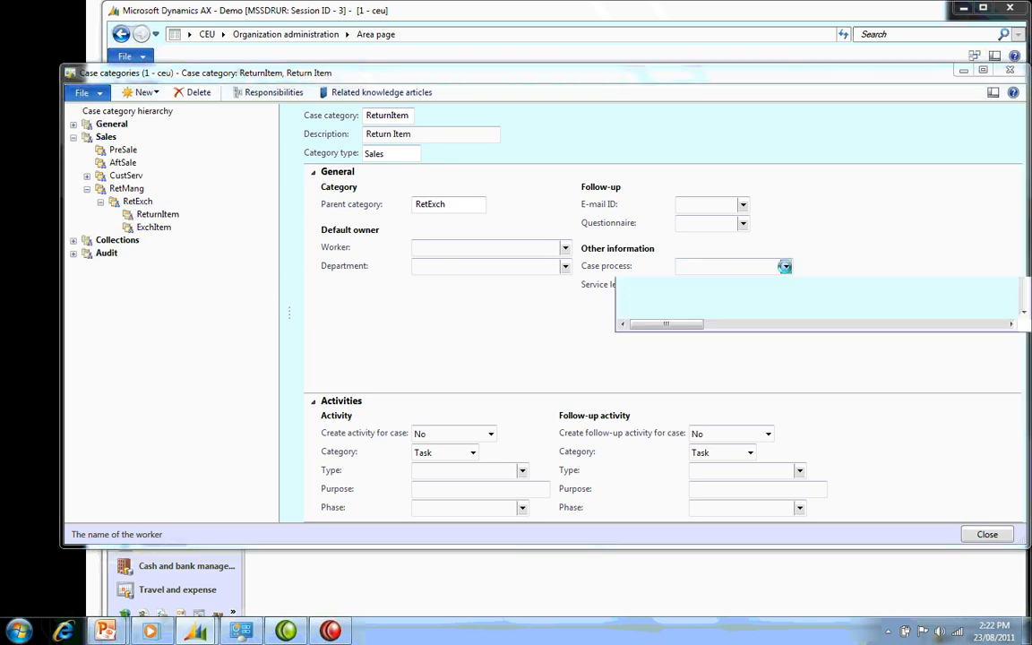
pyautogui.click(785, 266)
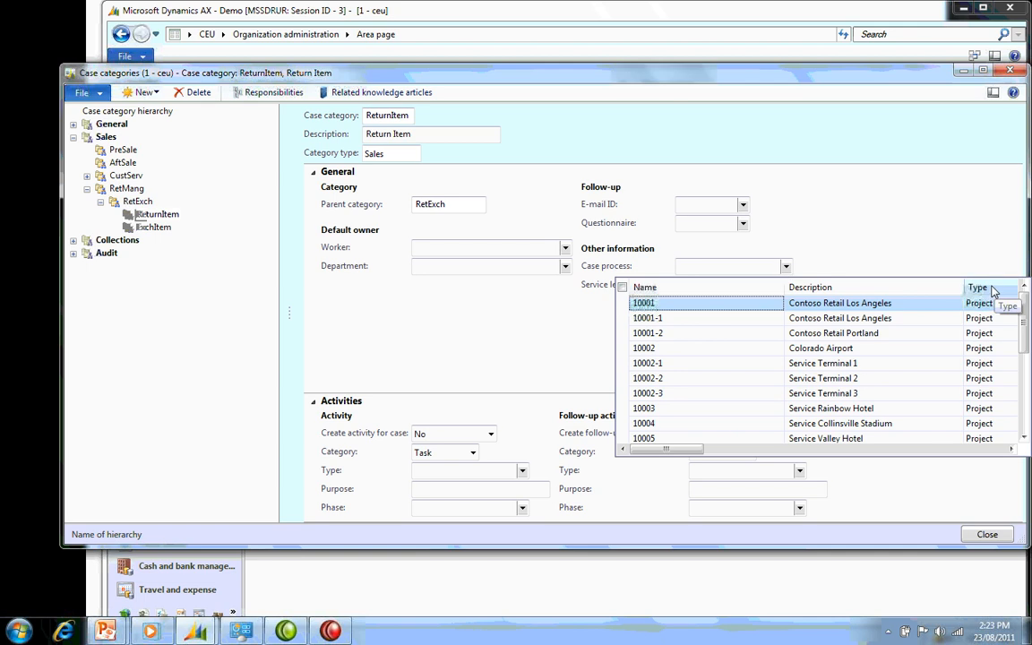
pyautogui.click(978, 287)
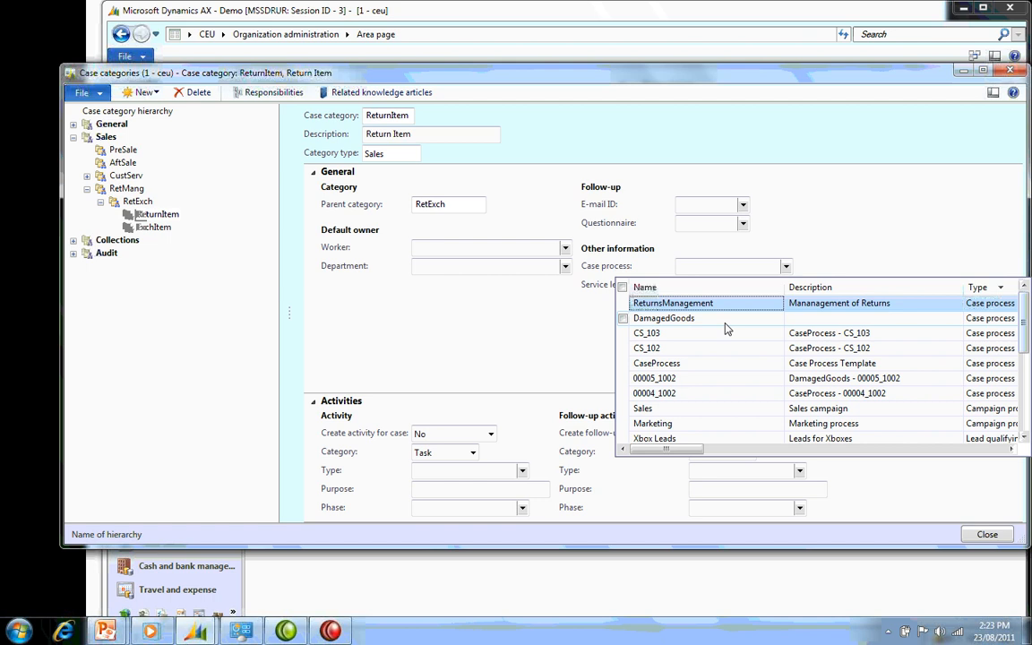
pyautogui.click(672, 302)
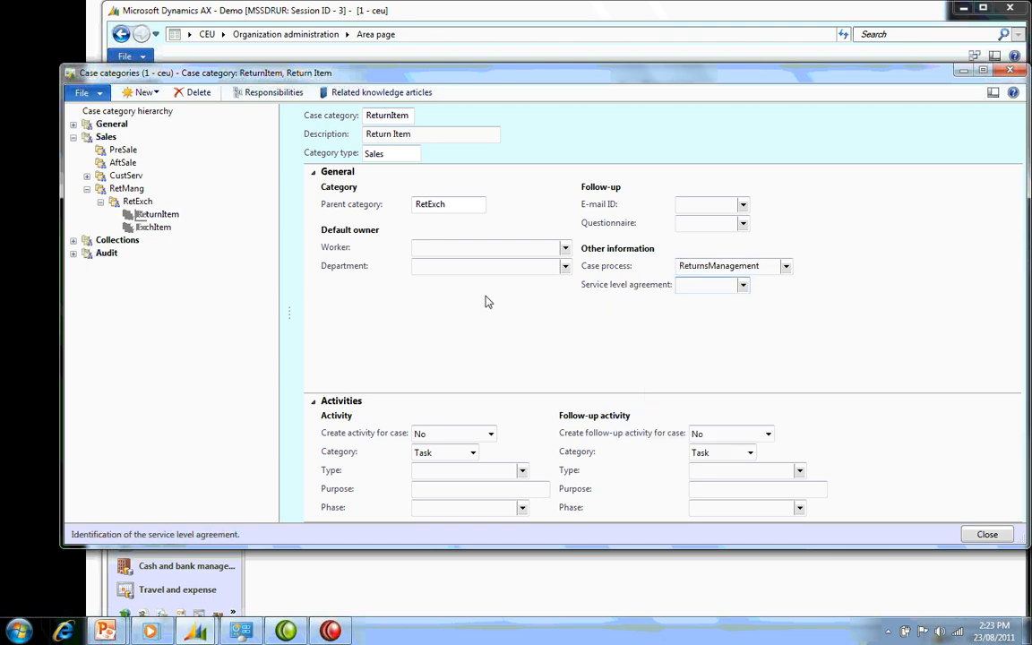
pyautogui.click(708, 284)
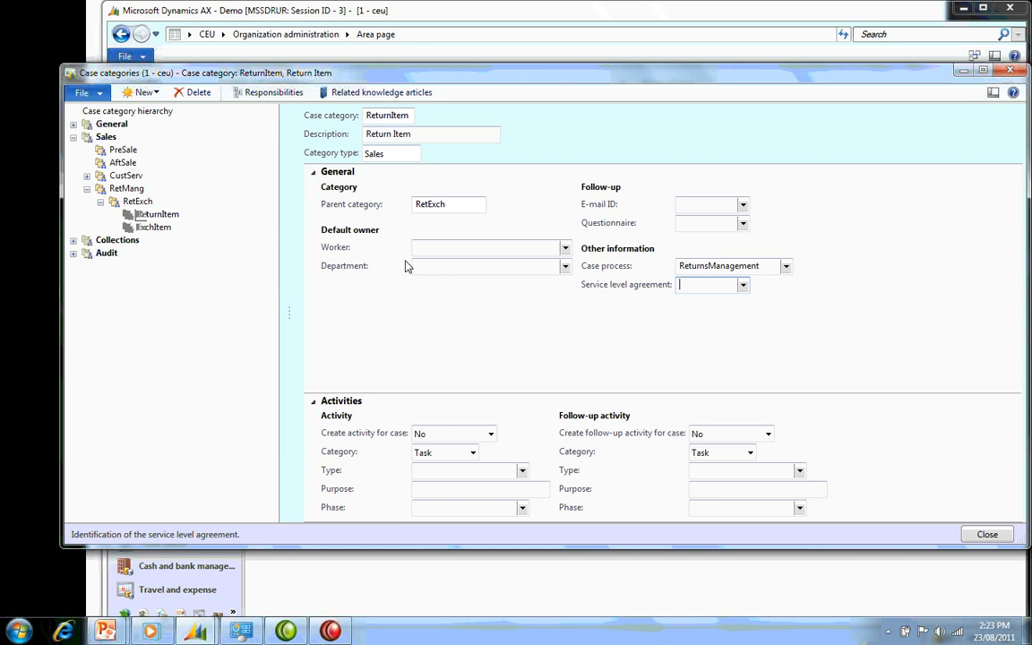
pyautogui.click(484, 247)
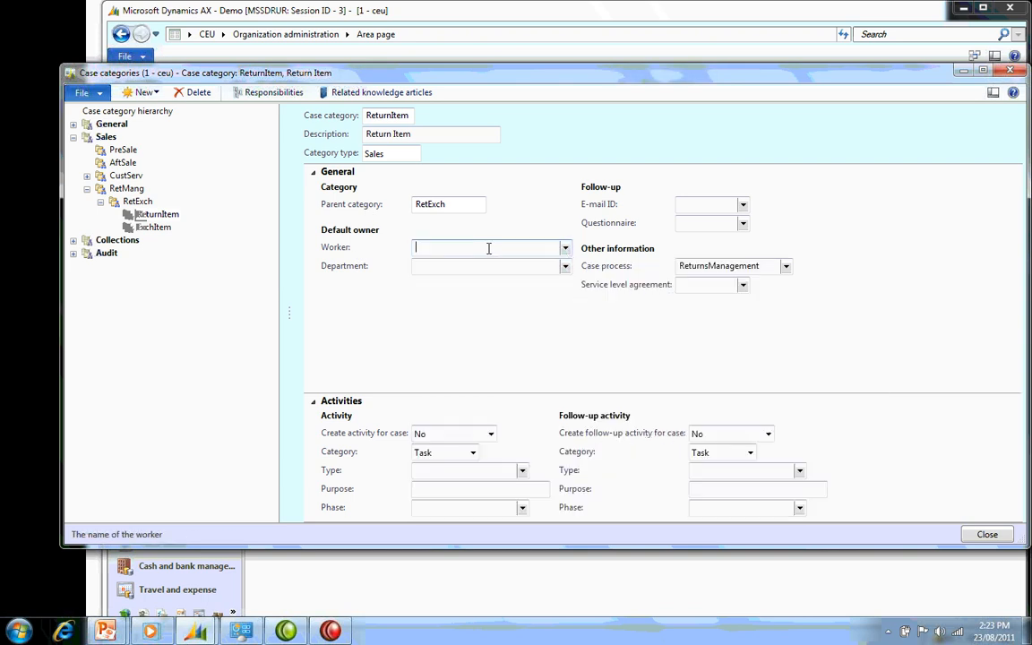
pyautogui.write('Julia Funderburk')
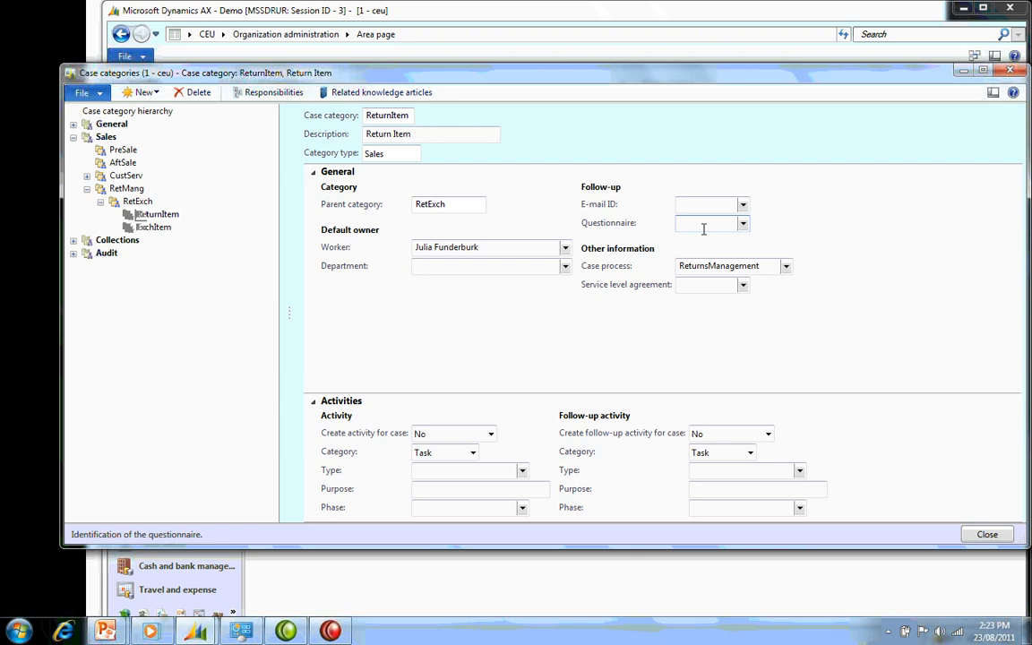
pyautogui.moveTo(697, 228)
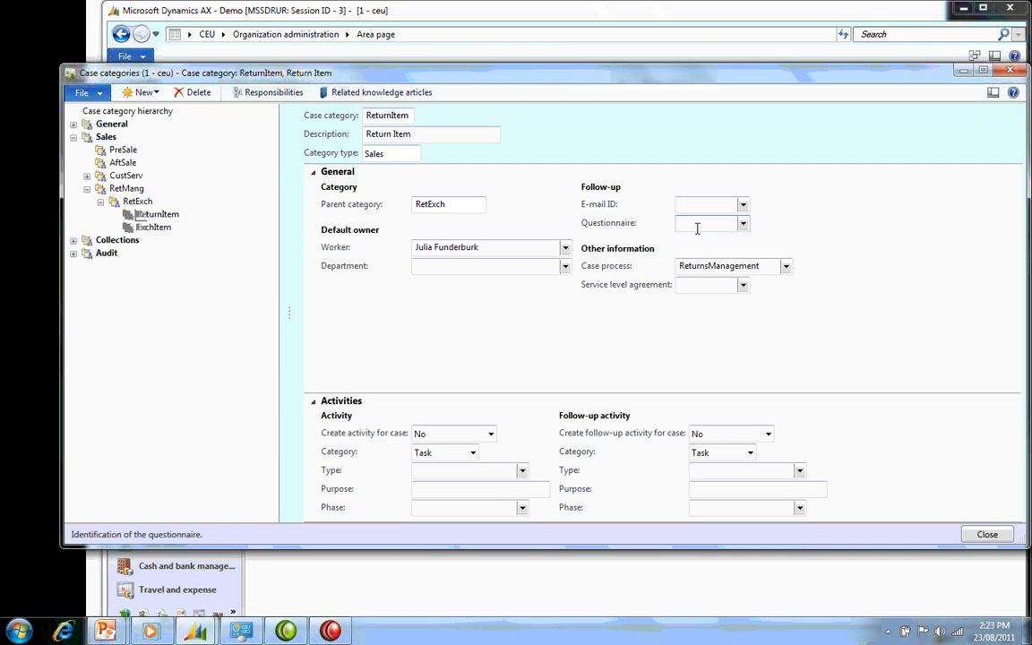
pyautogui.click(707, 223)
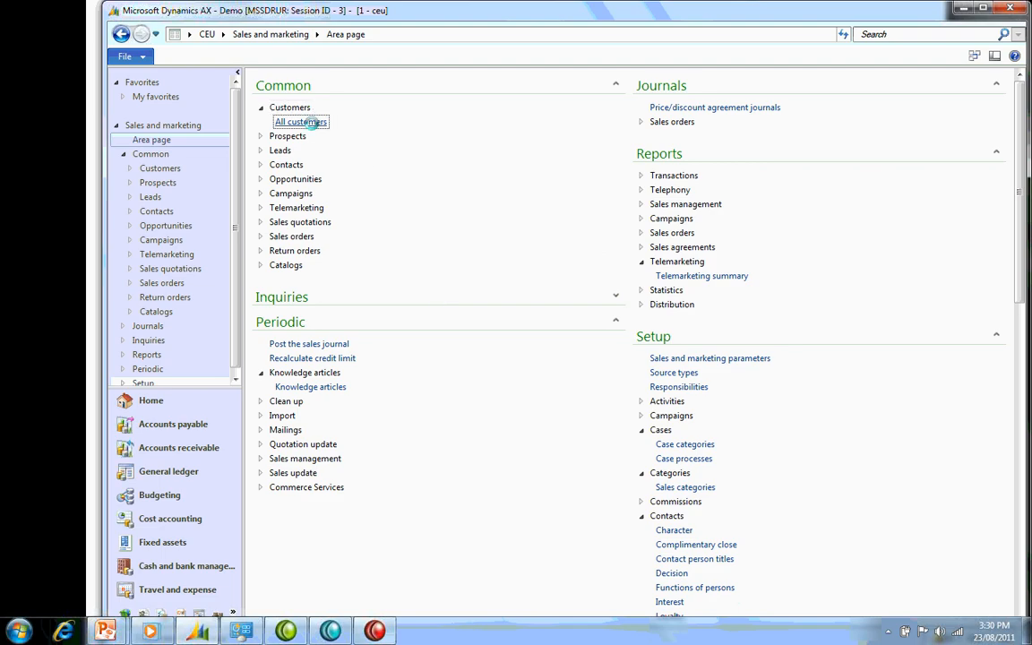
# Open the sales orders list for customer Sunset Wholesales.
pyautogui.click(300, 121)
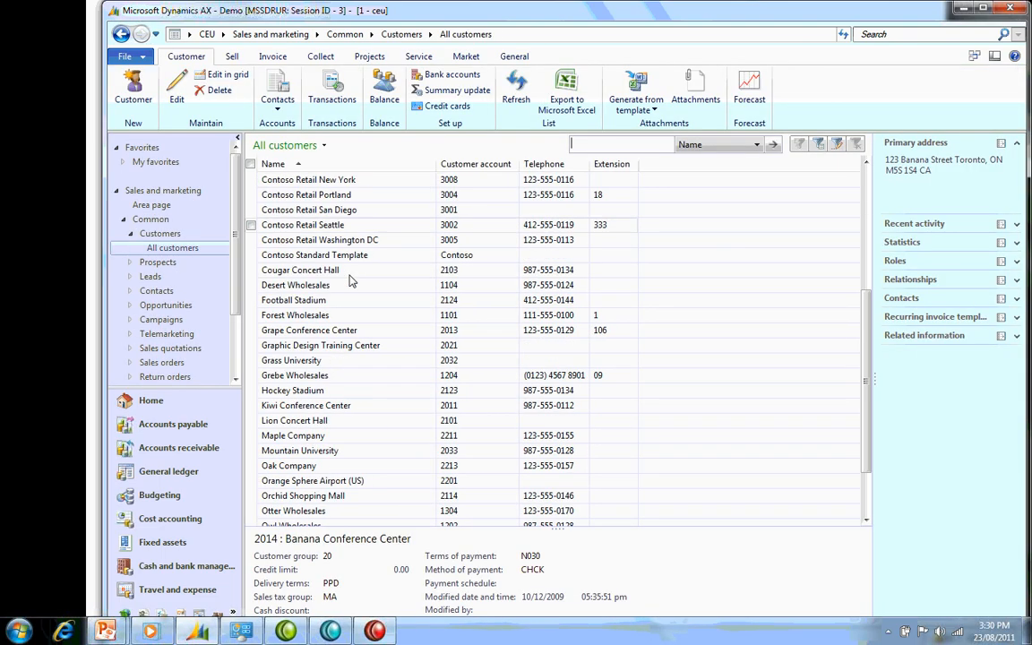
pyautogui.scroll(-3)
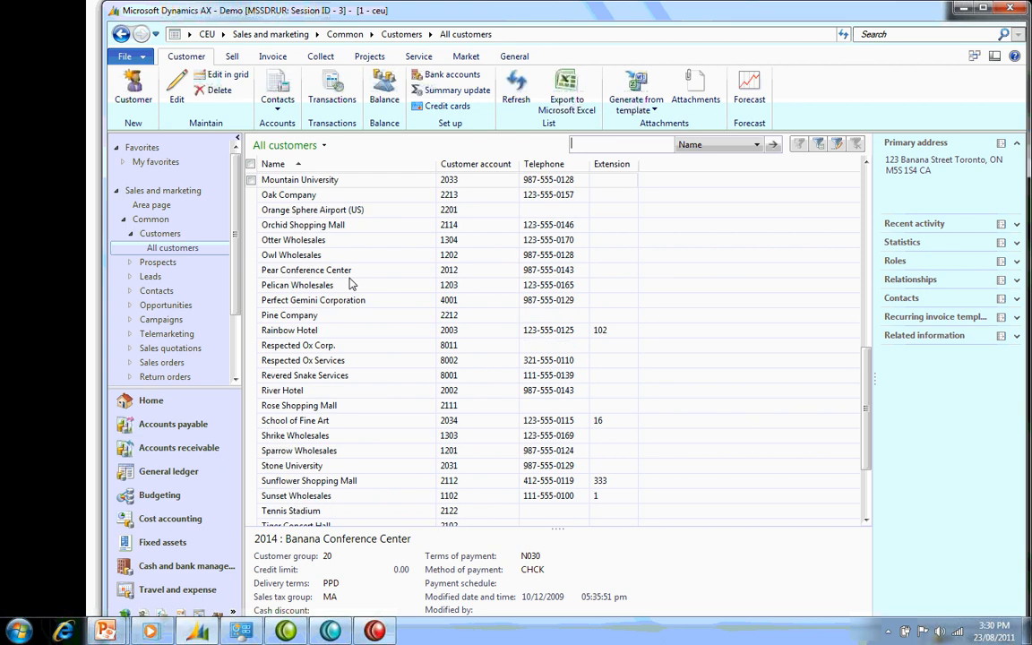
pyautogui.click(314, 495)
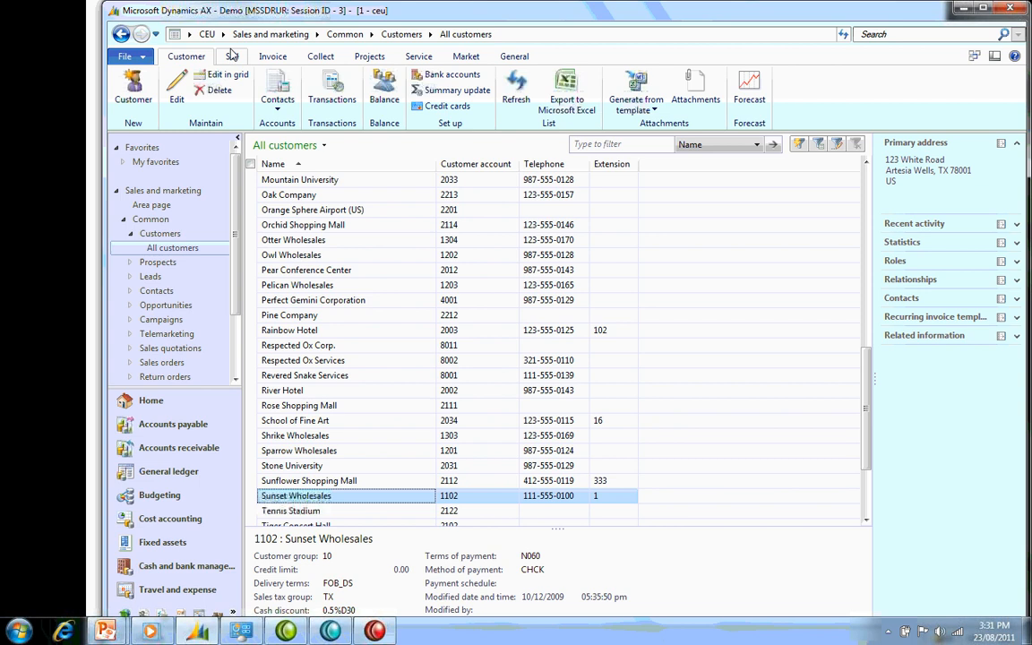
pyautogui.click(232, 55)
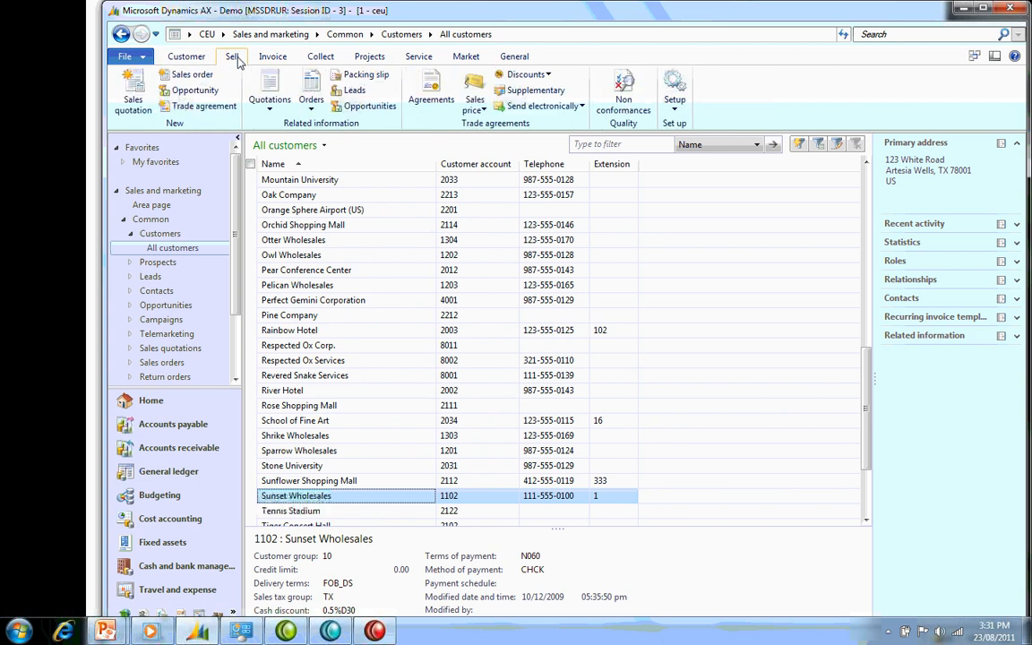
pyautogui.click(311, 94)
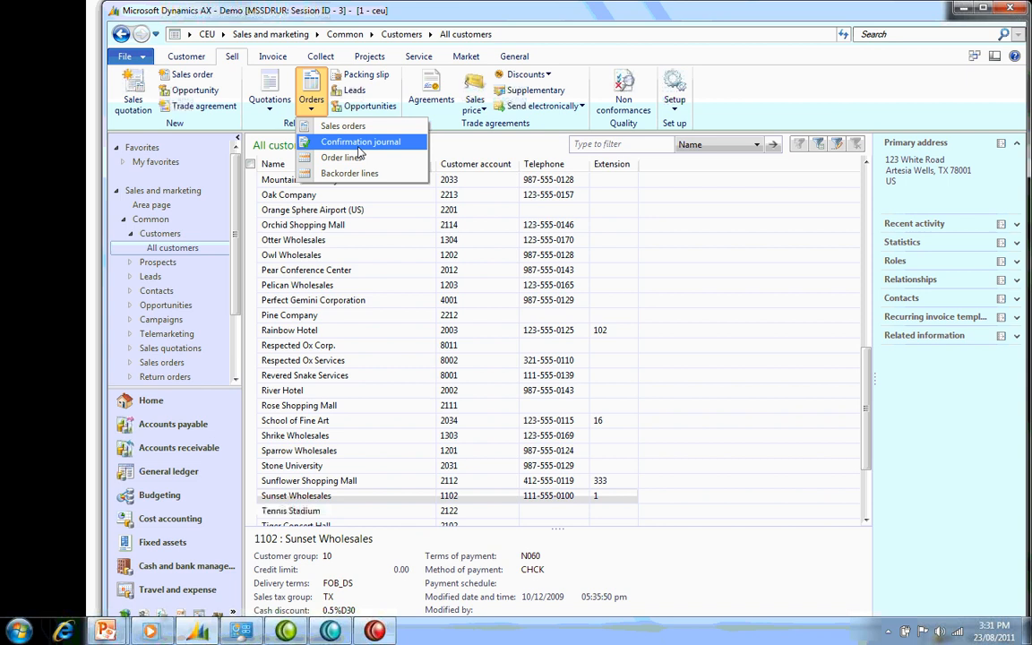
pyautogui.moveTo(342, 126)
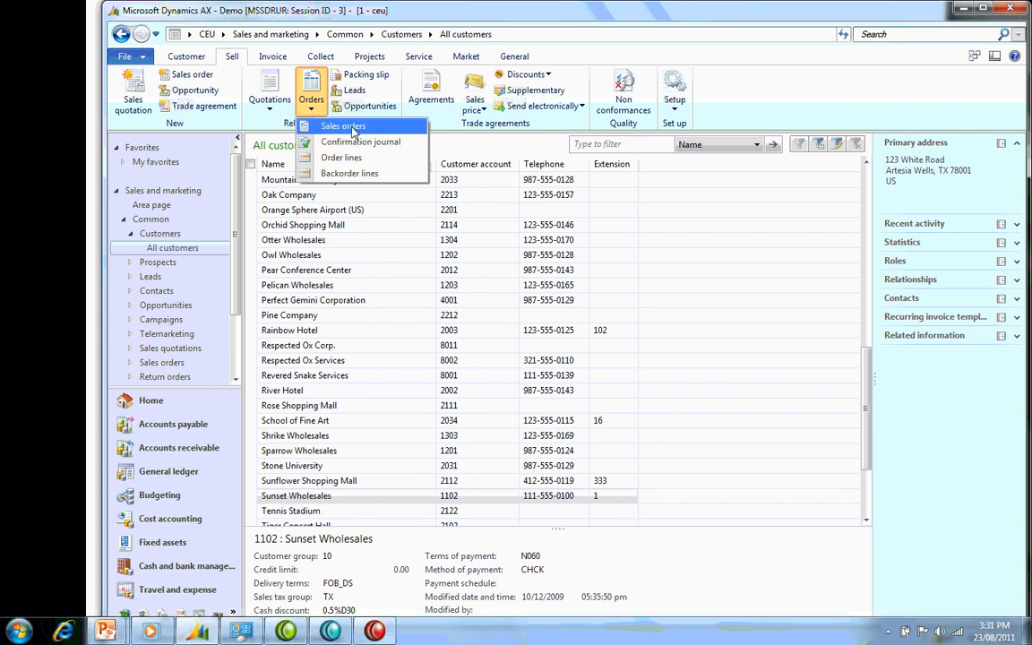
pyautogui.click(342, 127)
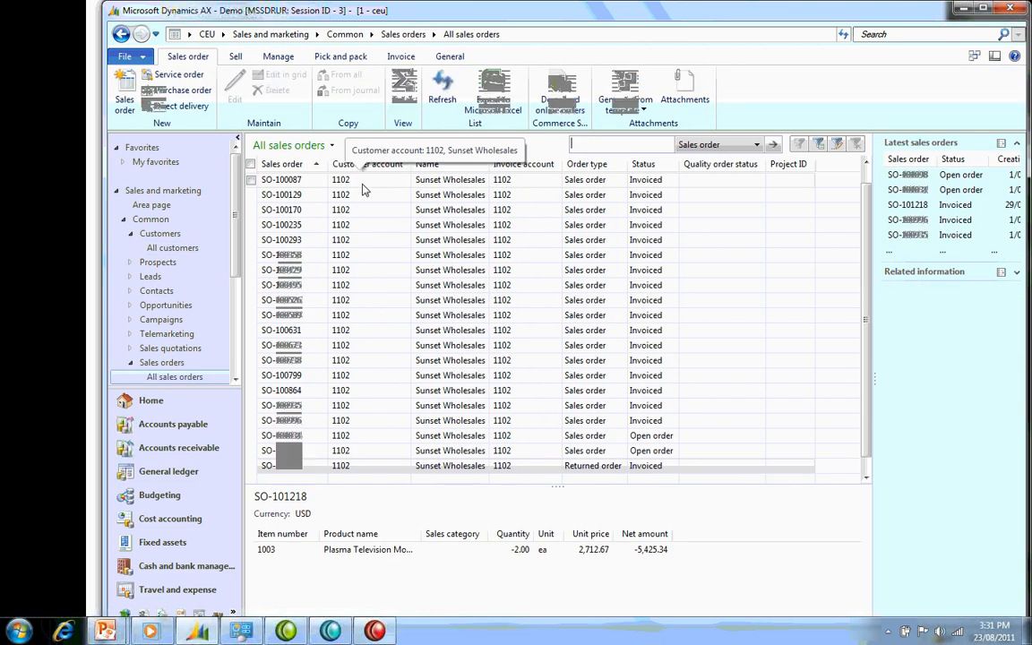
pyautogui.moveTo(533, 301)
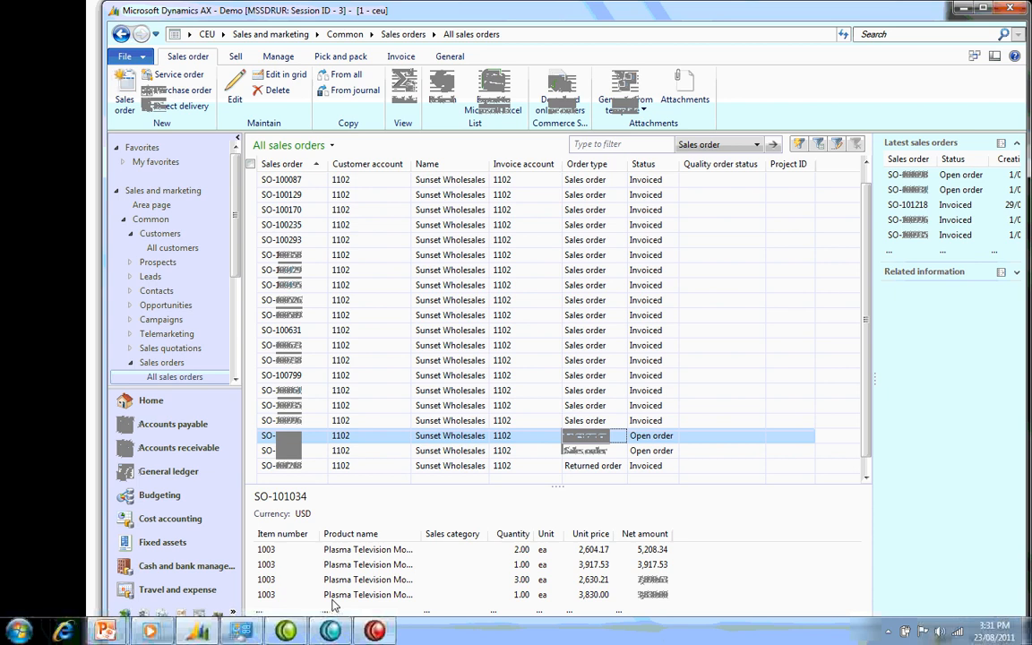
pyautogui.moveTo(325, 601)
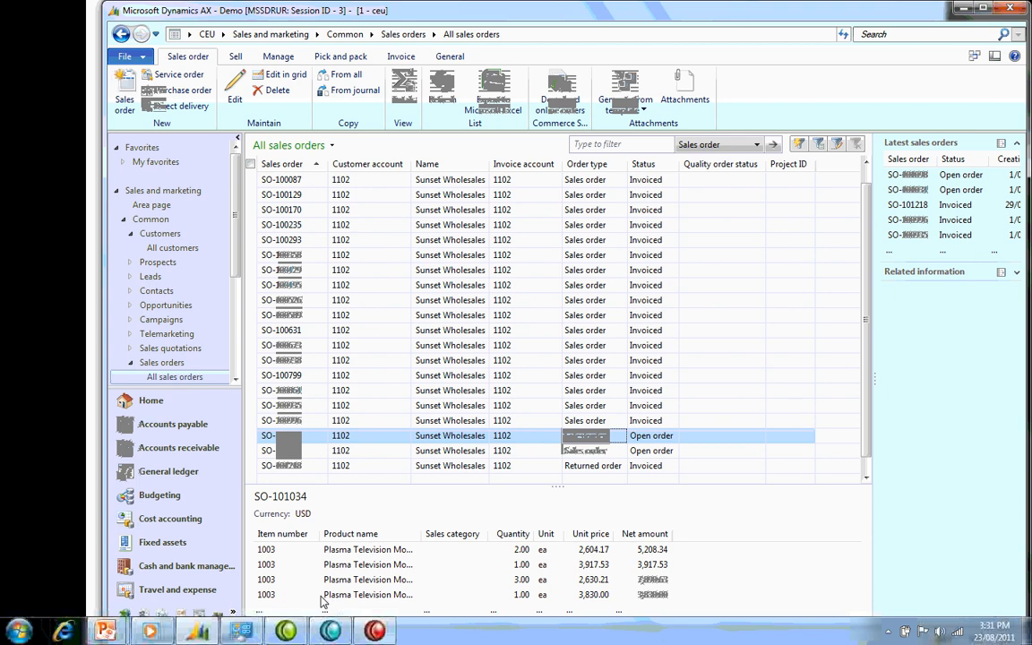
pyautogui.moveTo(358, 571)
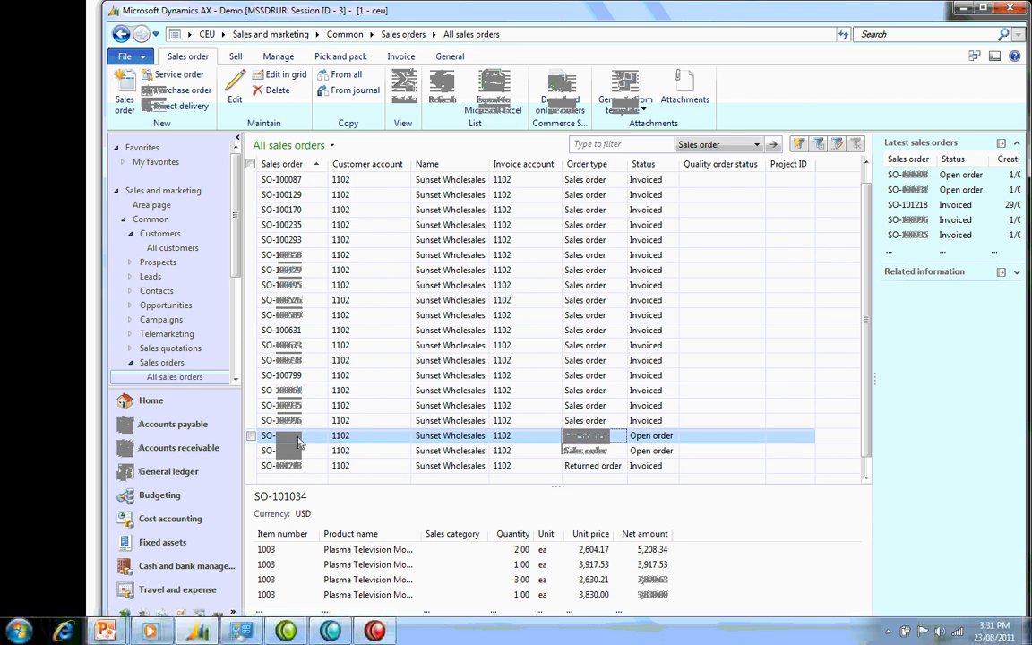
# Create a new case from sales order SO-101034.
pyautogui.click(449, 56)
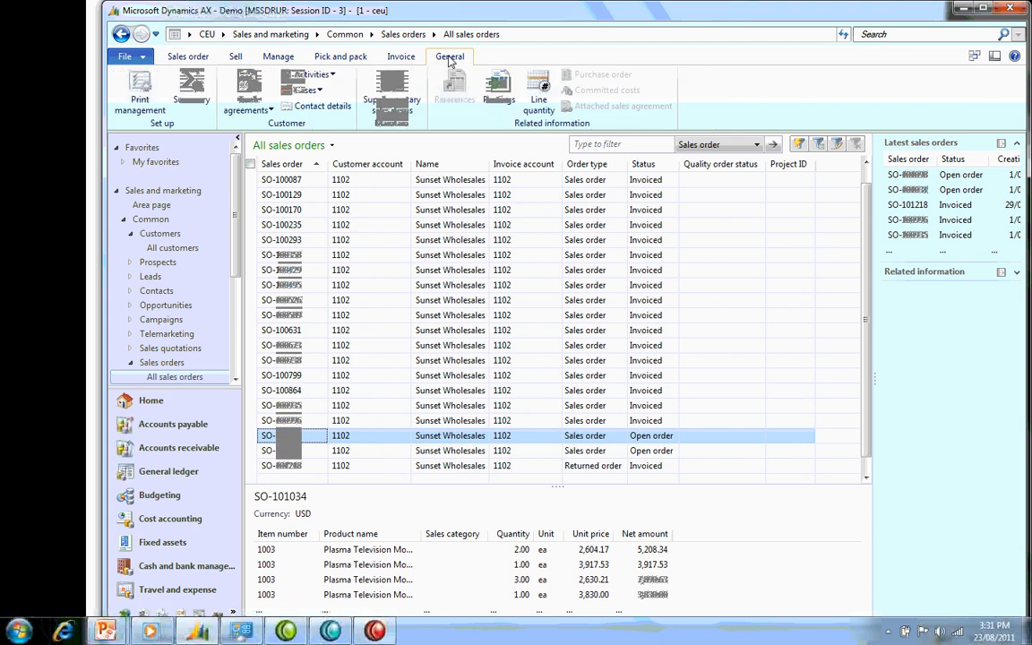
pyautogui.click(304, 90)
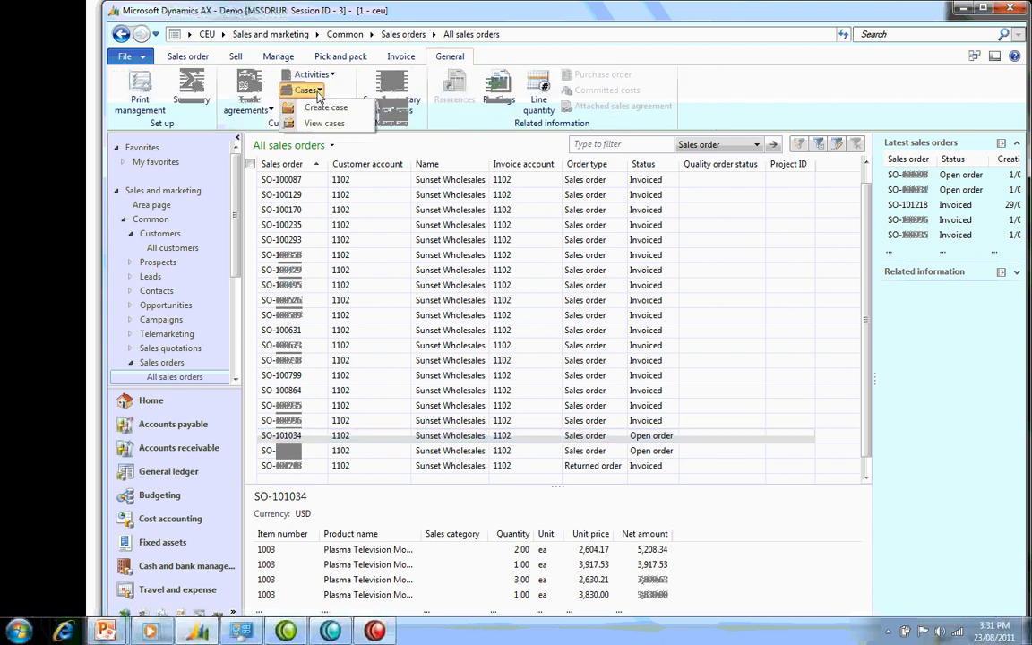
pyautogui.click(325, 107)
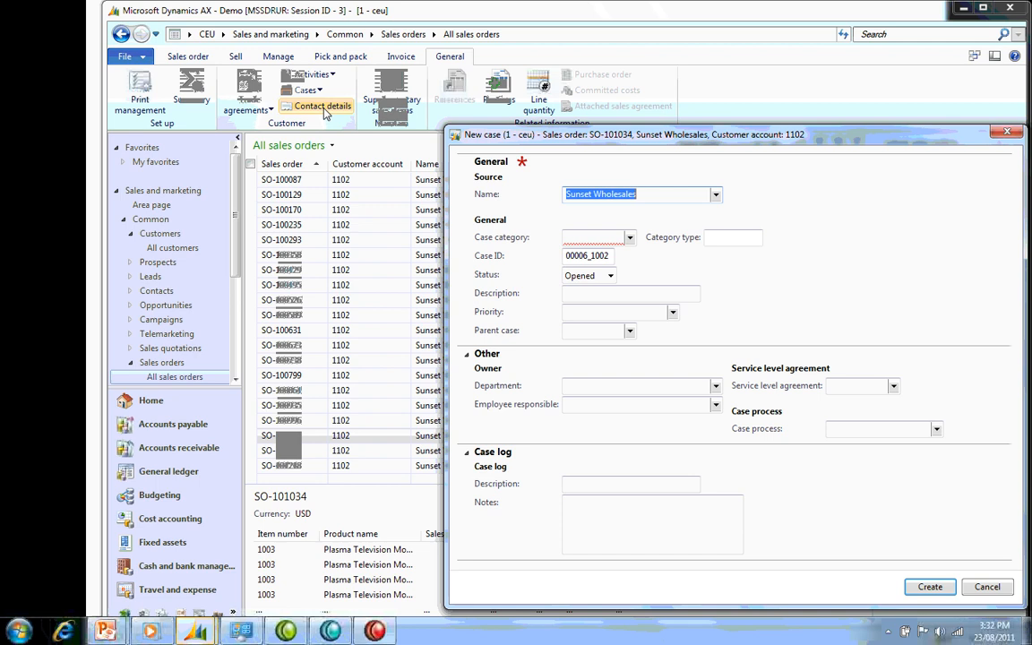
# Set category ReturnItem, description 'Request for return', Medium priority, and fill the case log.
pyautogui.click(629, 236)
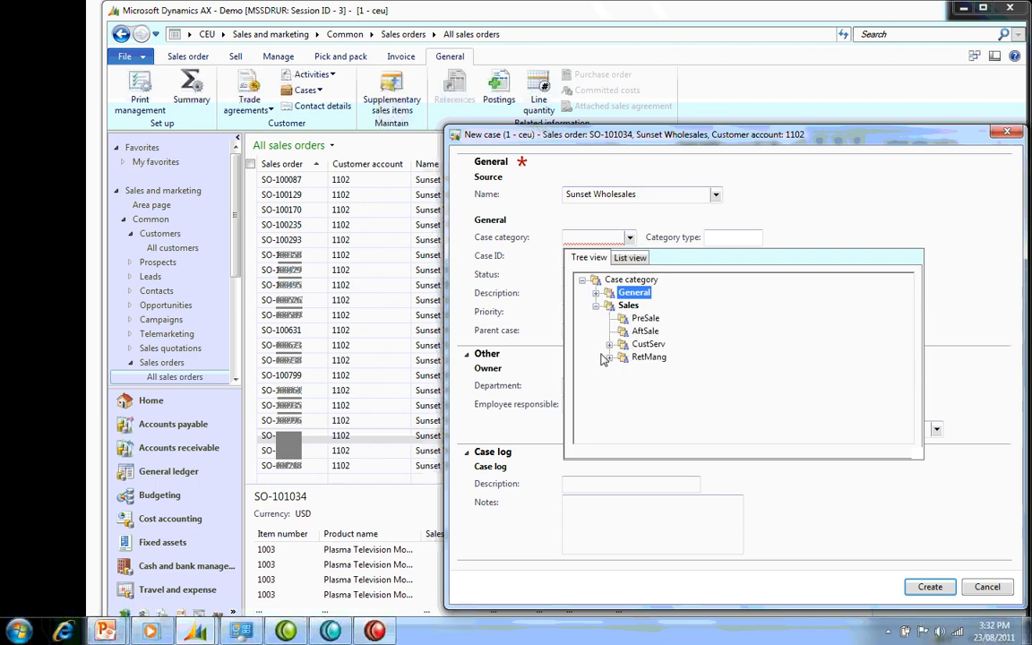
pyautogui.click(609, 356)
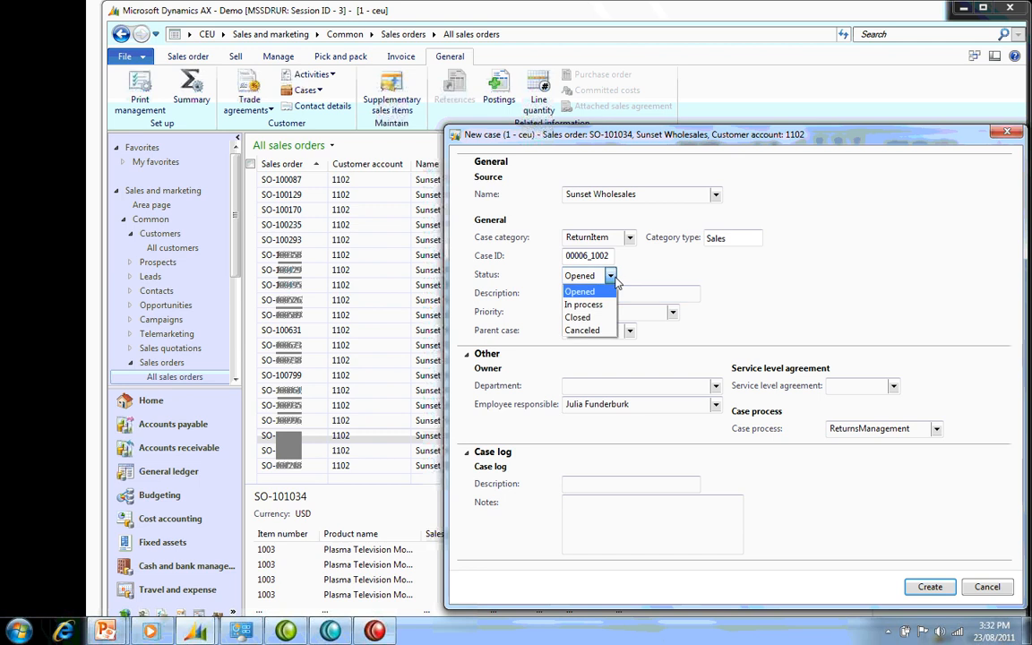
pyautogui.click(584, 304)
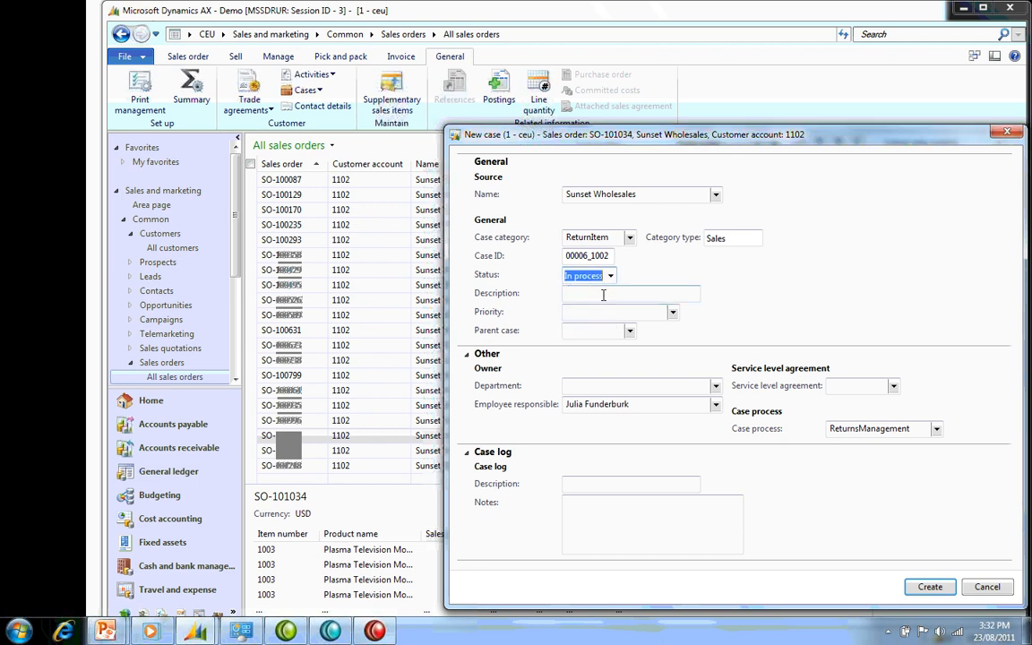
pyautogui.write('Request for return')
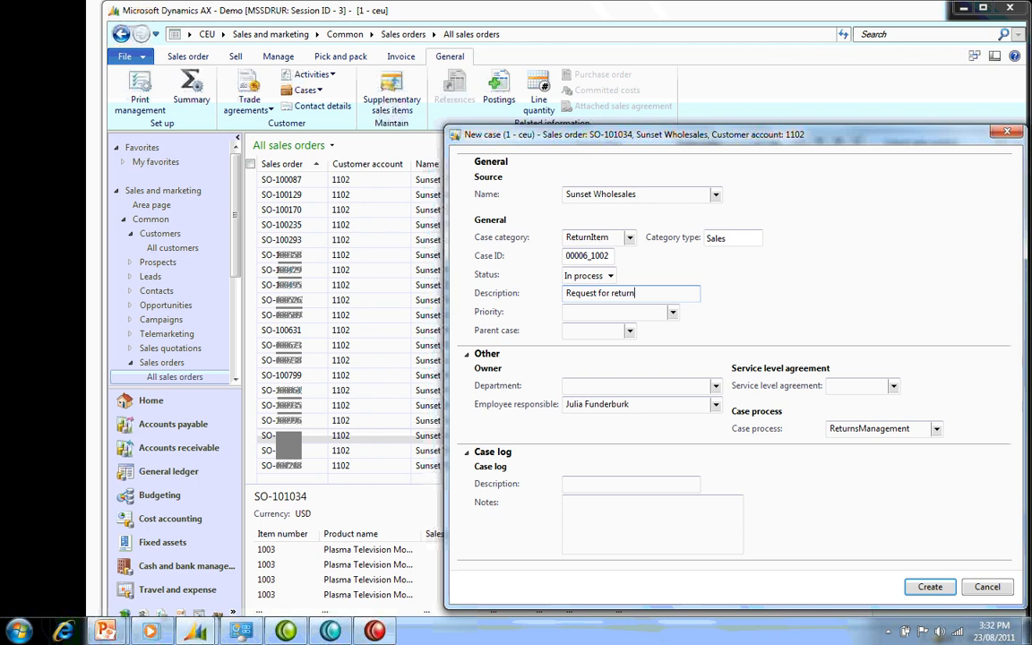
pyautogui.click(672, 312)
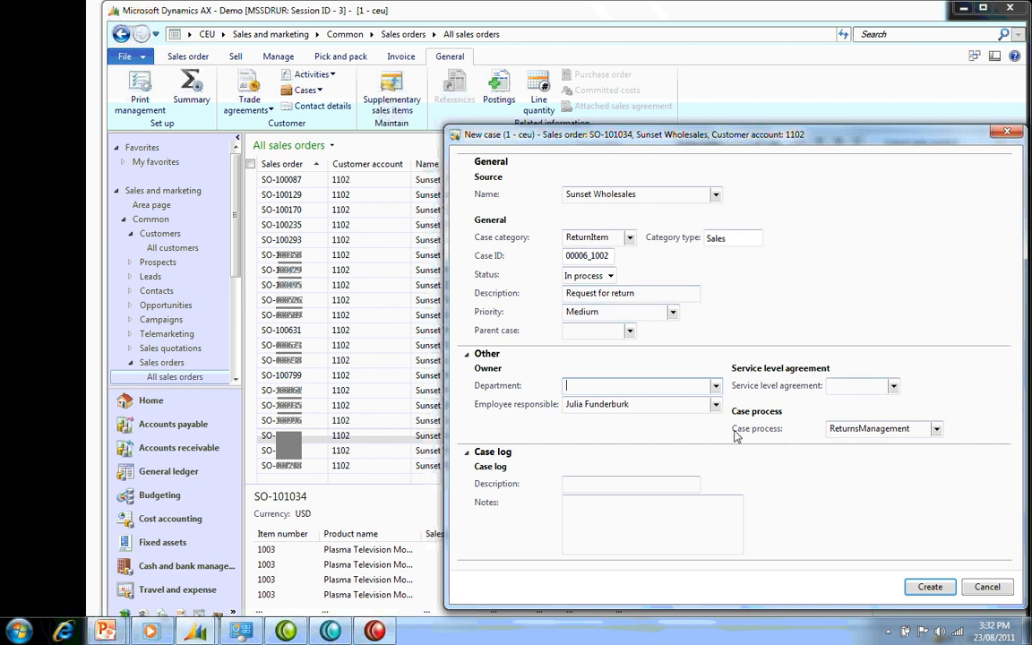
pyautogui.moveTo(784, 437)
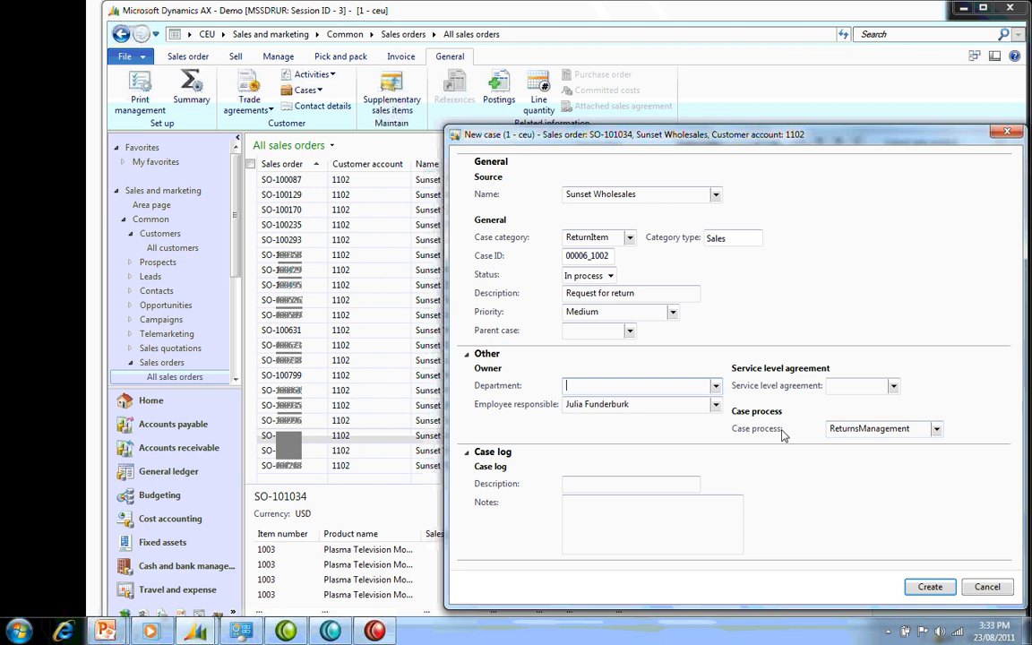
pyautogui.moveTo(876, 448)
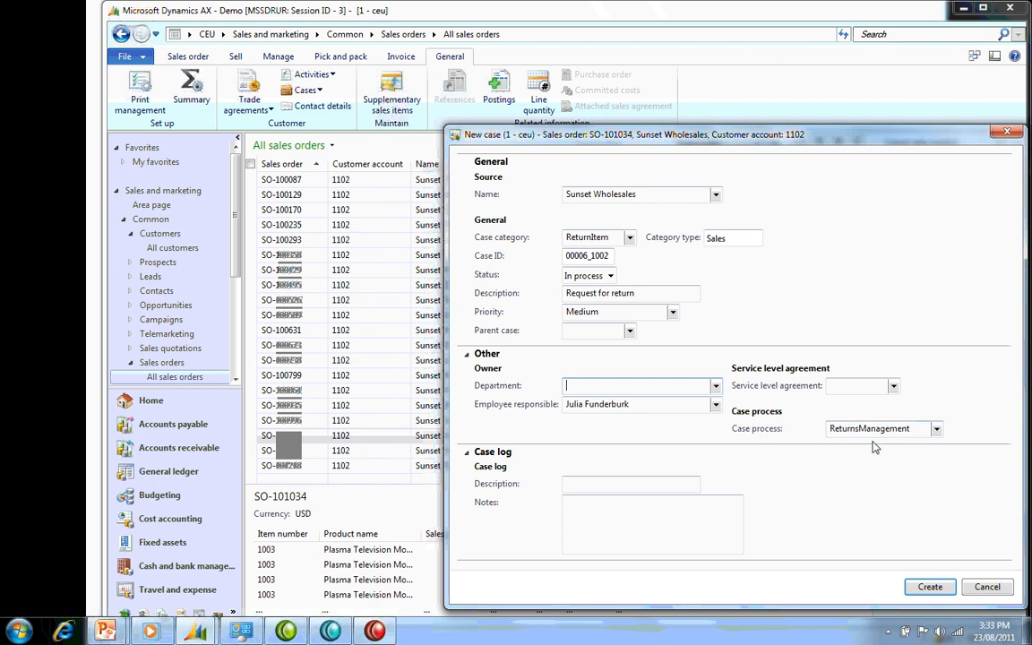
pyautogui.click(936, 429)
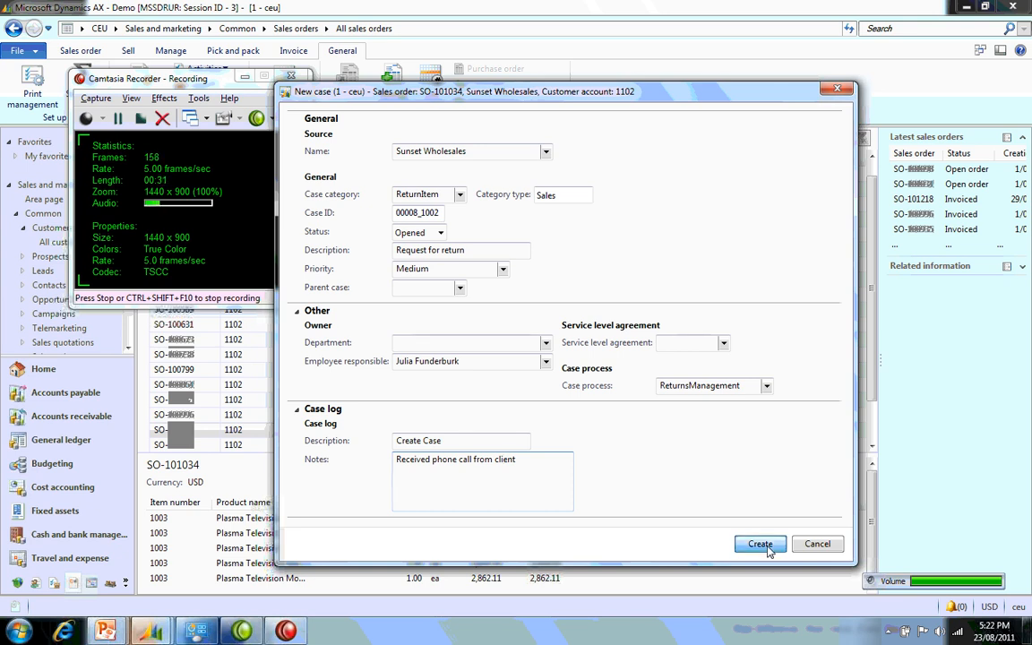
# Create return case 00008_1002 for contact 000046_002 and switch it into edit mode.
pyautogui.click(759, 544)
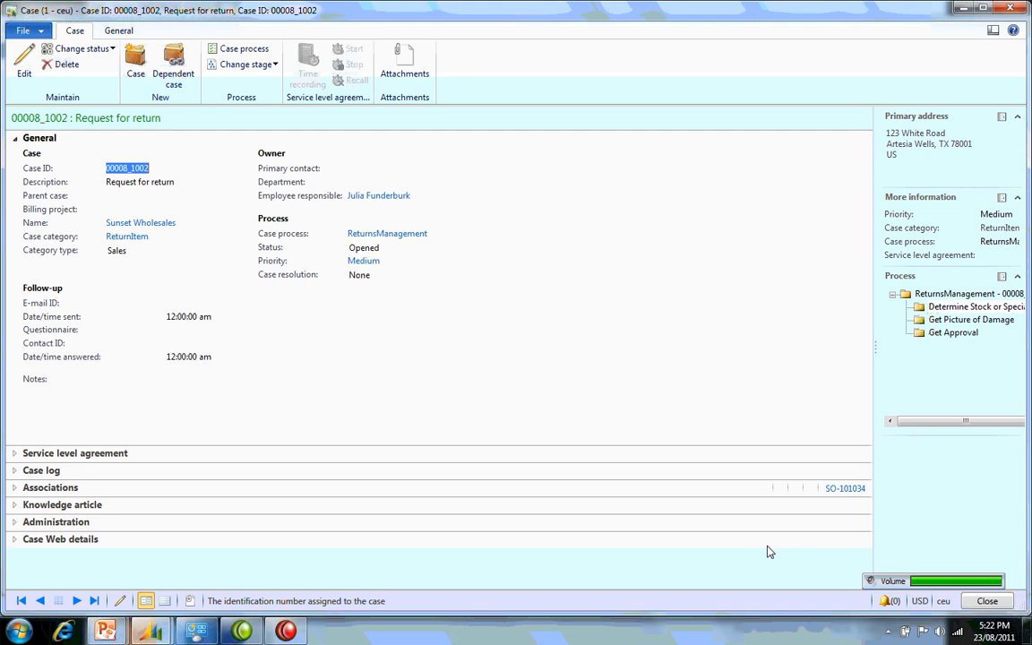
pyautogui.moveTo(751, 540)
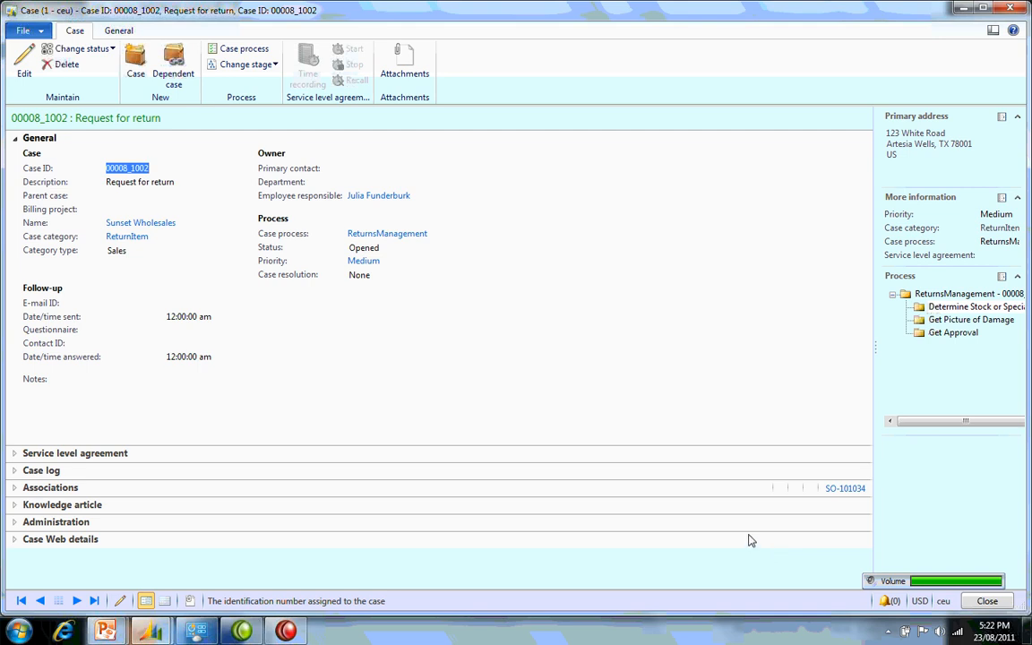
pyautogui.moveTo(23, 58)
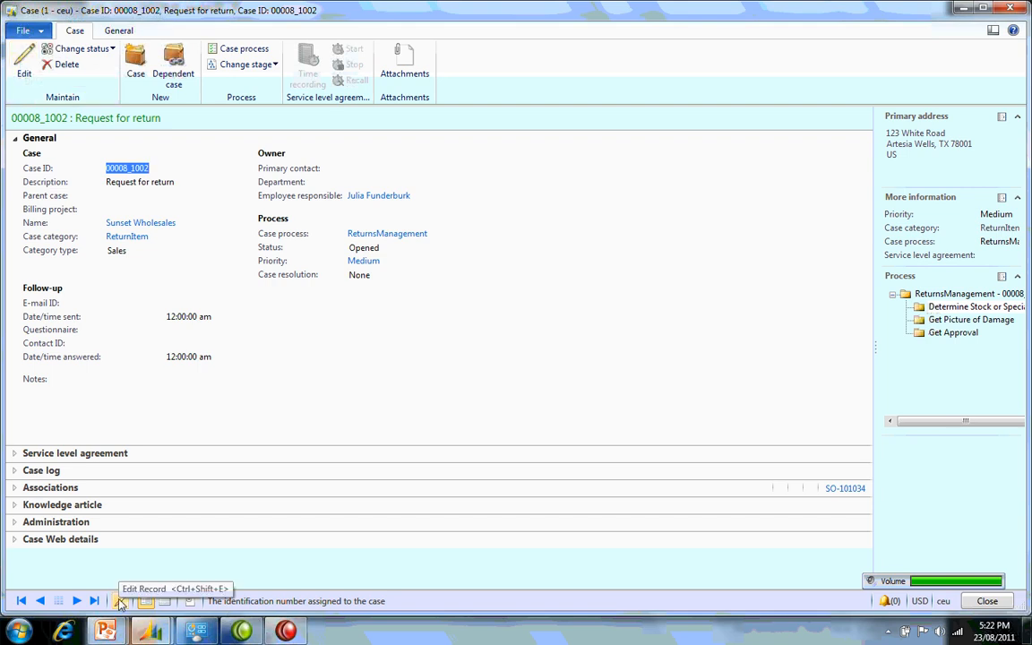
pyautogui.click(120, 600)
pyautogui.write('000046_002')
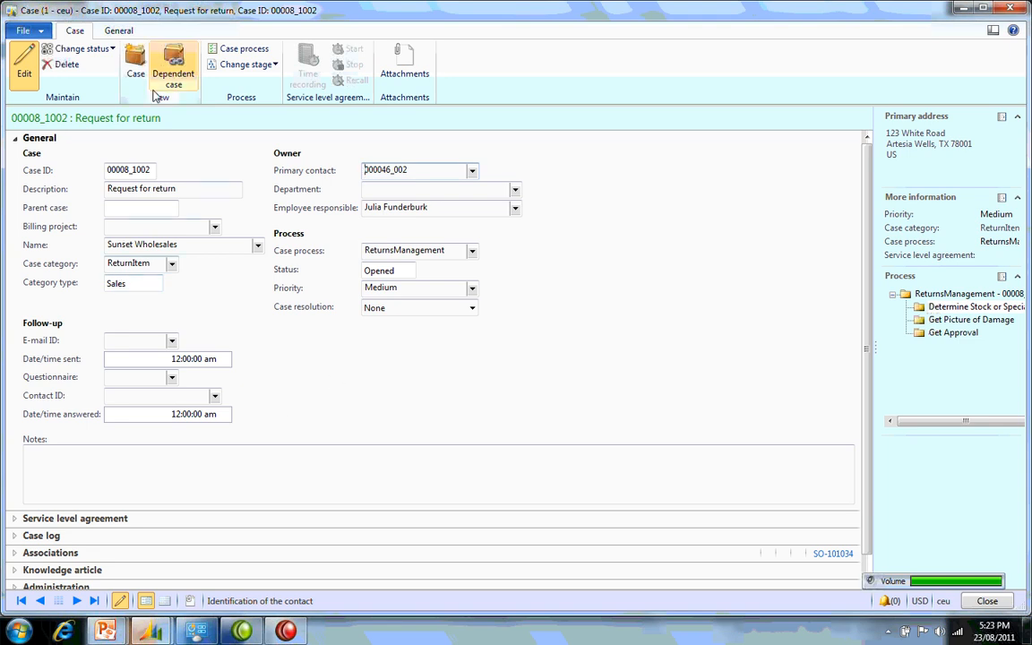
pyautogui.moveTo(244, 64)
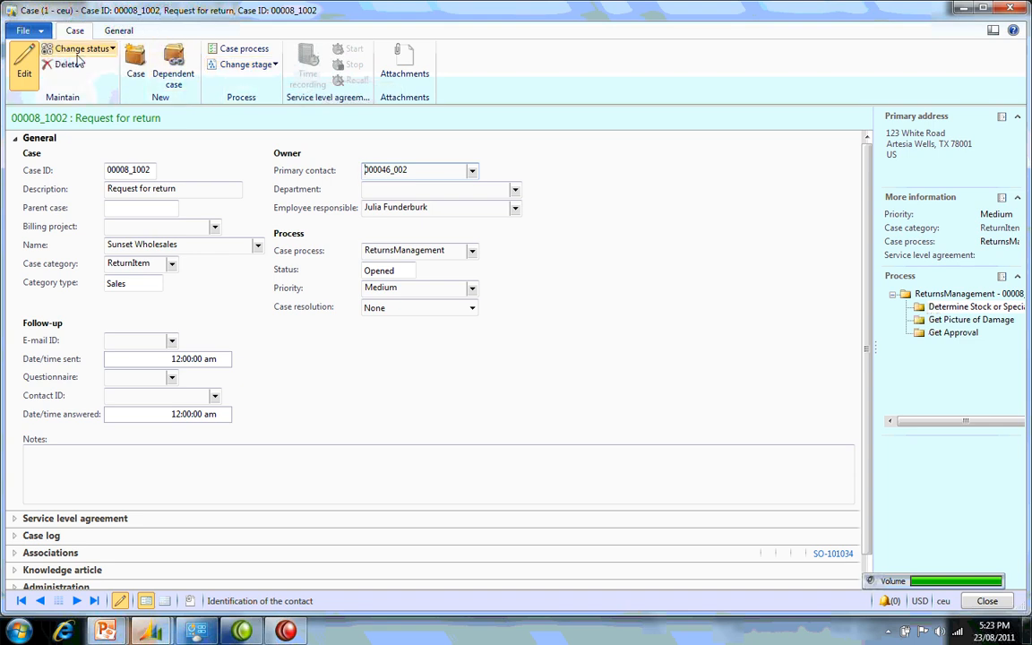
# Set the case status to In process with Get Picture of Damage as the stage.
pyautogui.click(81, 48)
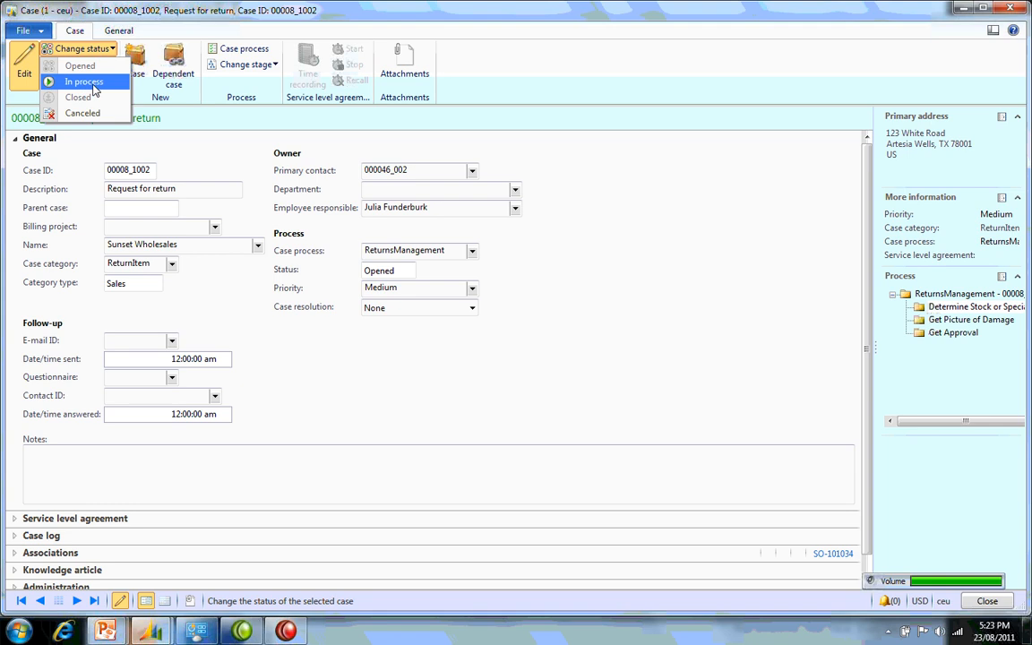
pyautogui.click(243, 64)
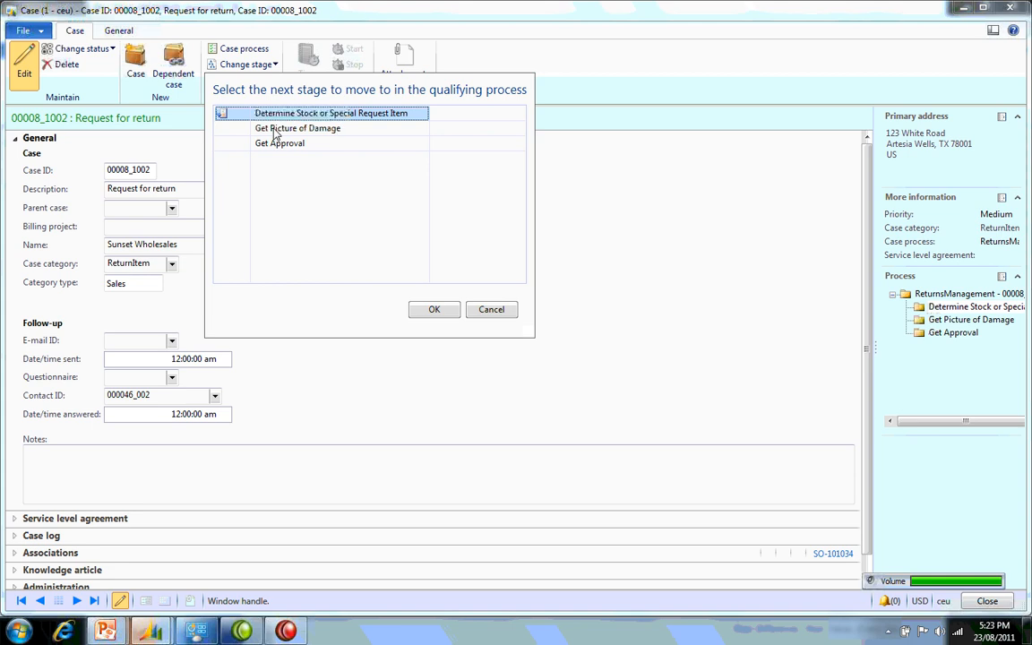
pyautogui.click(298, 128)
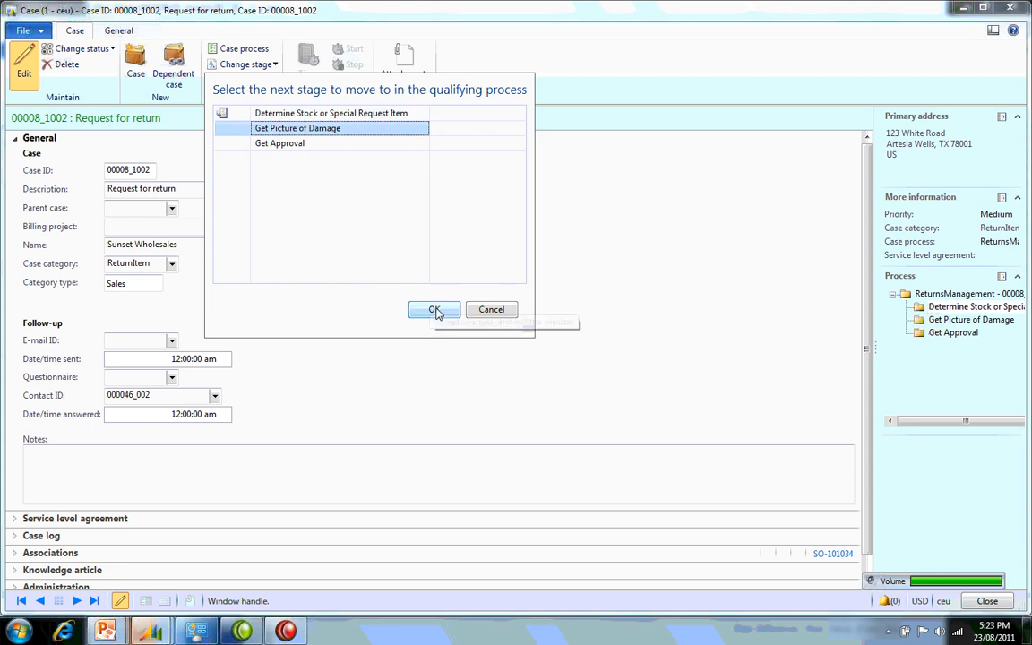
pyautogui.click(434, 309)
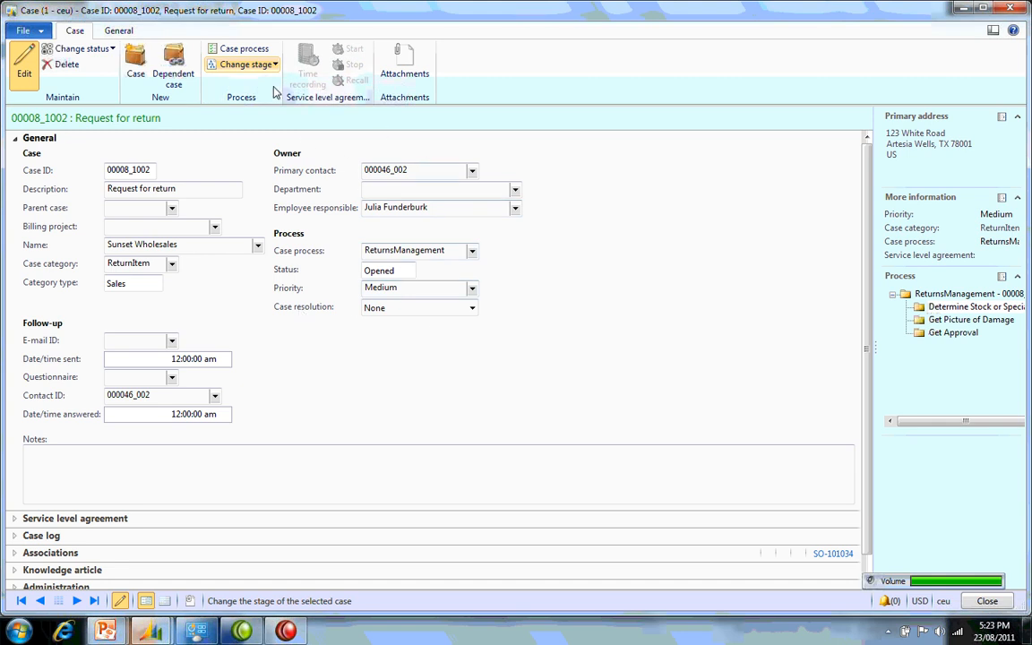
# Review the service level agreement details, then show the case log entries.
pyautogui.click(39, 137)
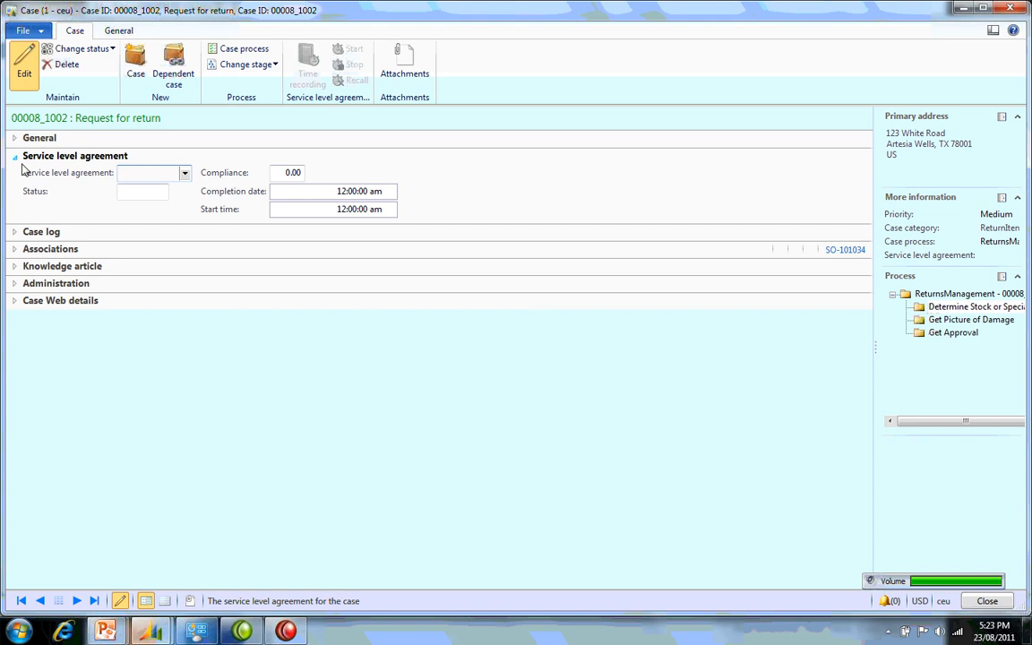
pyautogui.moveTo(201, 224)
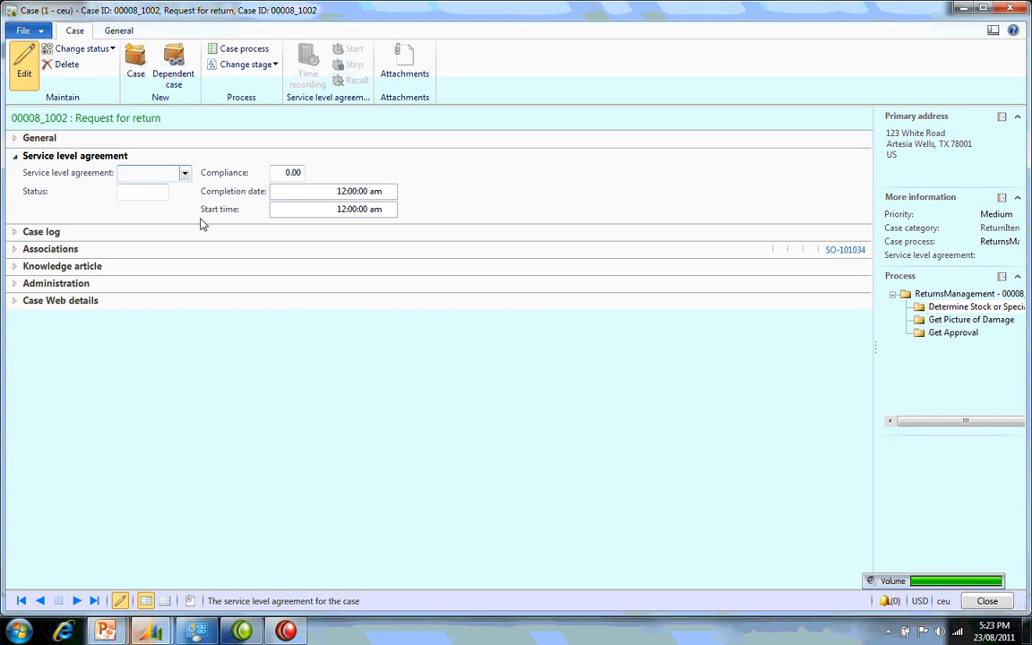
pyautogui.click(148, 172)
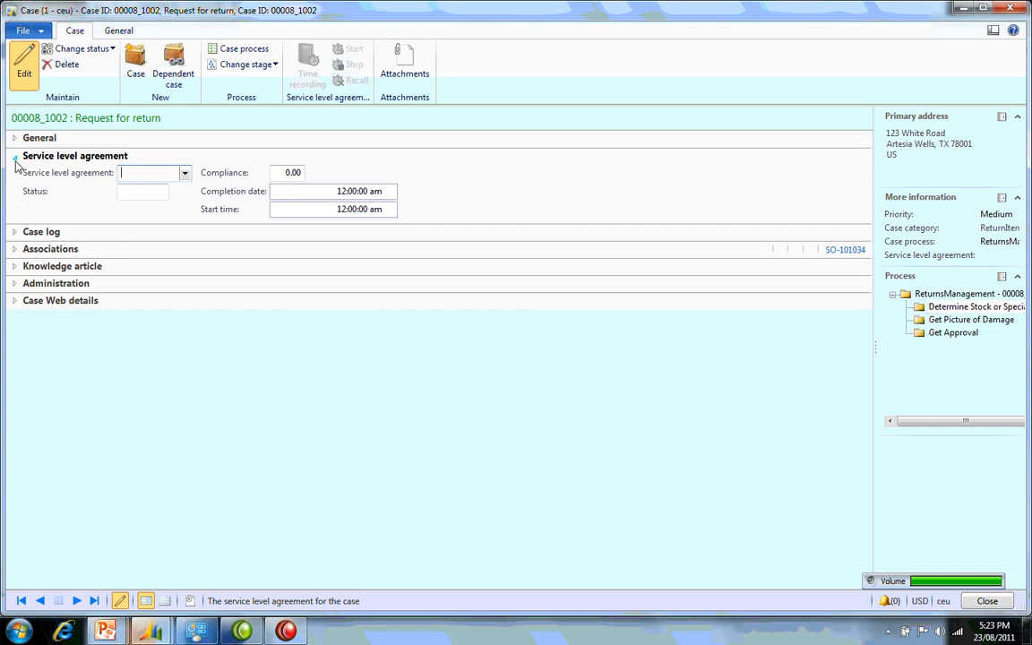
pyautogui.click(15, 231)
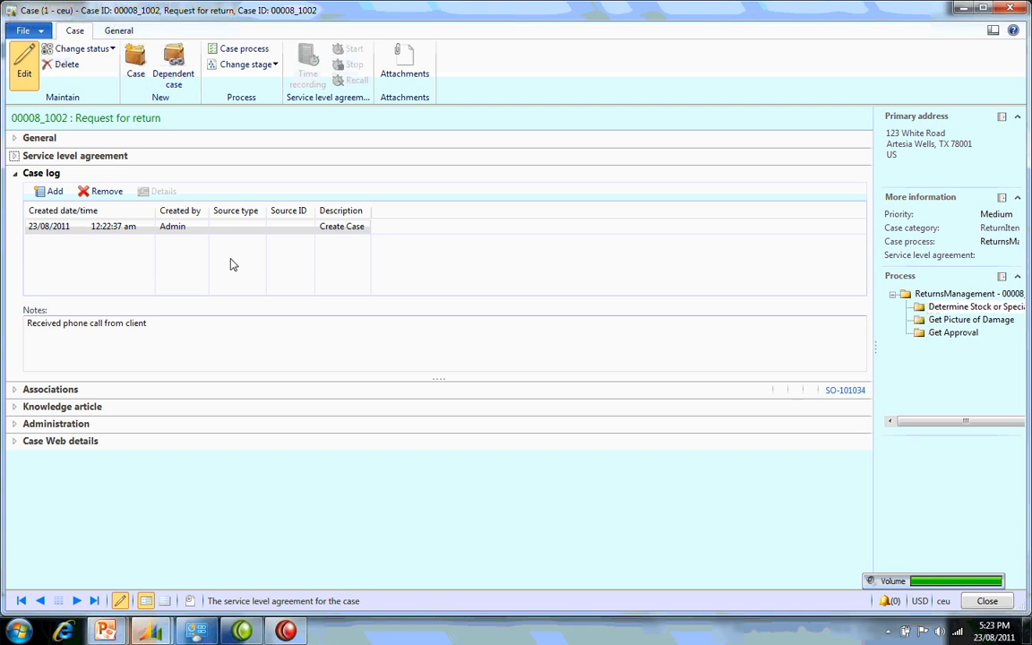
pyautogui.click(53, 191)
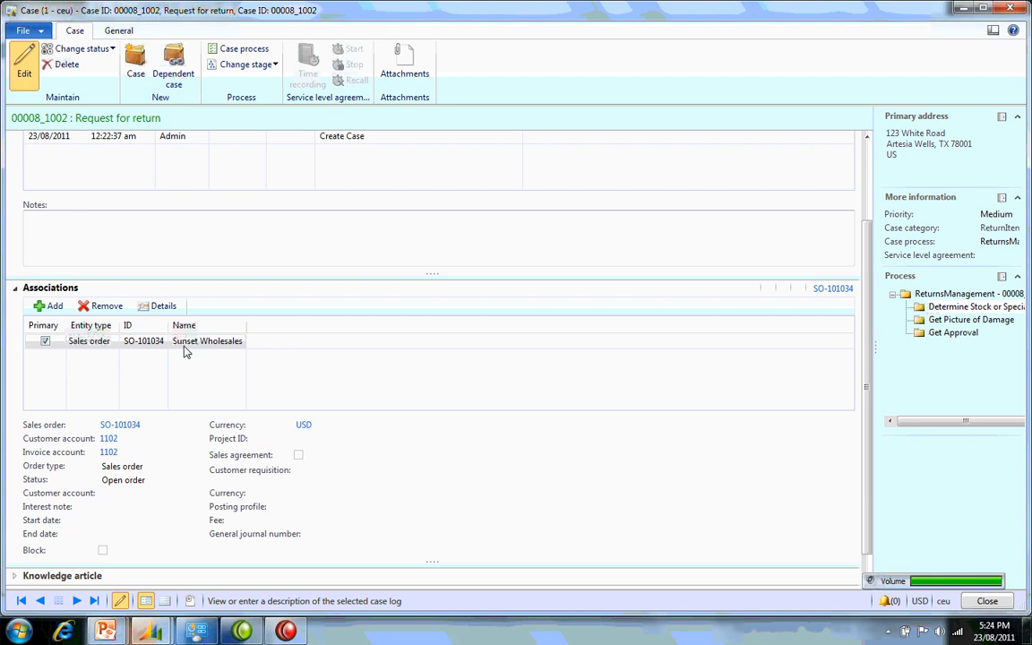
pyautogui.moveTo(74, 365)
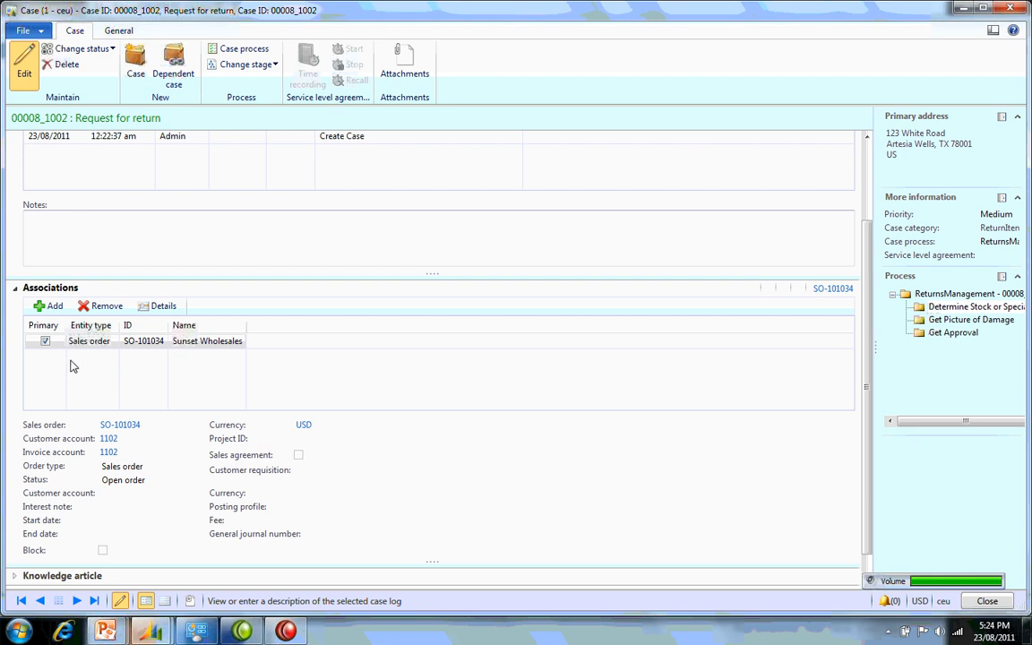
pyautogui.moveTo(114, 384)
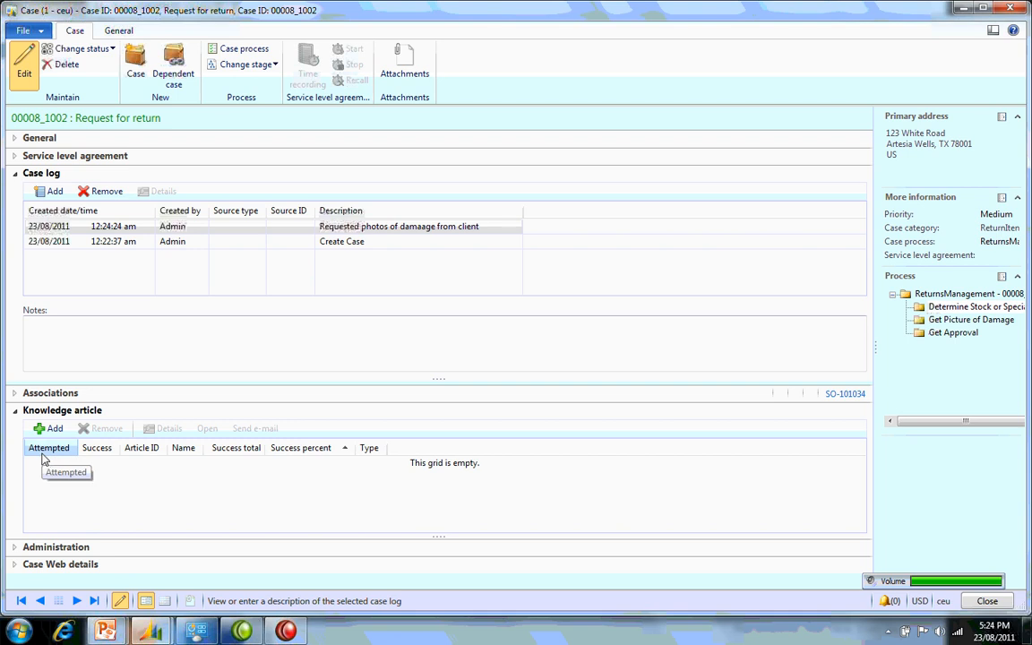
pyautogui.moveTo(81, 523)
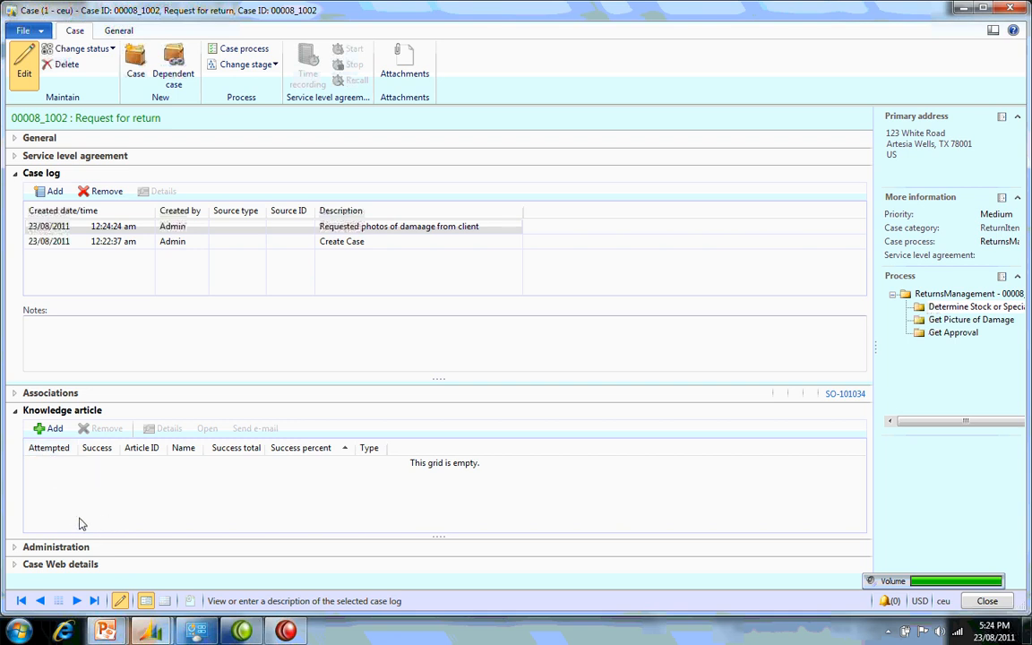
# Link the Returns Management article 'Return Poilcy Damaged Goods' to the case and close it.
pyautogui.click(49, 428)
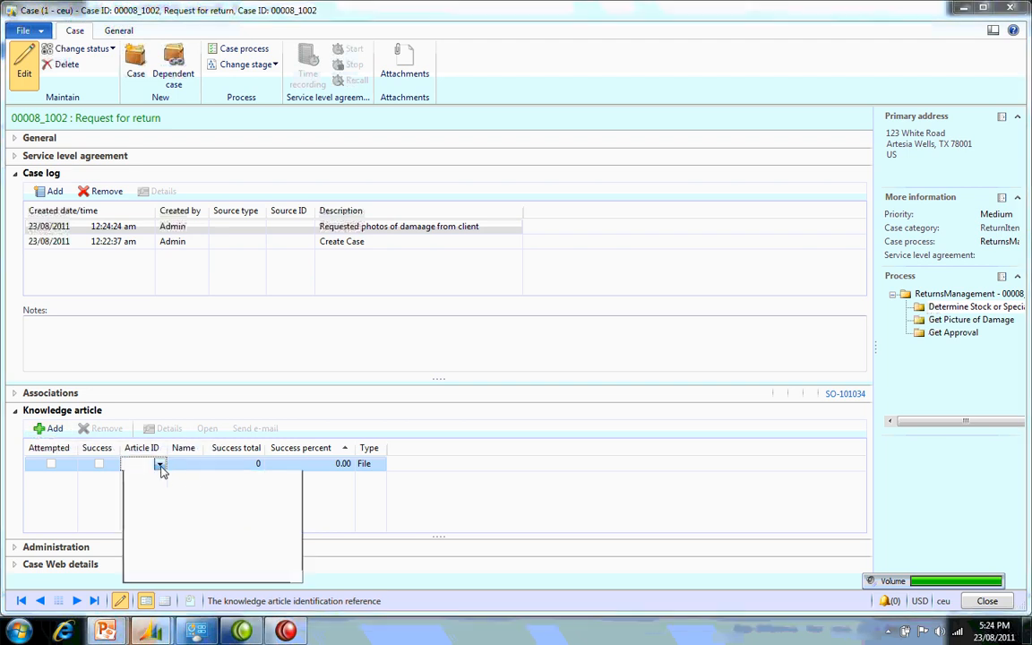
pyautogui.click(160, 463)
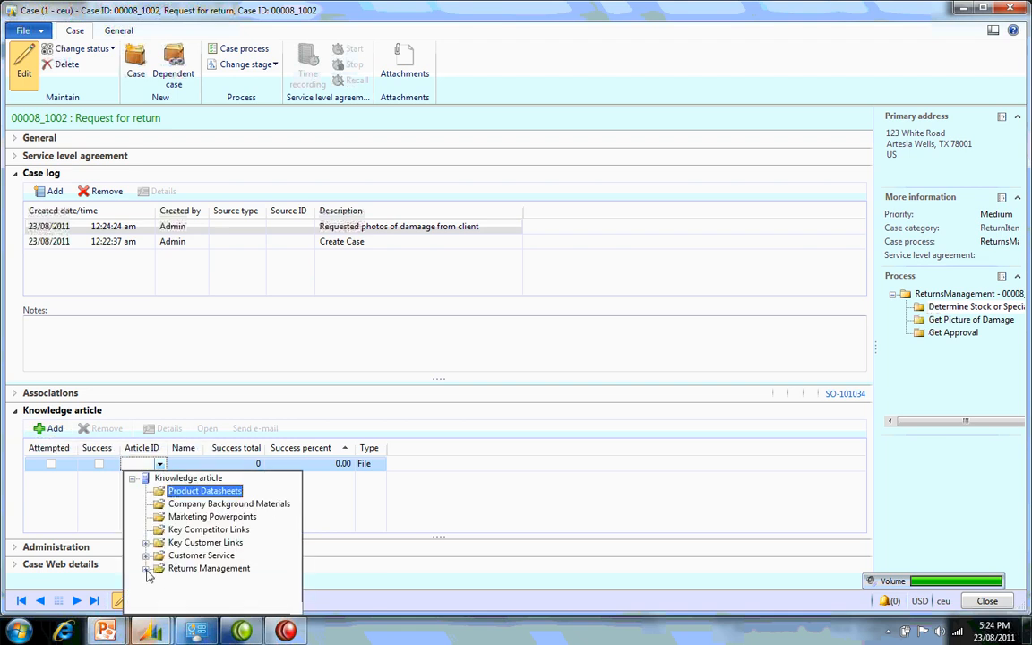
pyautogui.click(148, 568)
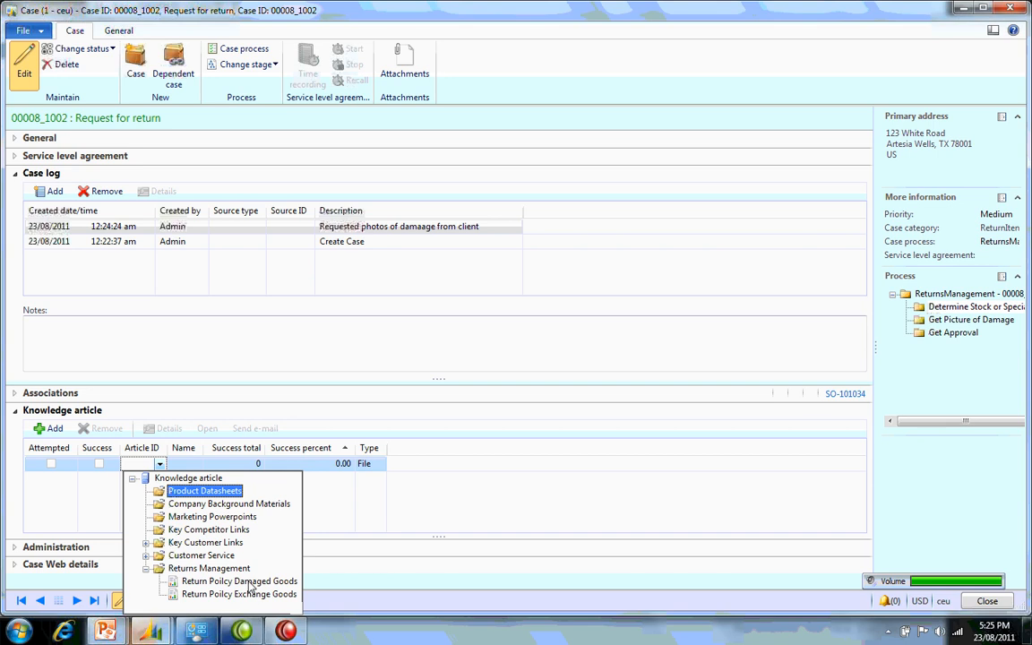
pyautogui.click(239, 580)
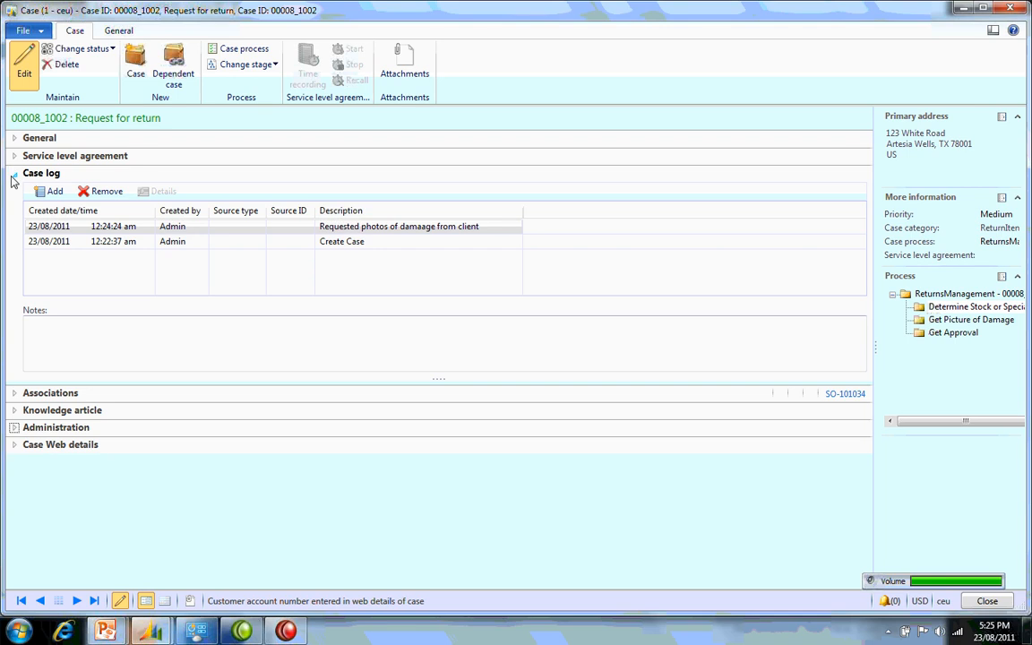
pyautogui.click(14, 173)
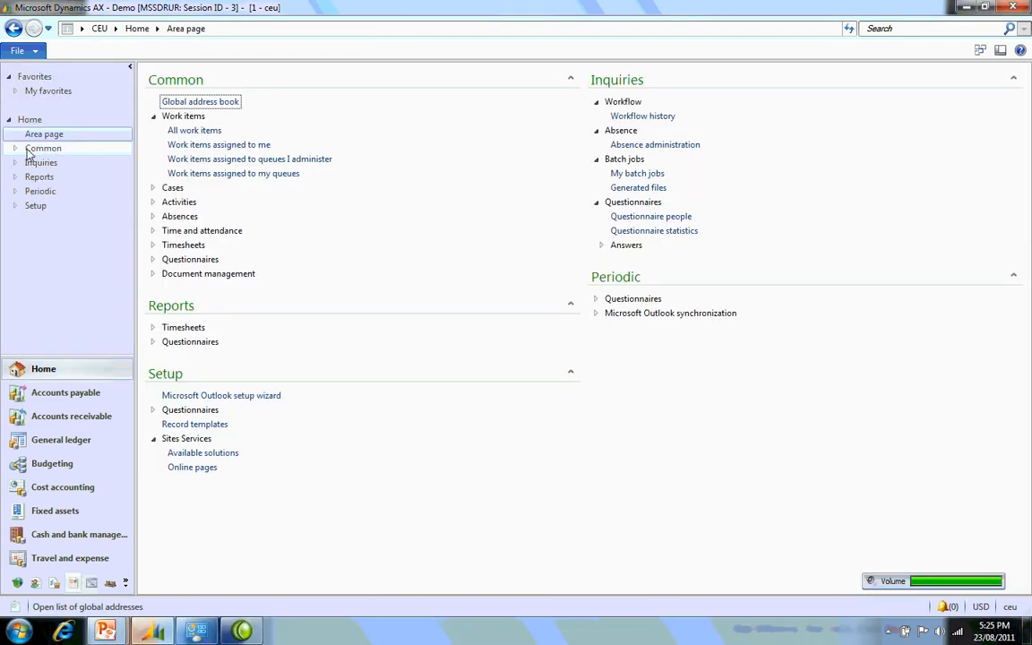
pyautogui.click(16, 148)
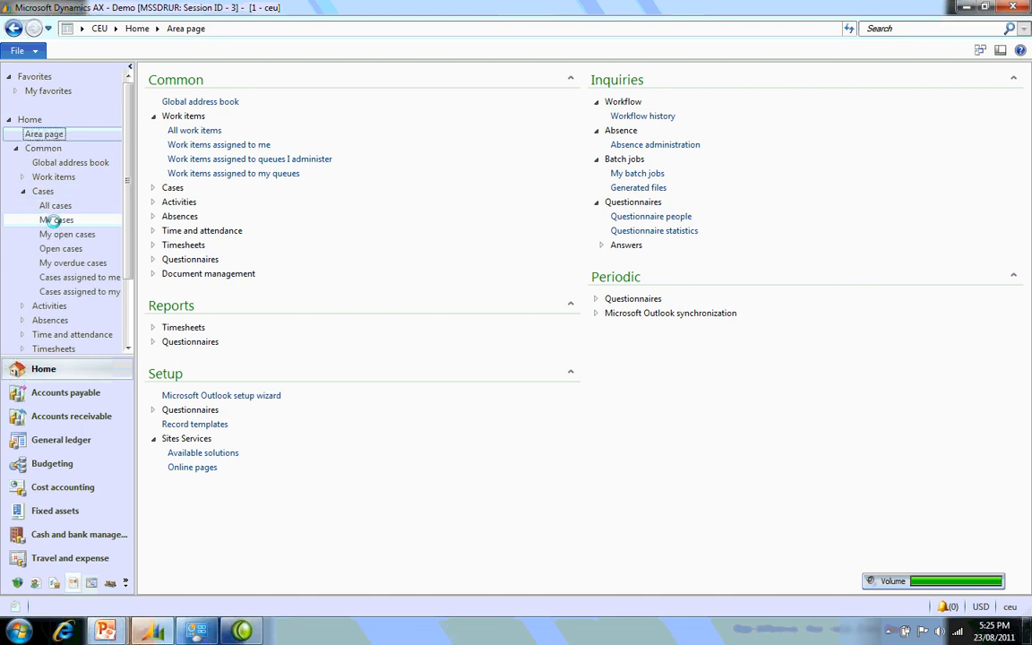
pyautogui.click(58, 219)
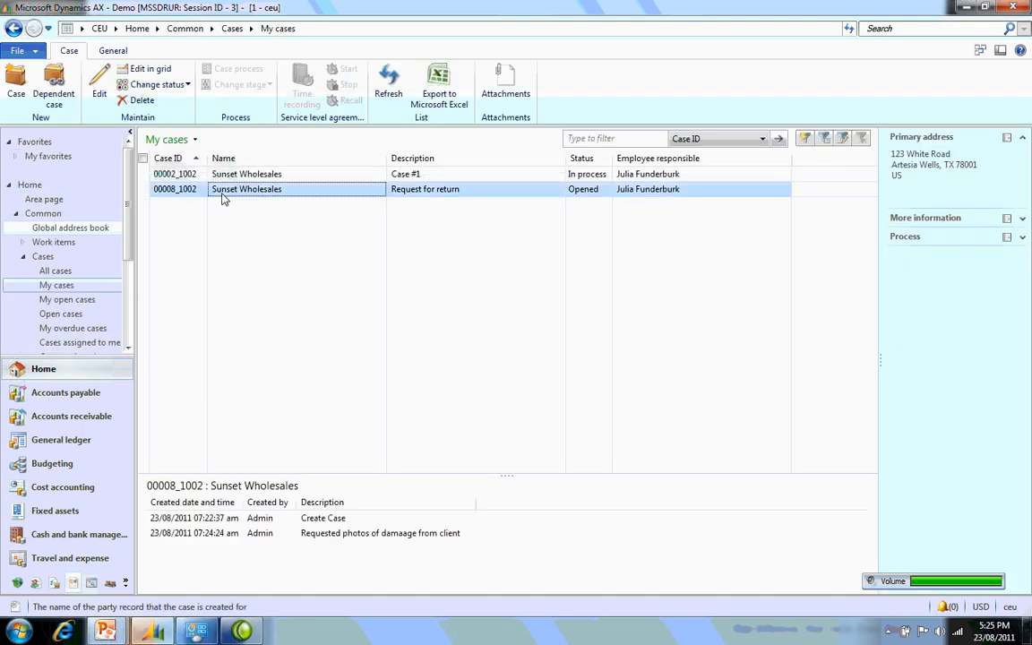
pyautogui.moveTo(247, 189)
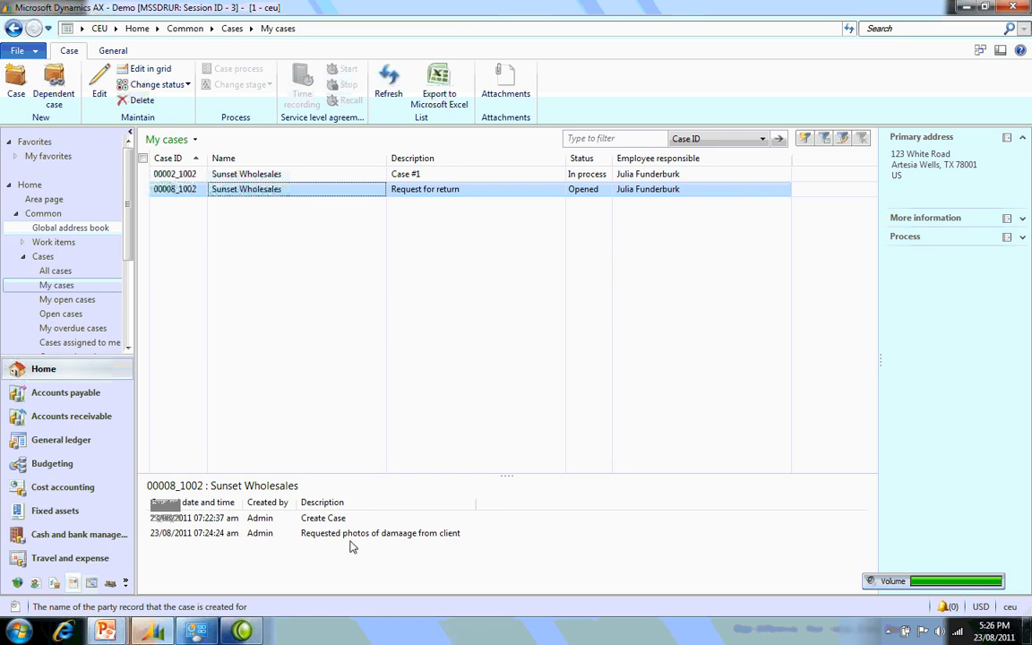
pyautogui.moveTo(292, 546)
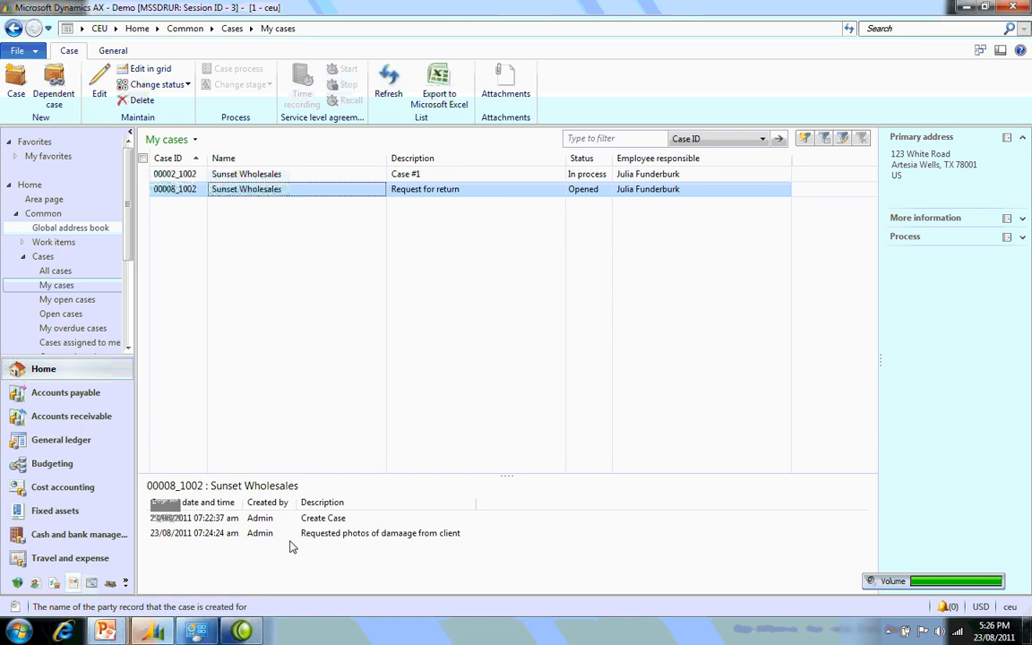
pyautogui.moveTo(448, 551)
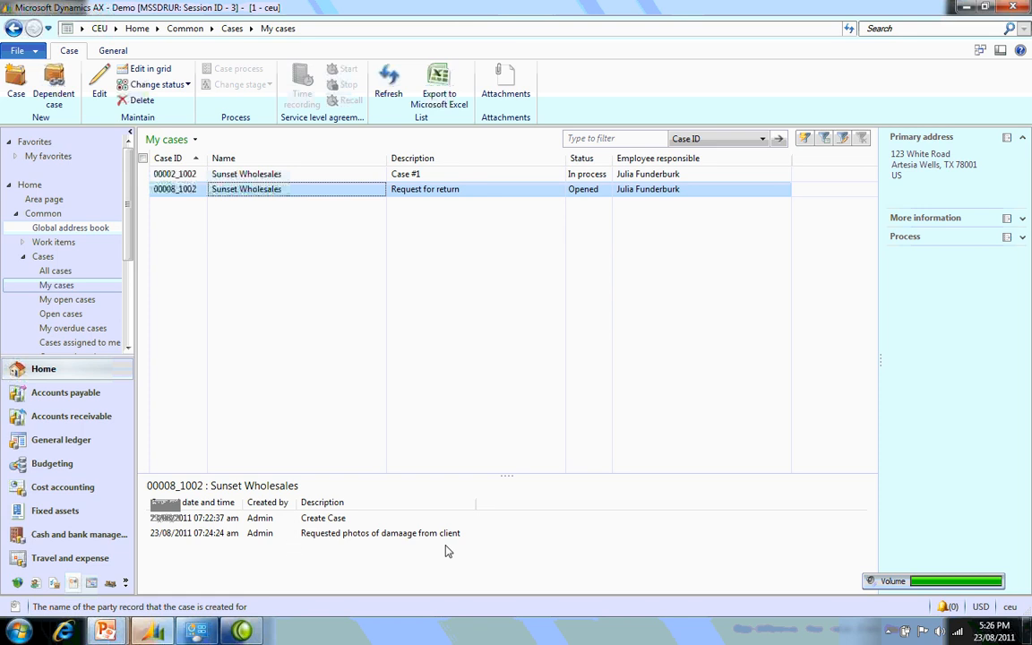
pyautogui.click(380, 533)
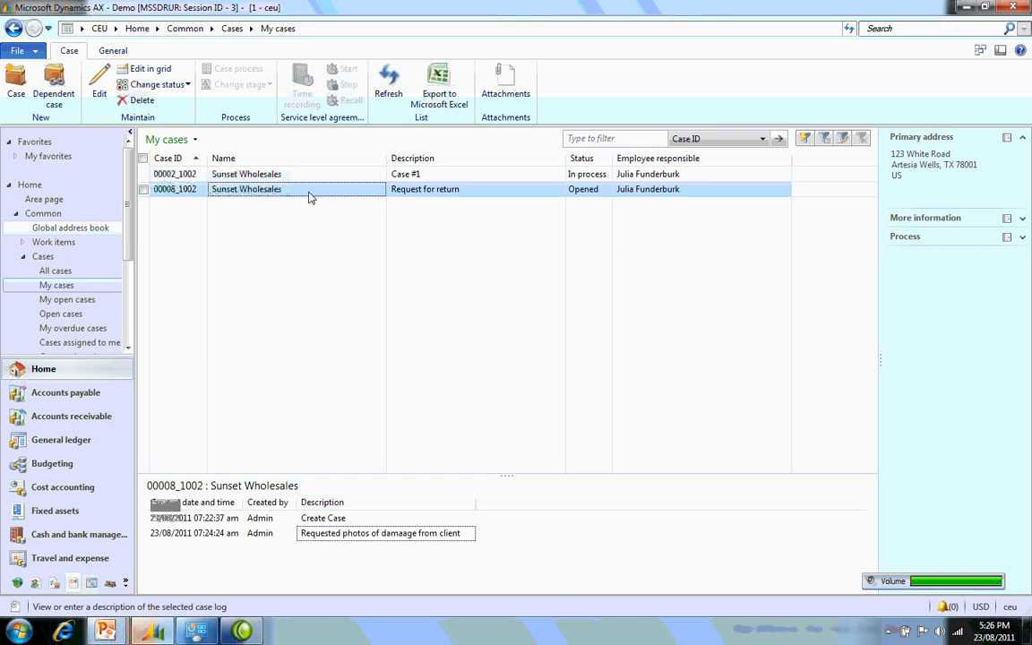
pyautogui.moveTo(339, 201)
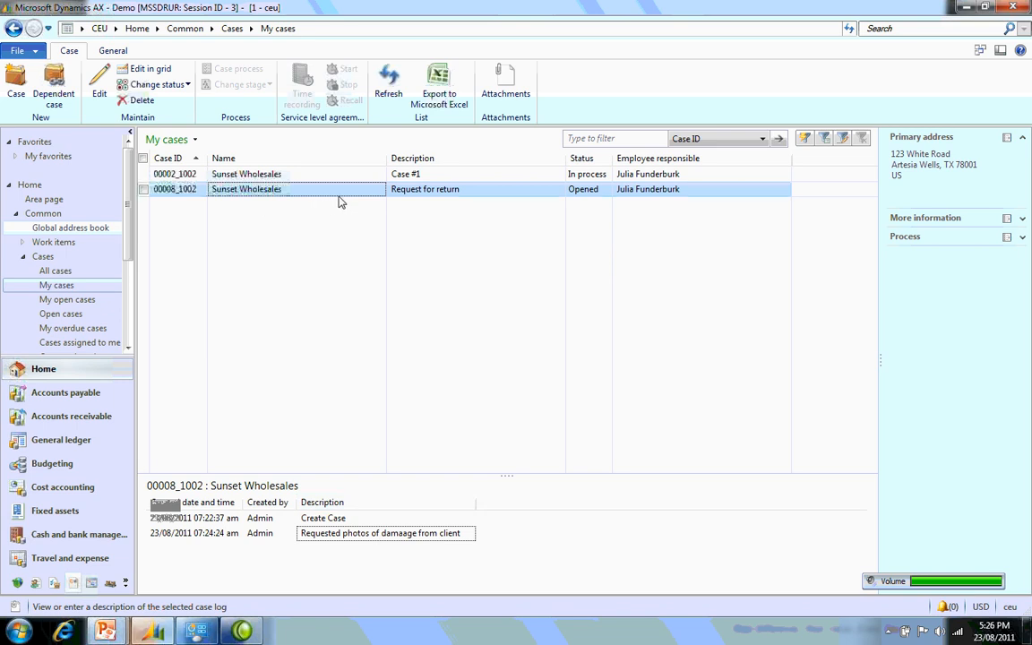
pyautogui.moveTo(388, 94)
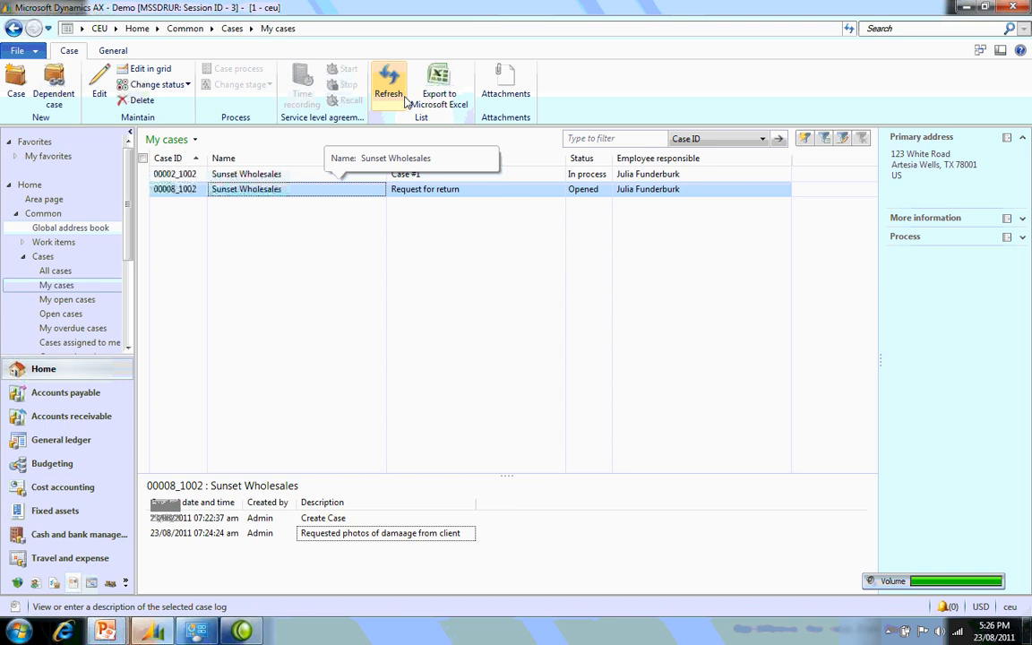
pyautogui.click(506, 85)
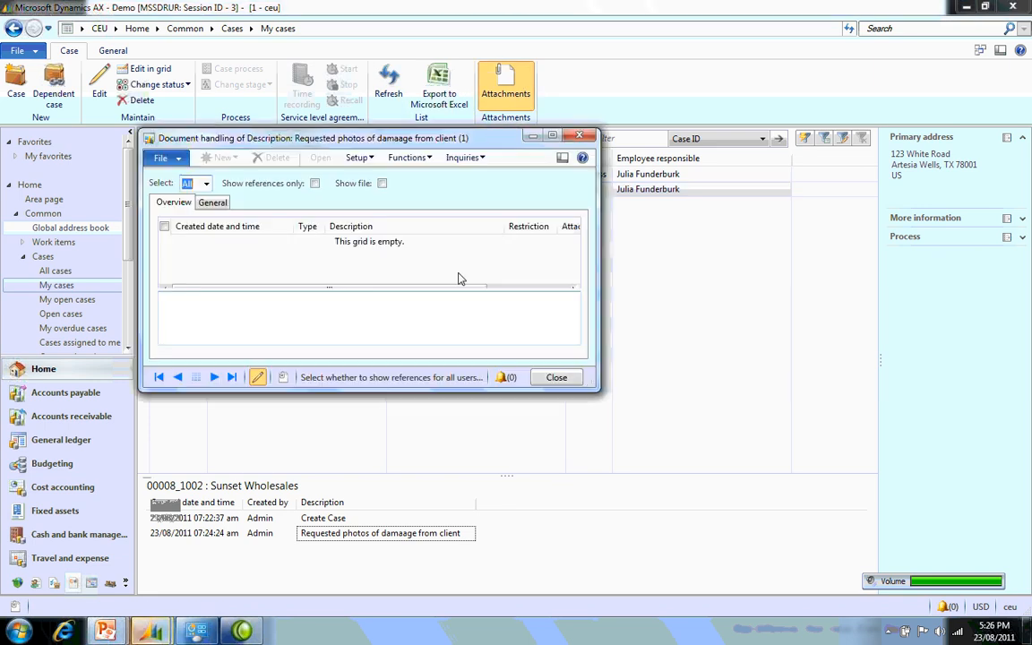
pyautogui.click(555, 377)
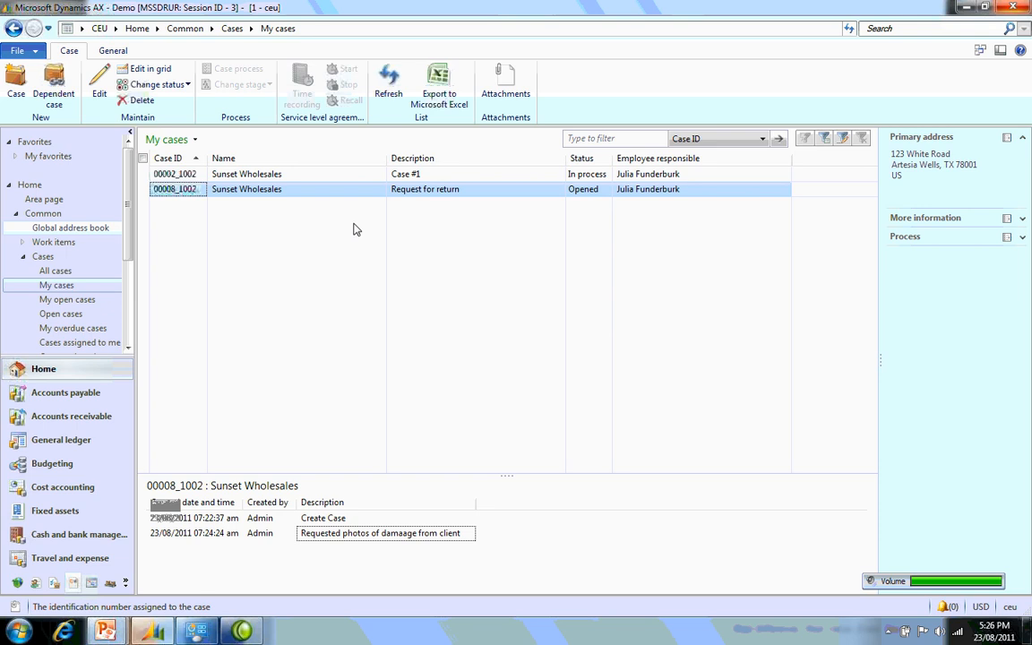
pyautogui.moveTo(180, 211)
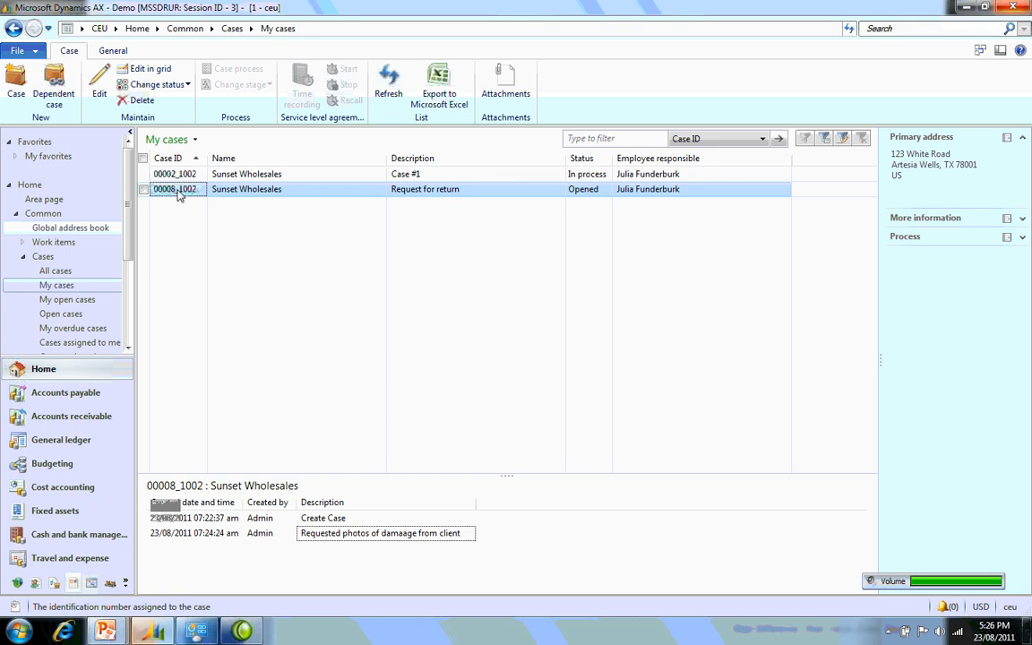
pyautogui.doubleClick(175, 189)
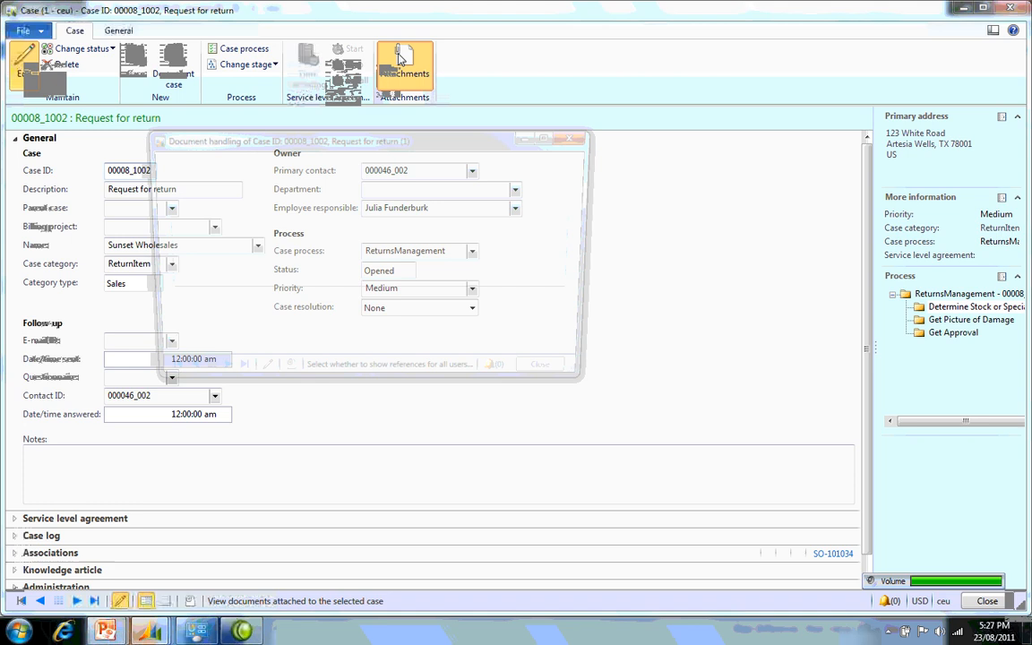
# Advance to Get Approval, log 'Picture received, awaiting approval', and return to My cases.
pyautogui.click(243, 64)
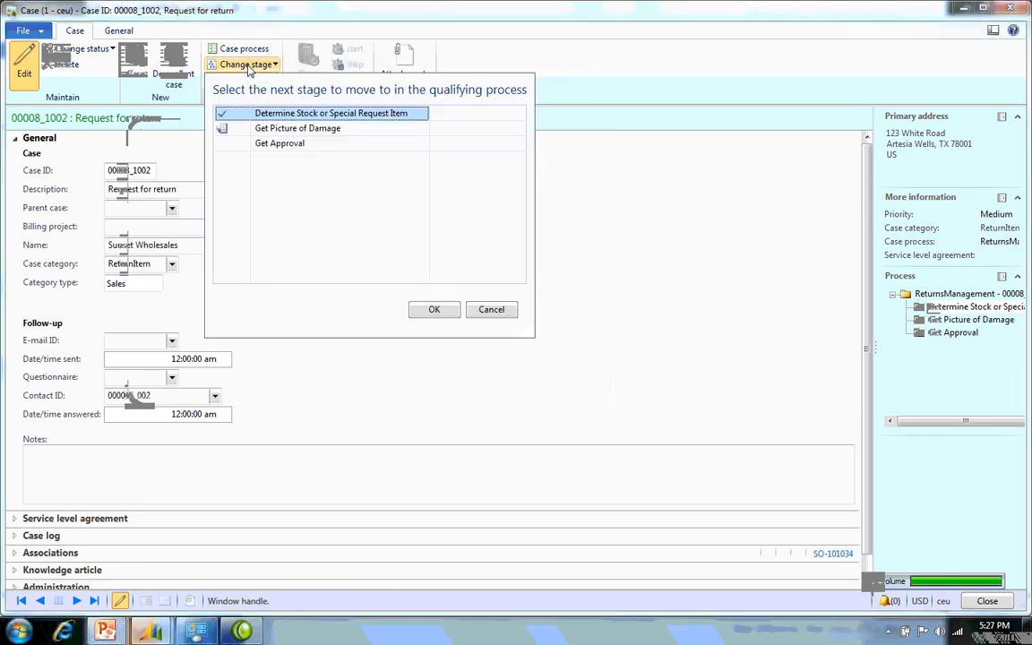
pyautogui.click(279, 143)
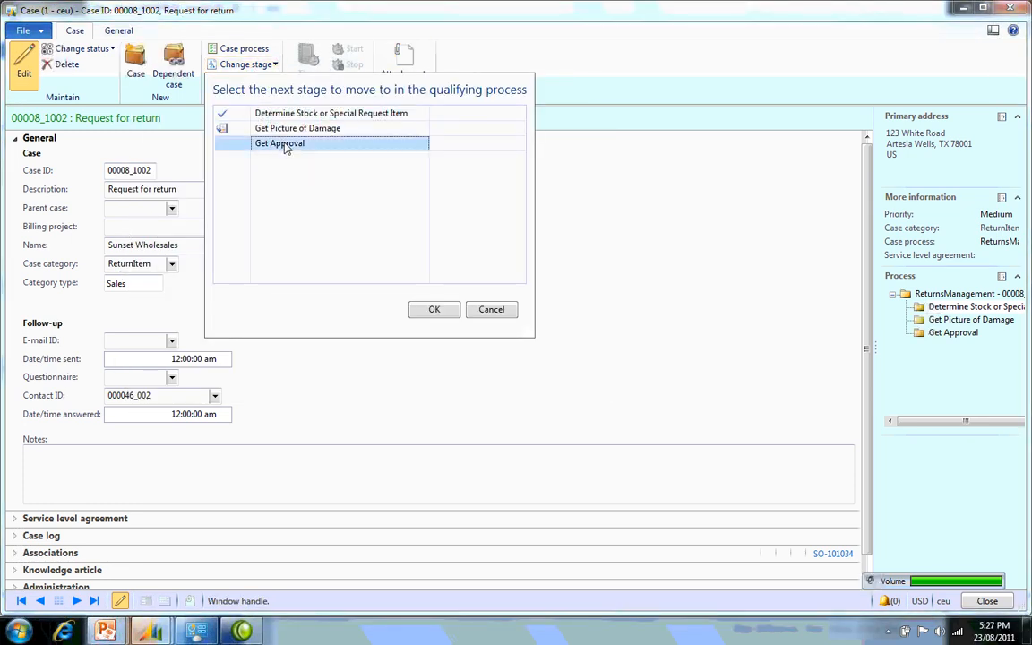
pyautogui.click(433, 310)
pyautogui.write('Picture received, awaiting approval')
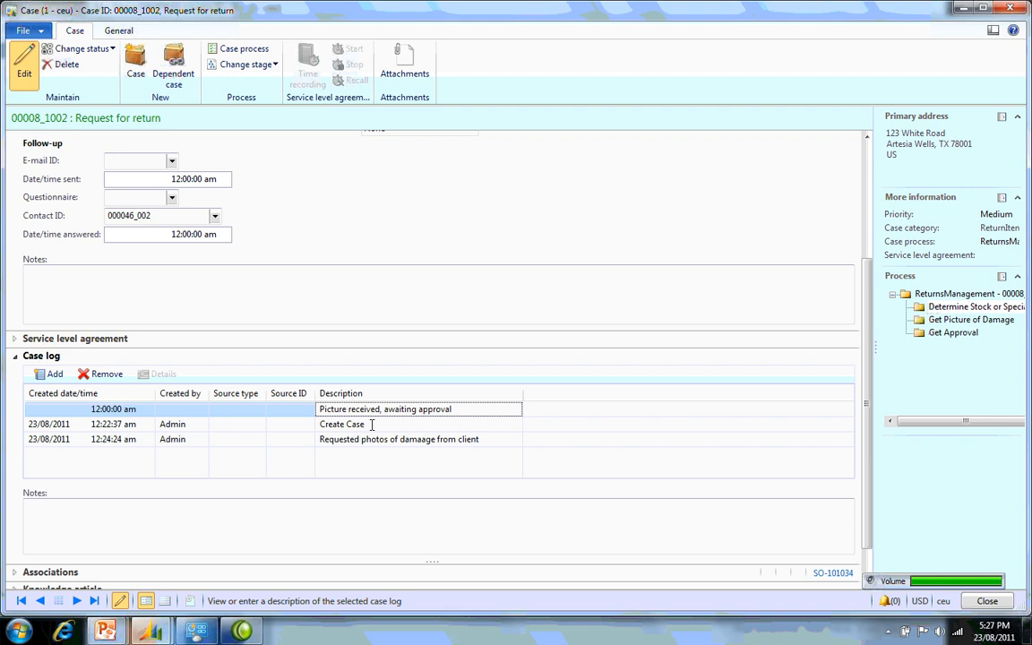
pyautogui.click(399, 439)
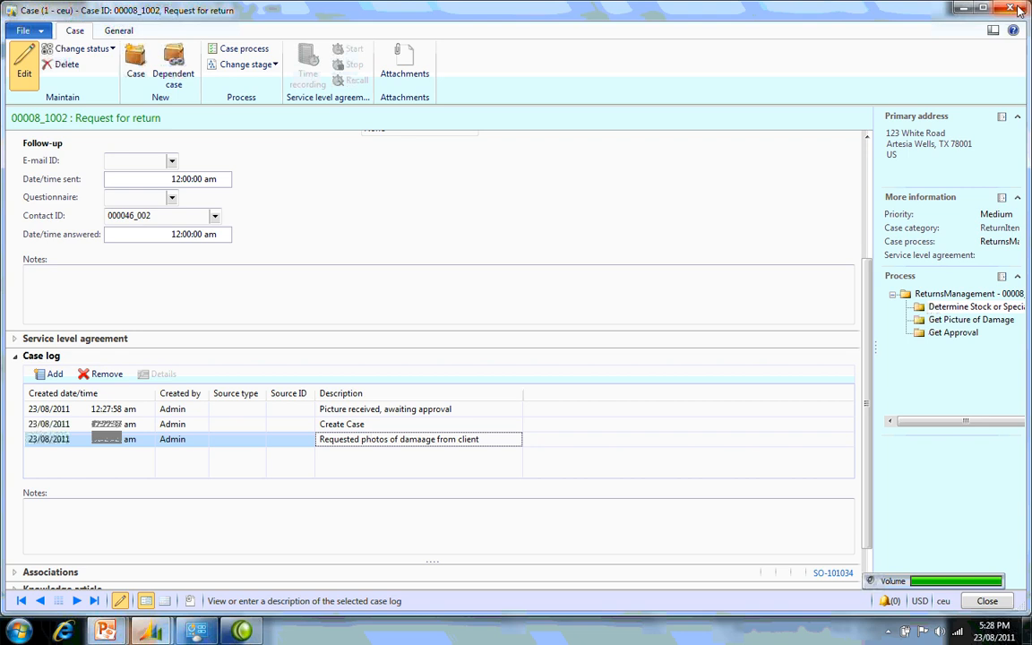
pyautogui.click(987, 600)
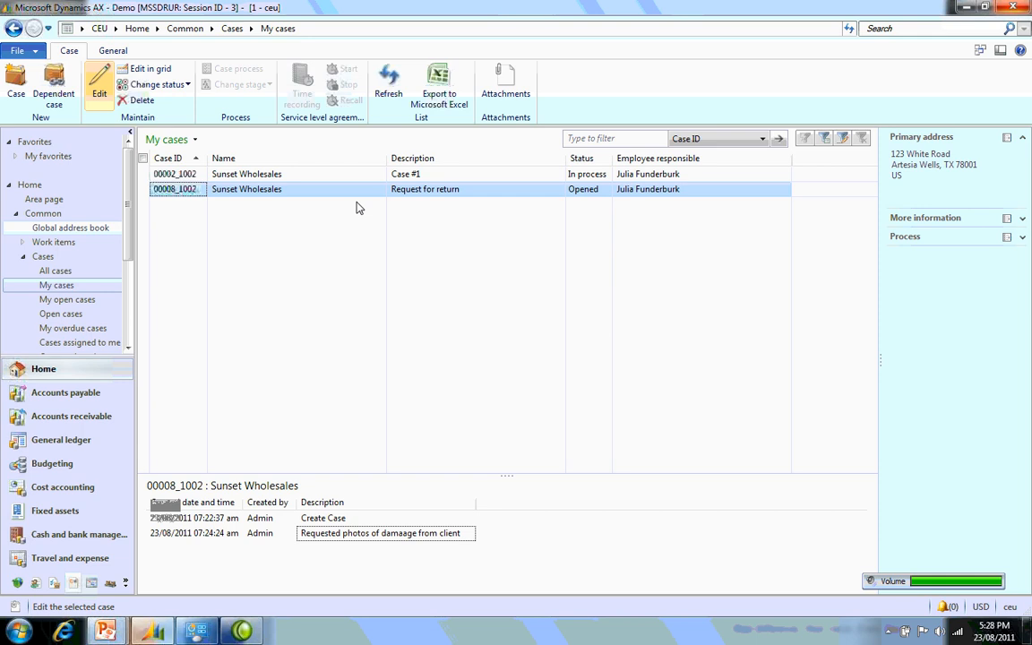
pyautogui.moveTo(350, 205)
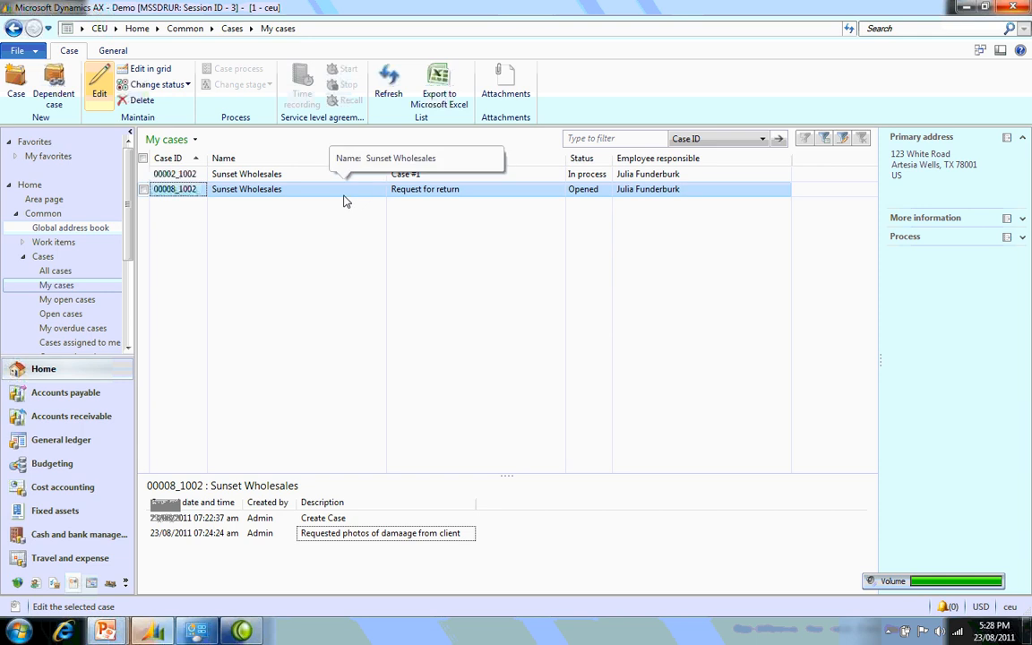
pyautogui.moveTo(489, 142)
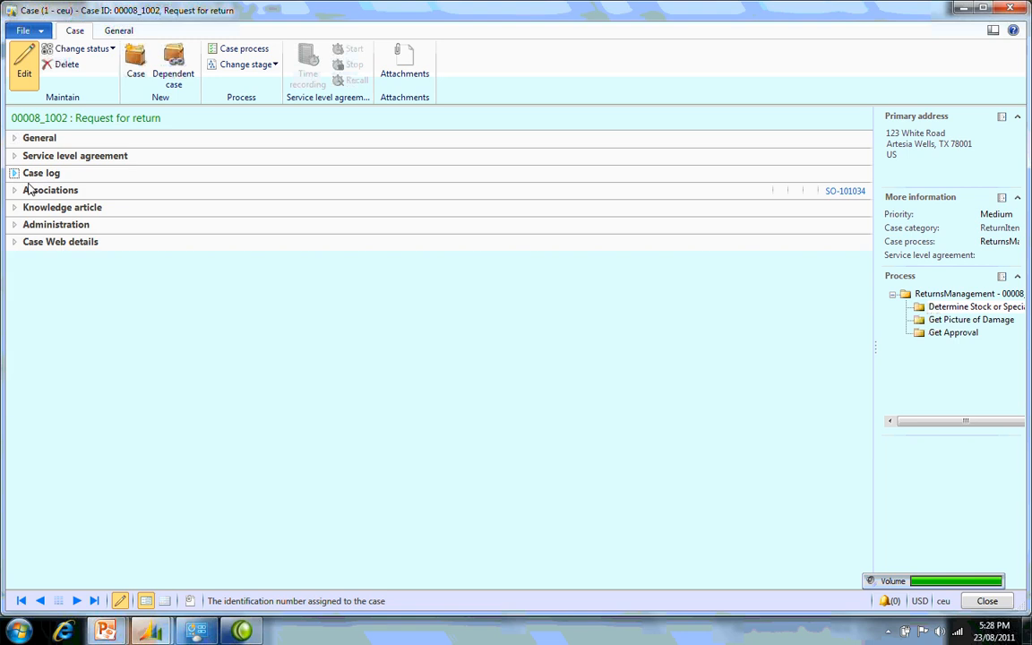
# Add Sunset Wholesales sales order SO-101218 as a second case association.
pyautogui.click(51, 190)
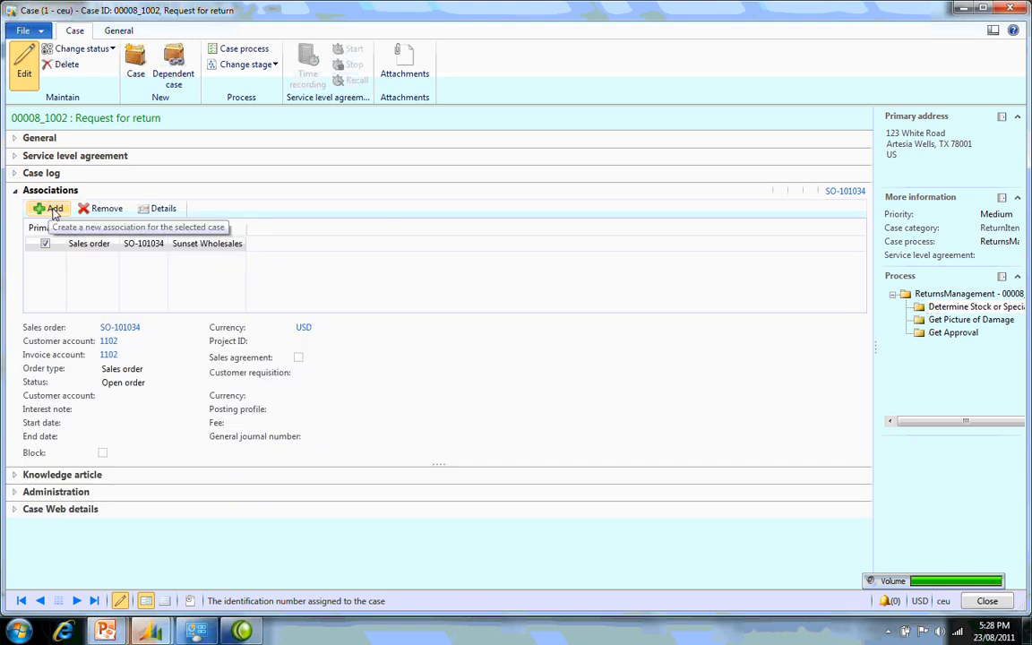
pyautogui.click(55, 207)
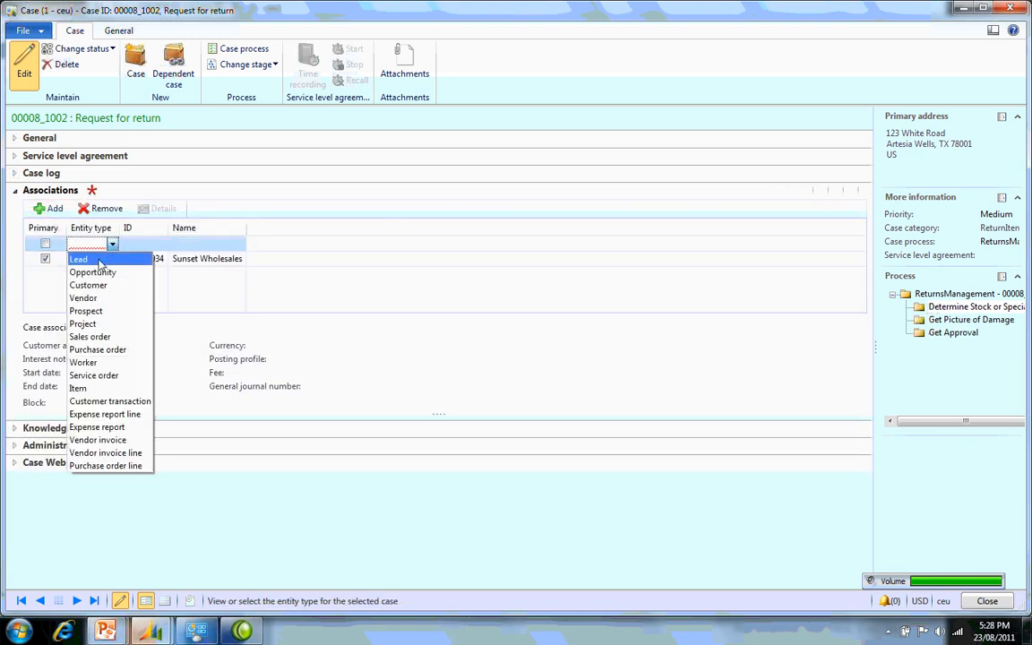
pyautogui.moveTo(82, 362)
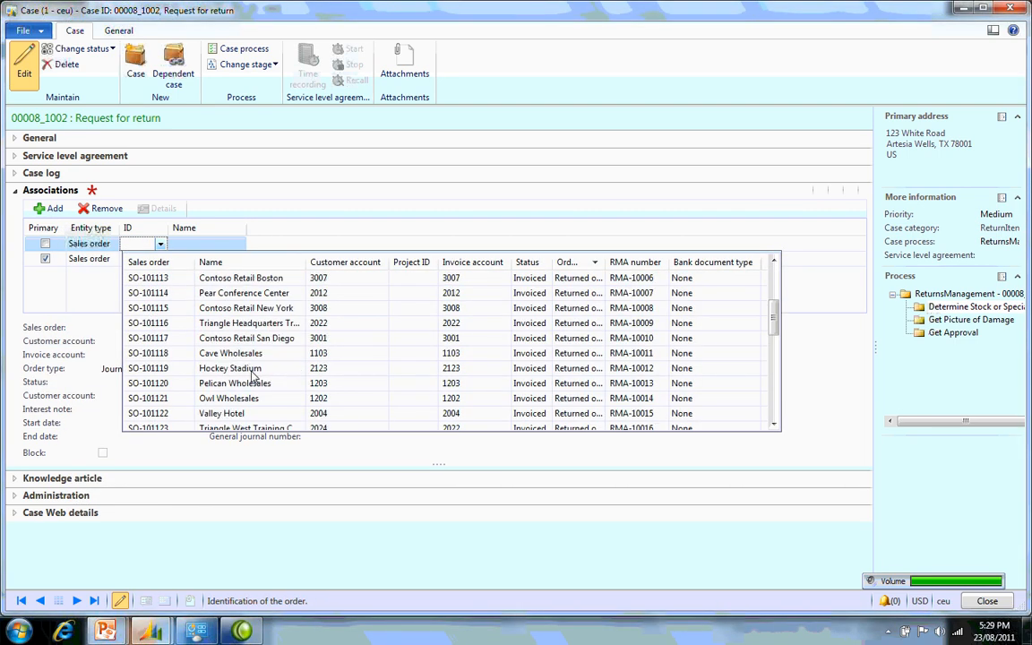
pyautogui.scroll(-3)
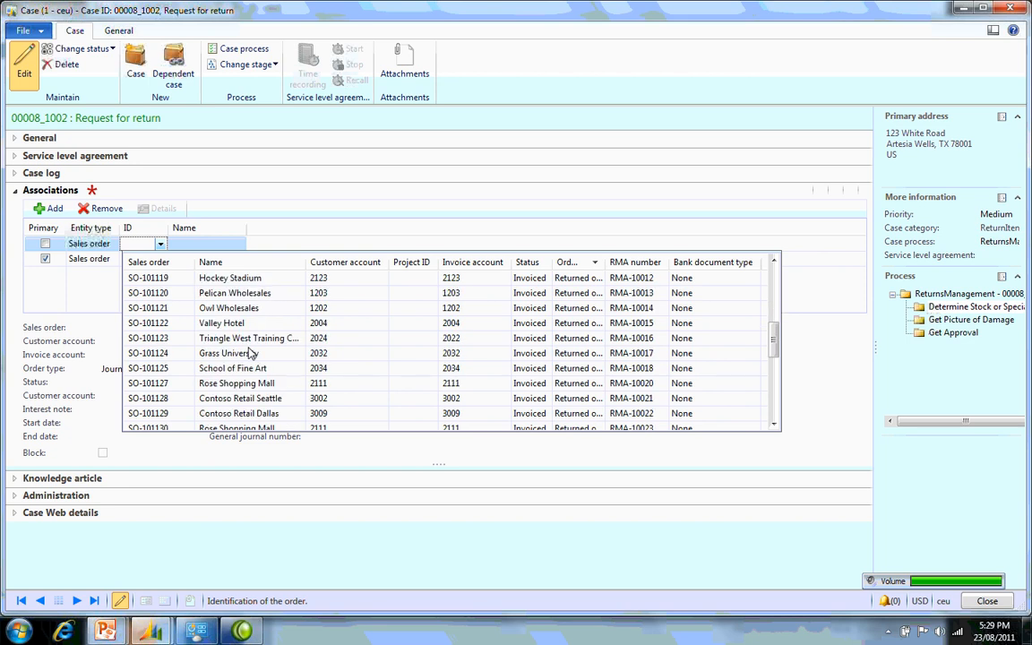
pyautogui.scroll(-3)
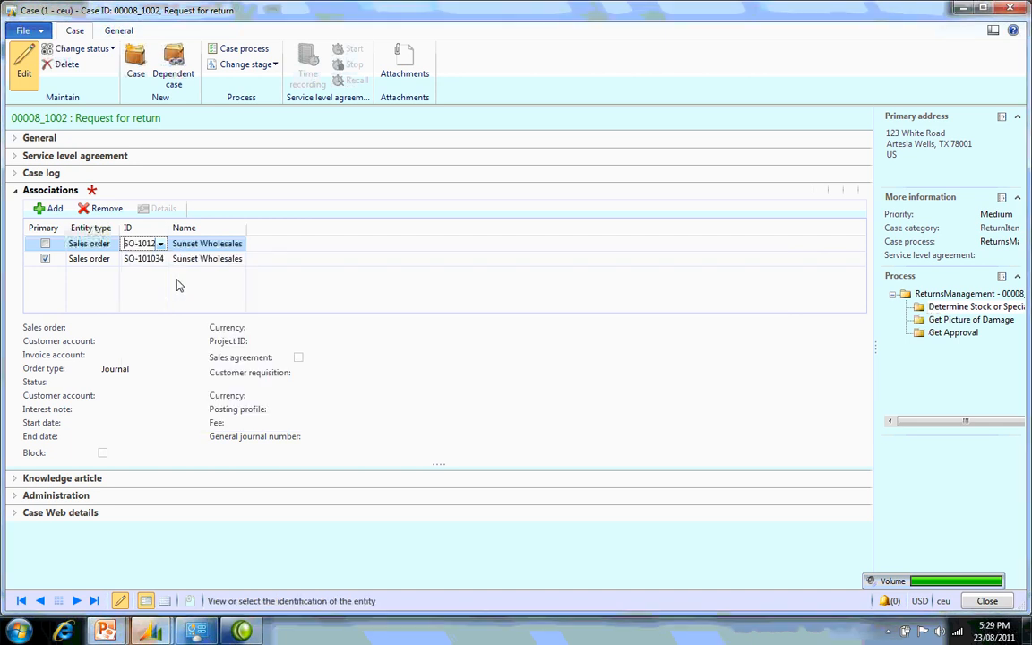
pyautogui.click(90, 258)
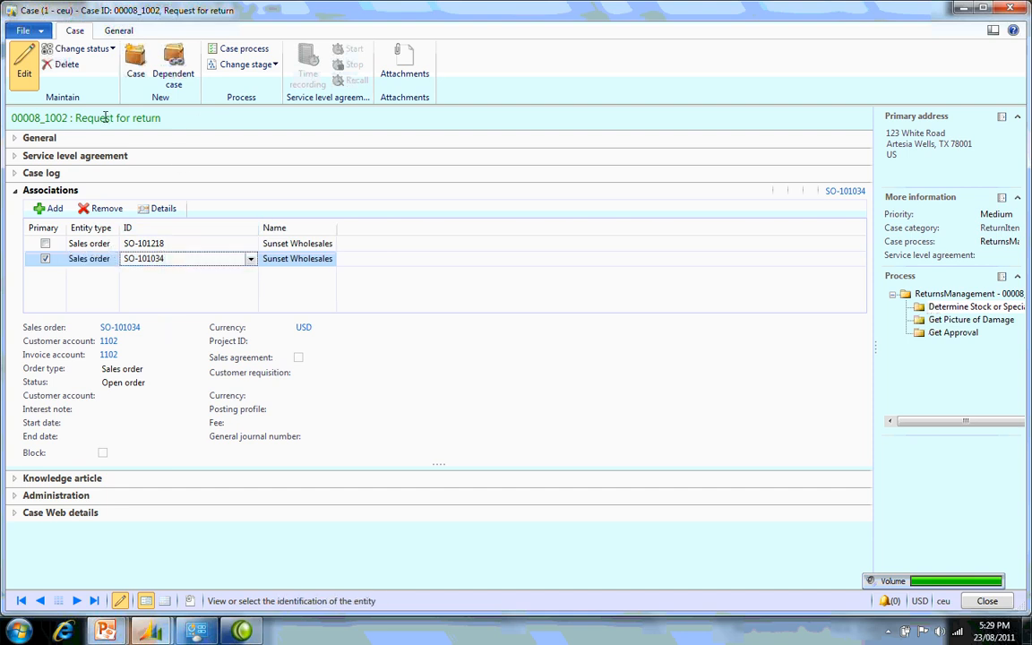
pyautogui.click(78, 49)
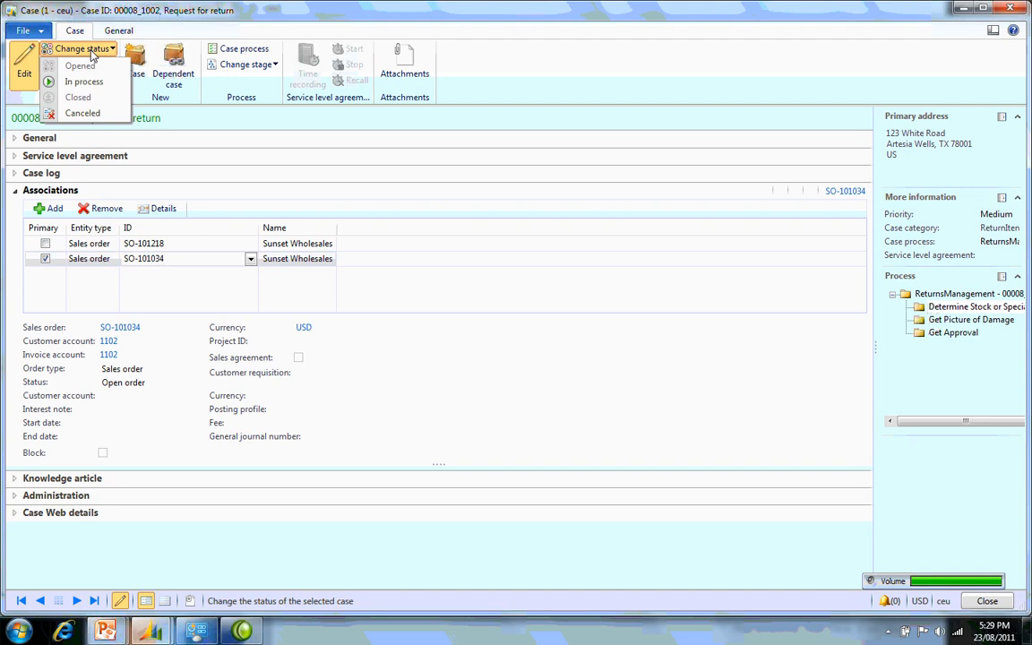
pyautogui.moveTo(78, 97)
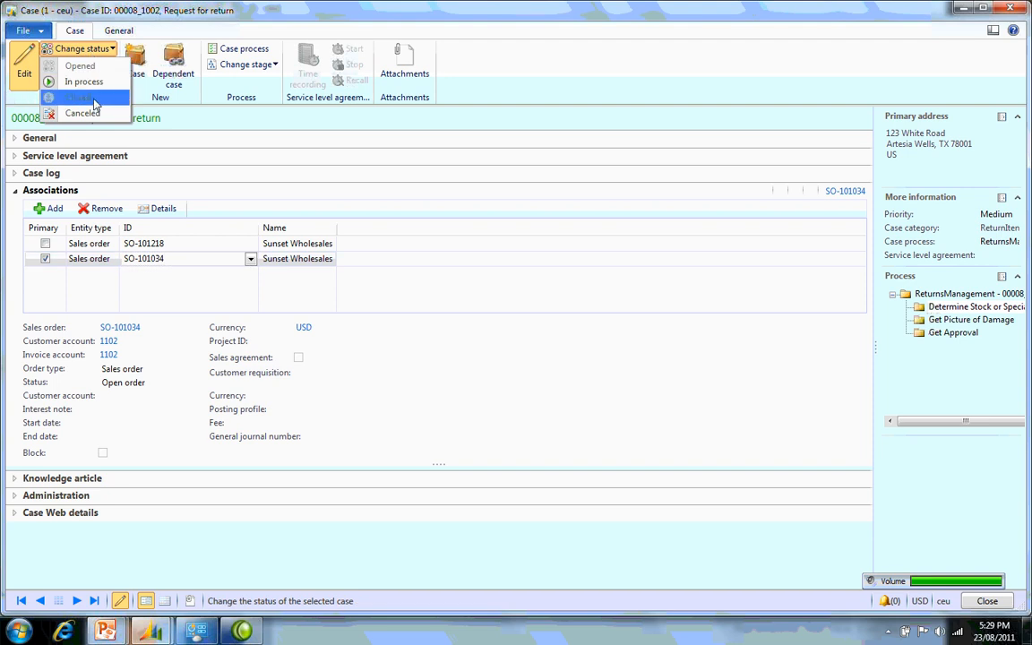